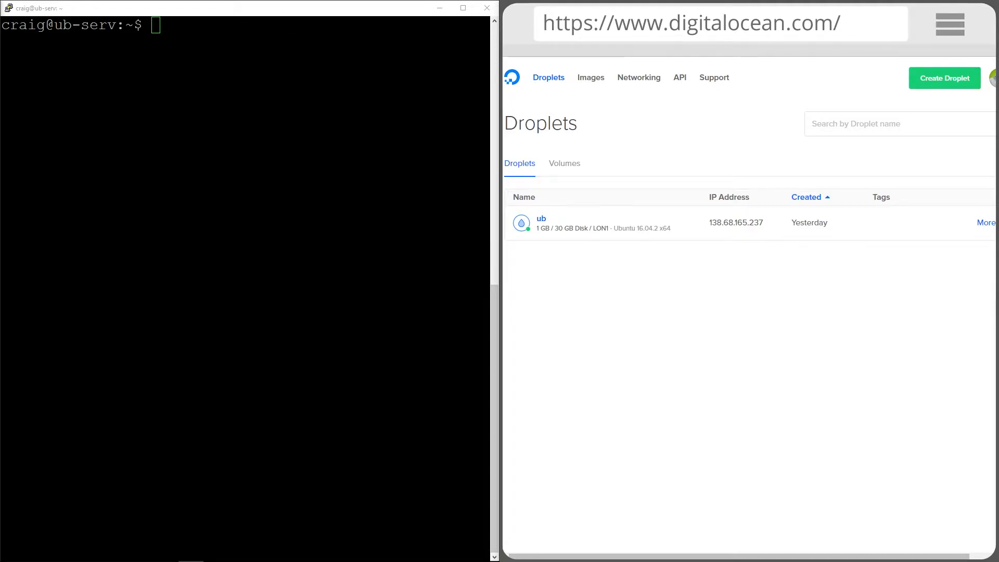
Refresh the package lists with 'sudo apt-get update'
type("su")
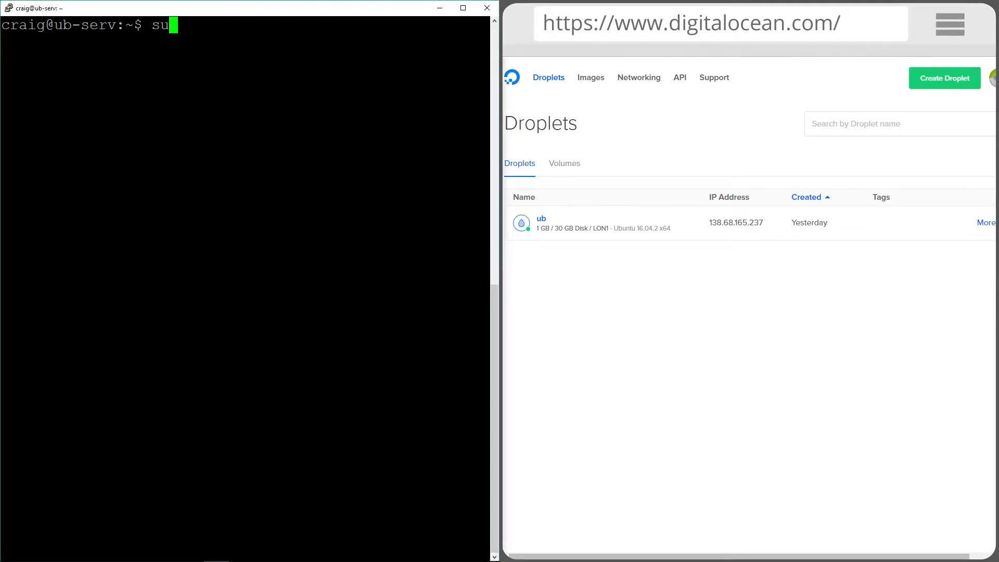
type("do apt")
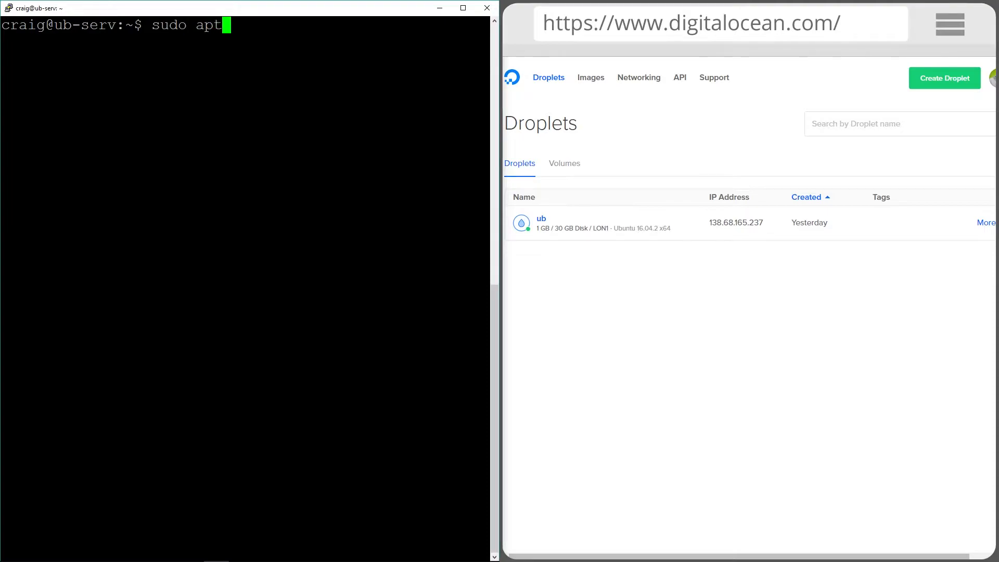
type("-get")
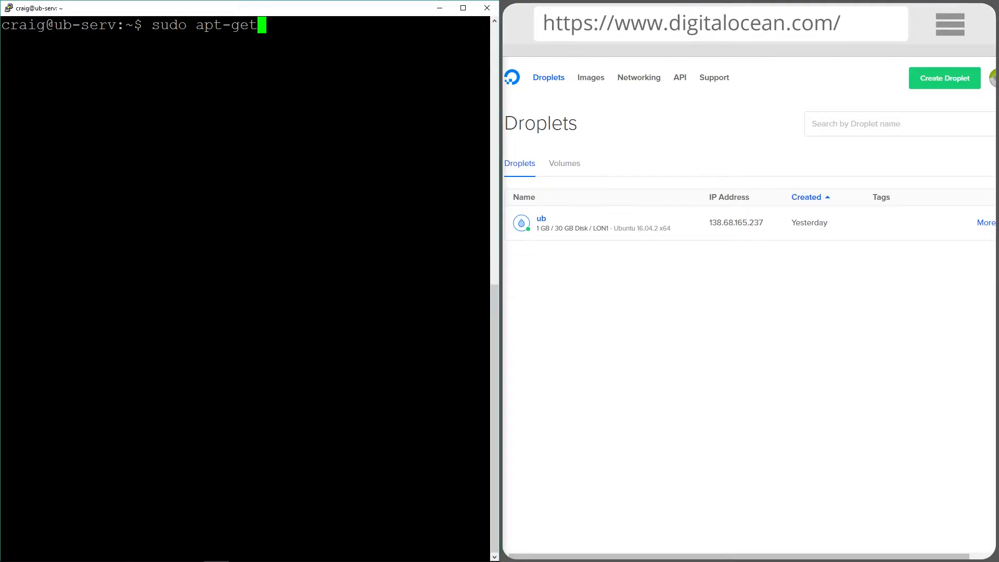
type("update")
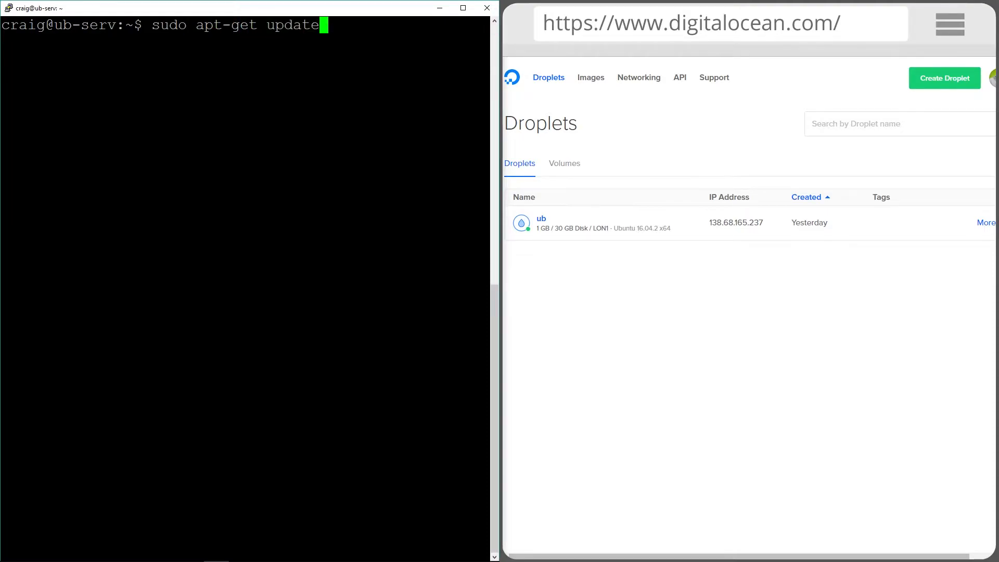
key("Return")
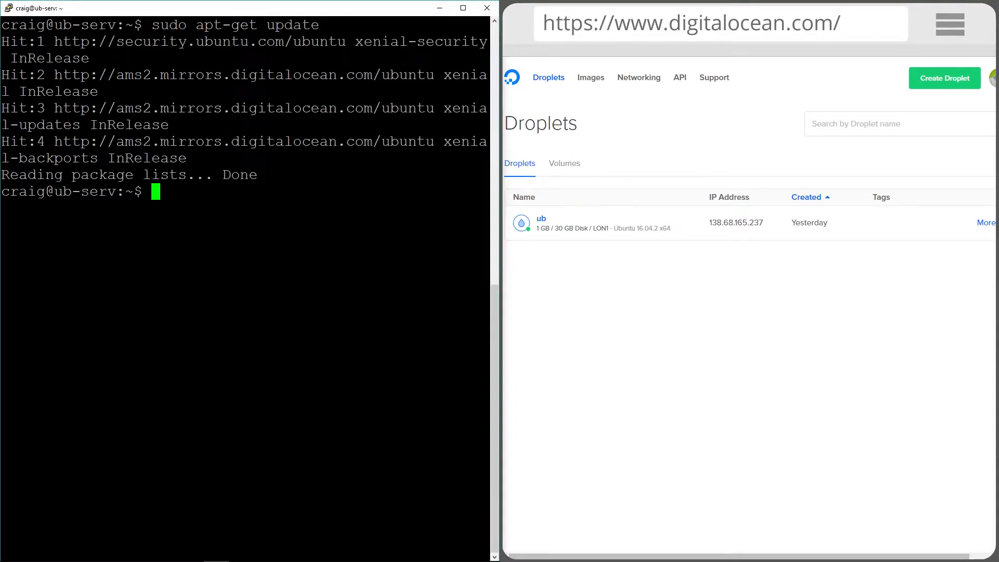
Install Apache2 with 'sudo apt-get install apache2 -y'
type("s")
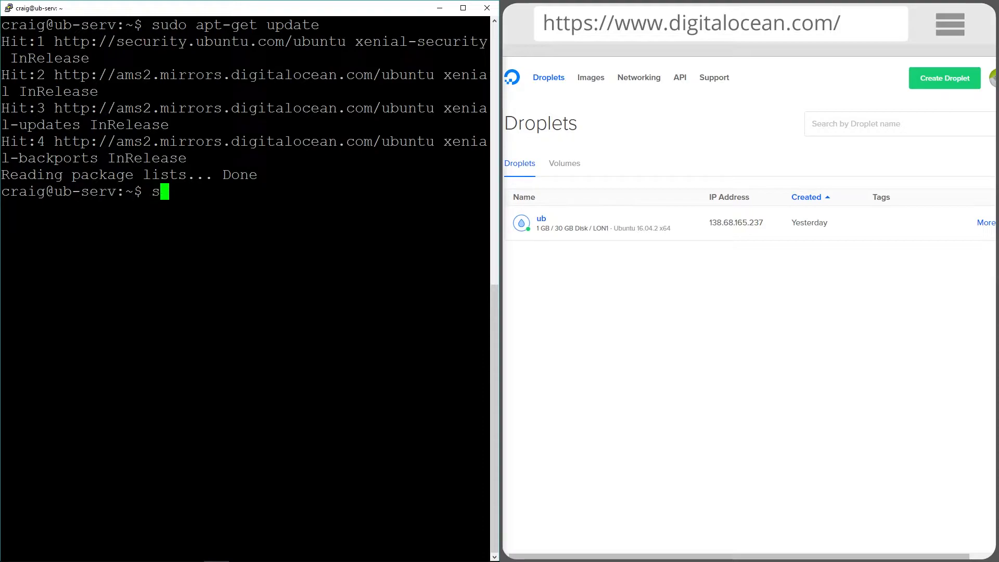
type("udo")
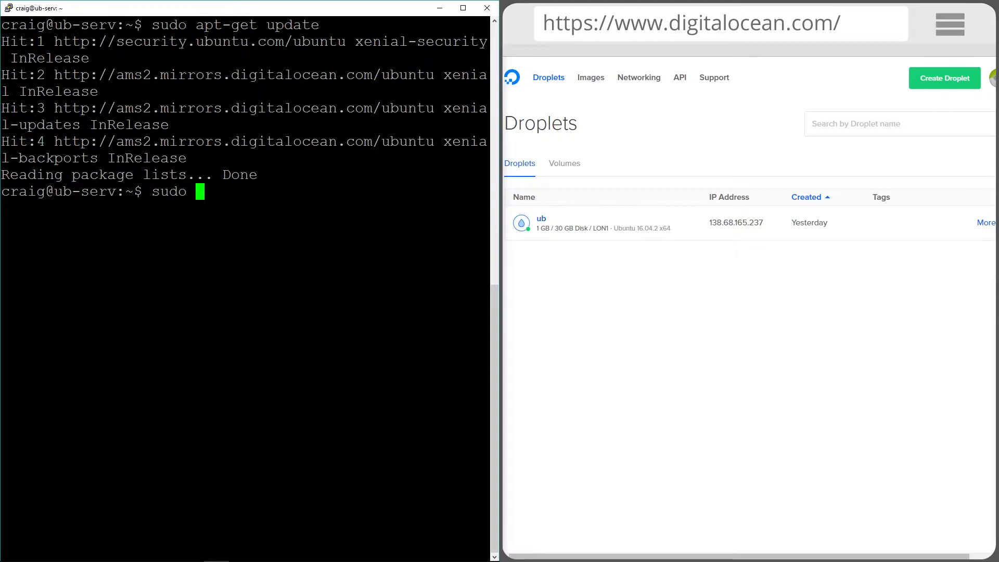
type("apt-get")
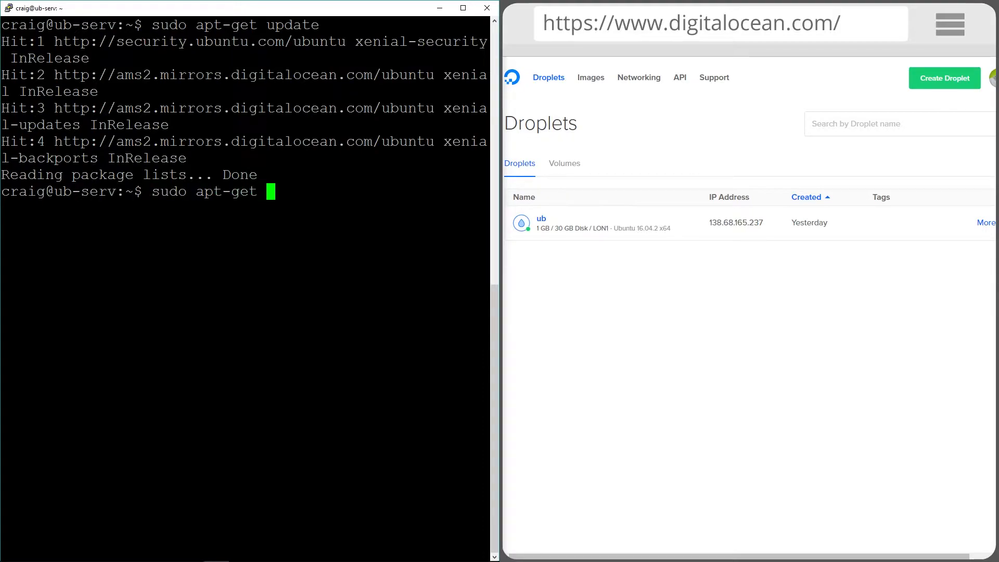
type("install apac")
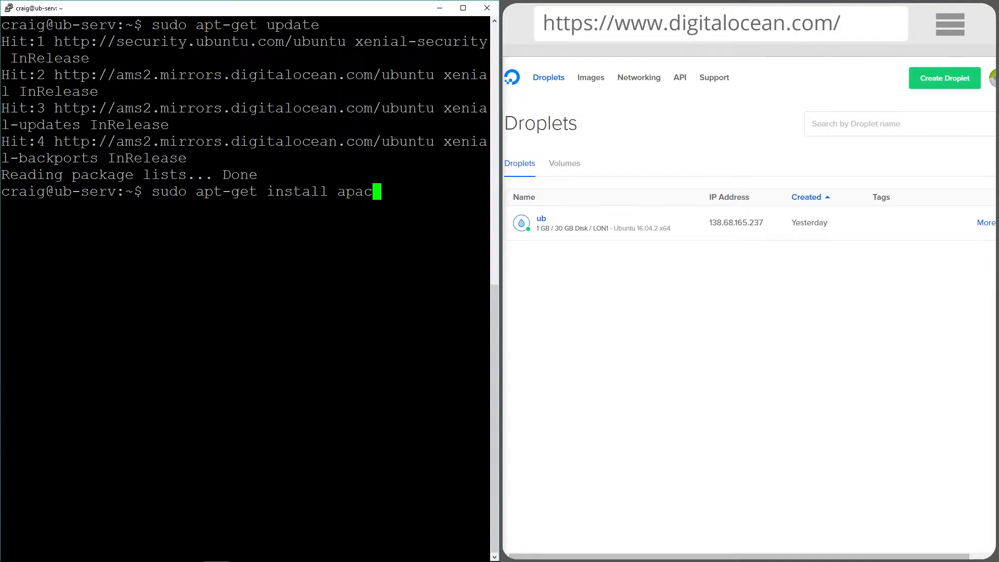
type("he2 -y")
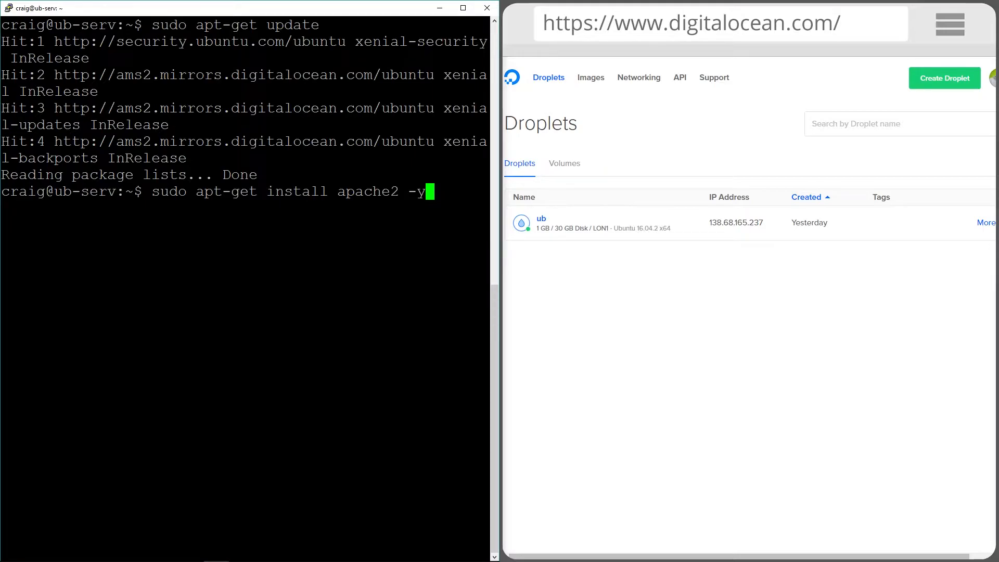
key("Return")
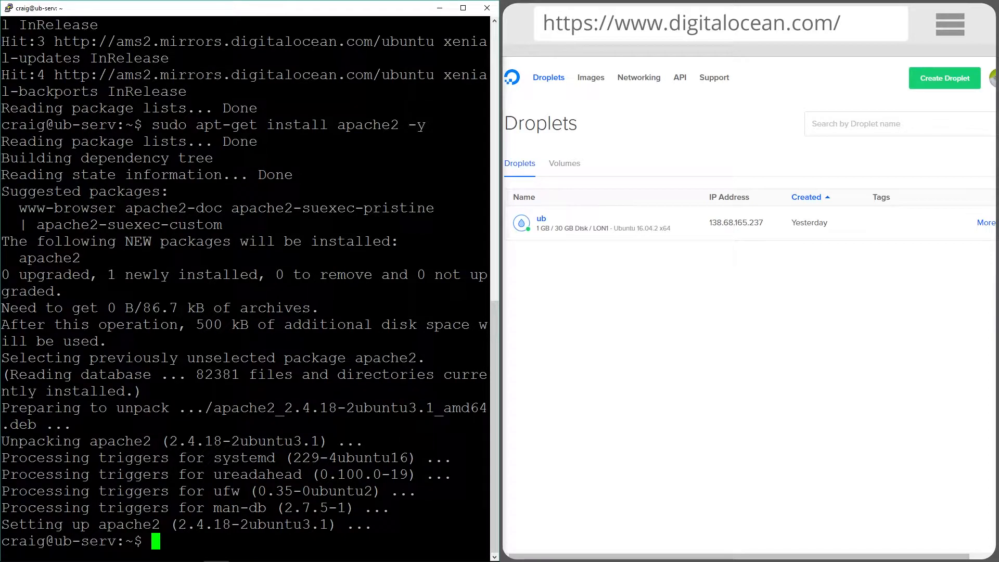
Edit 000-default.conf to add AllowOverride All for /var/www/html, and save it
type("sudoi")
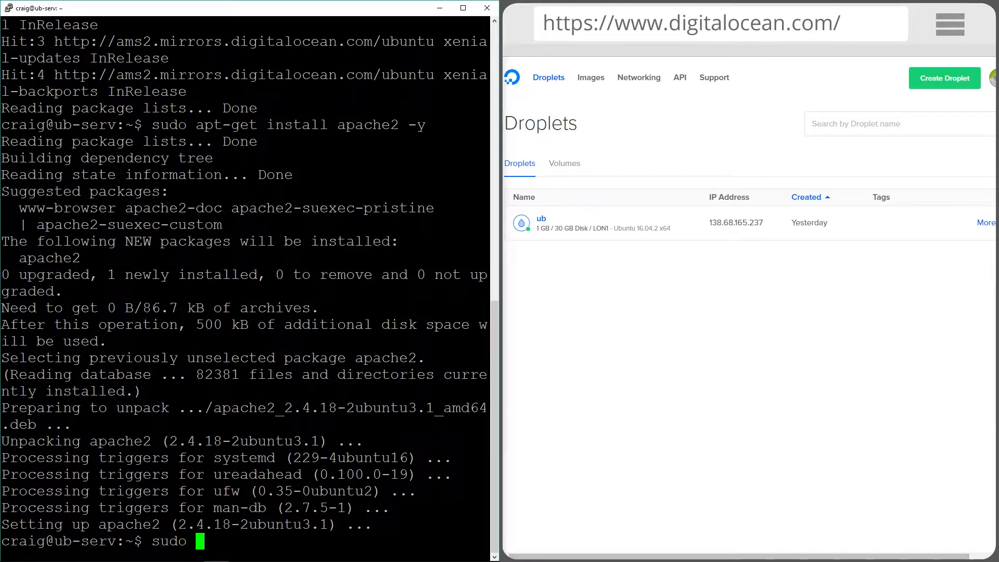
type("nano")
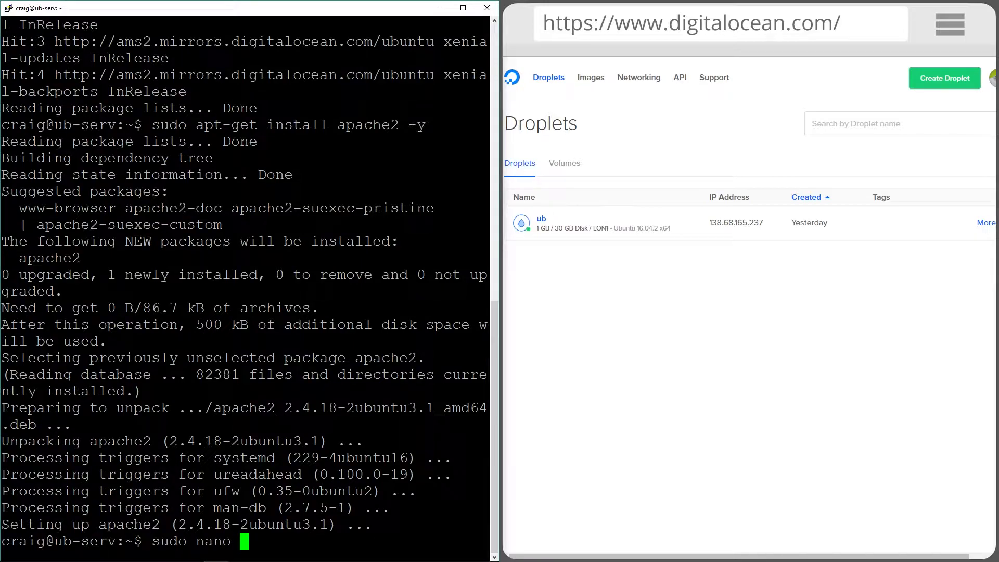
type("/etc/")
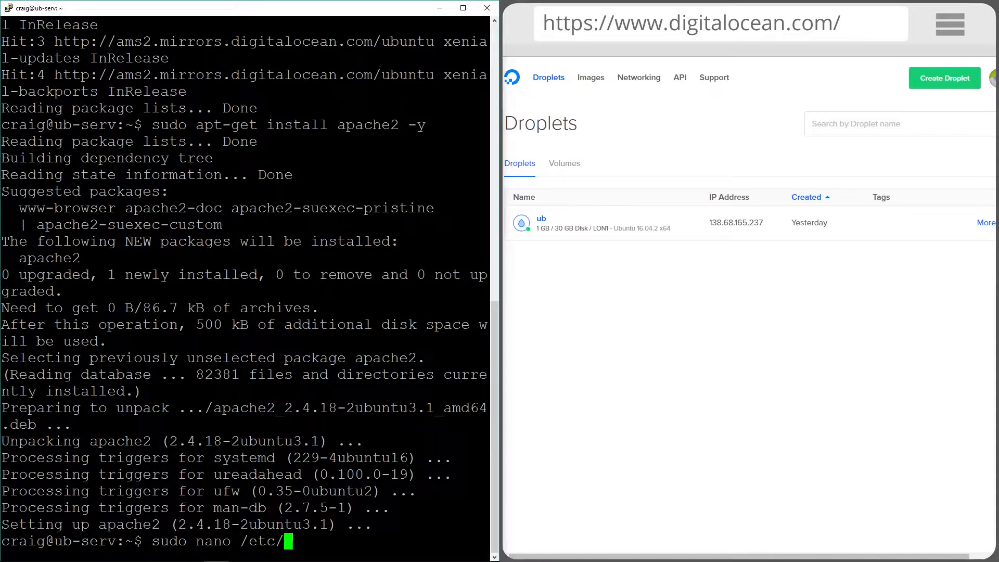
type("apache2/sites-available/000-default.conf")
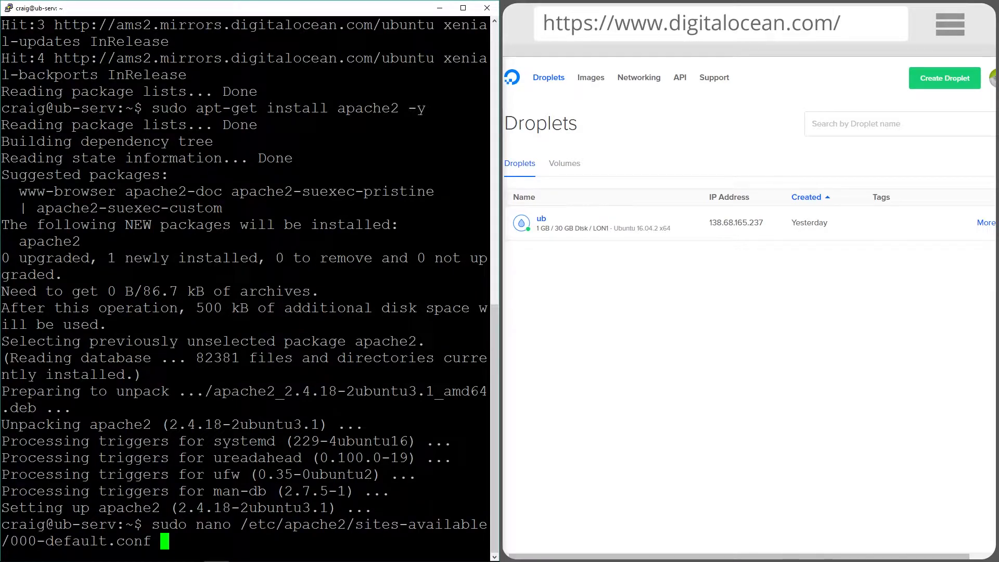
key("Return")
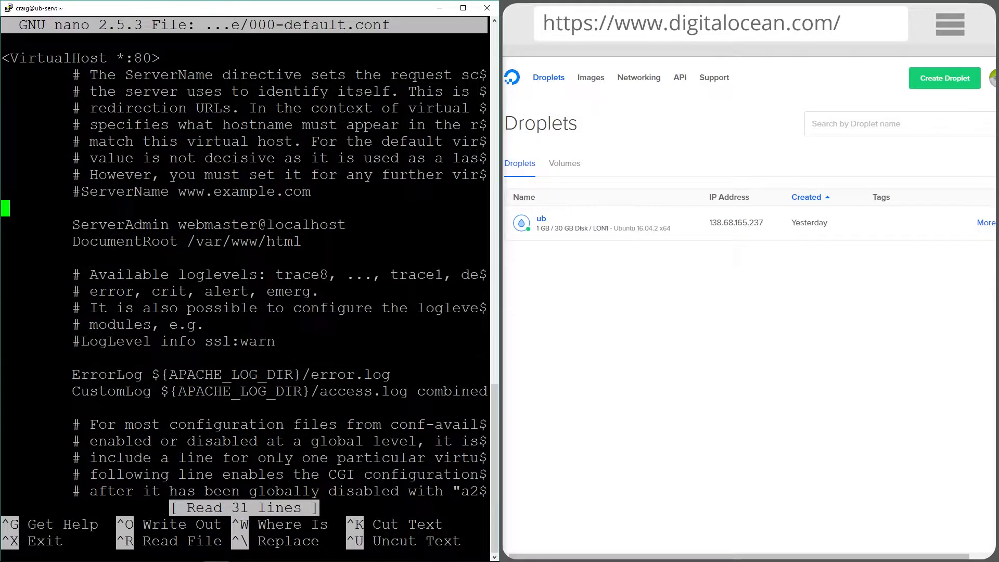
key("ctrl+x")
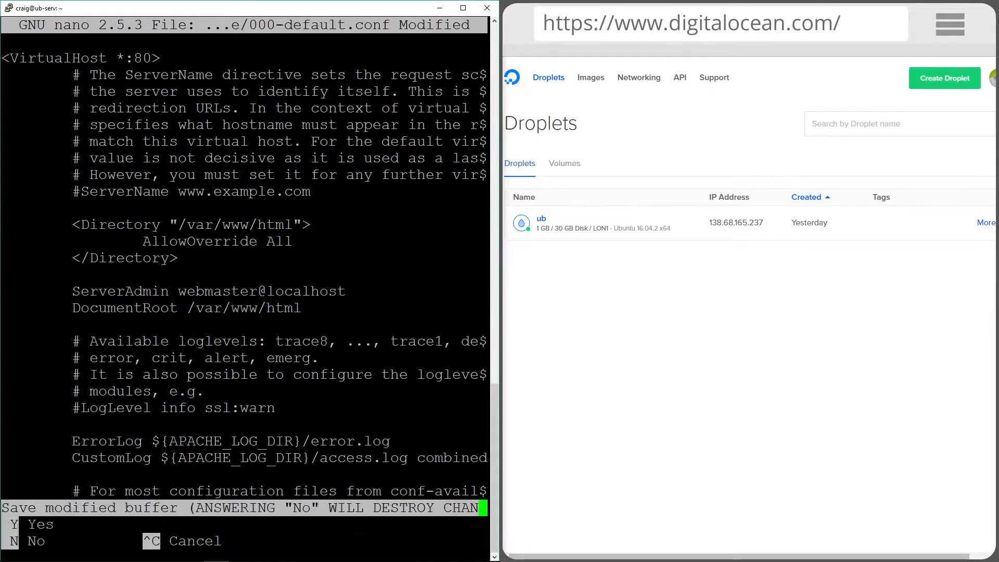
key("y")
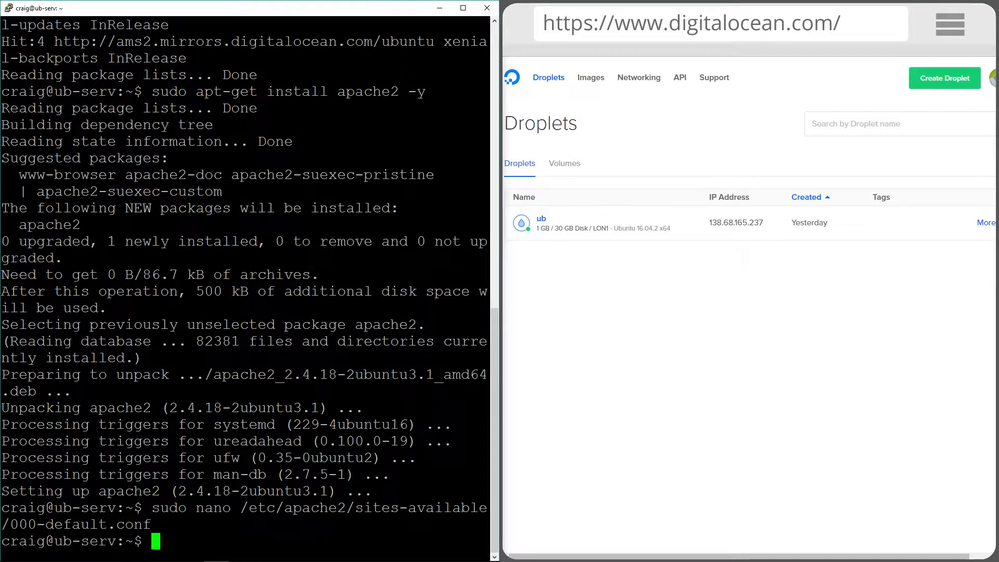
Open /etc/apache2/apache2.conf in nano with sudo
type("sudo n")
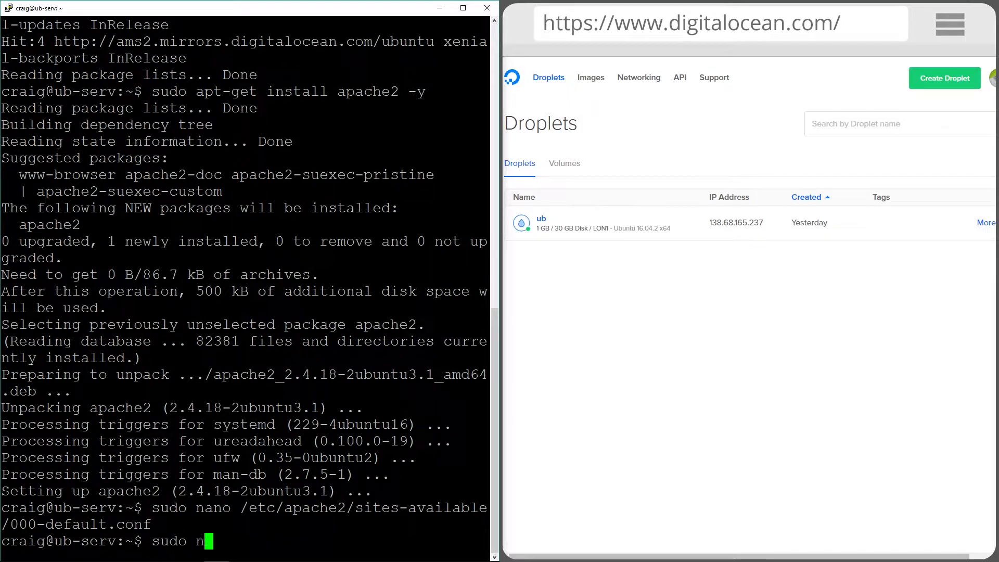
type("ano /et")
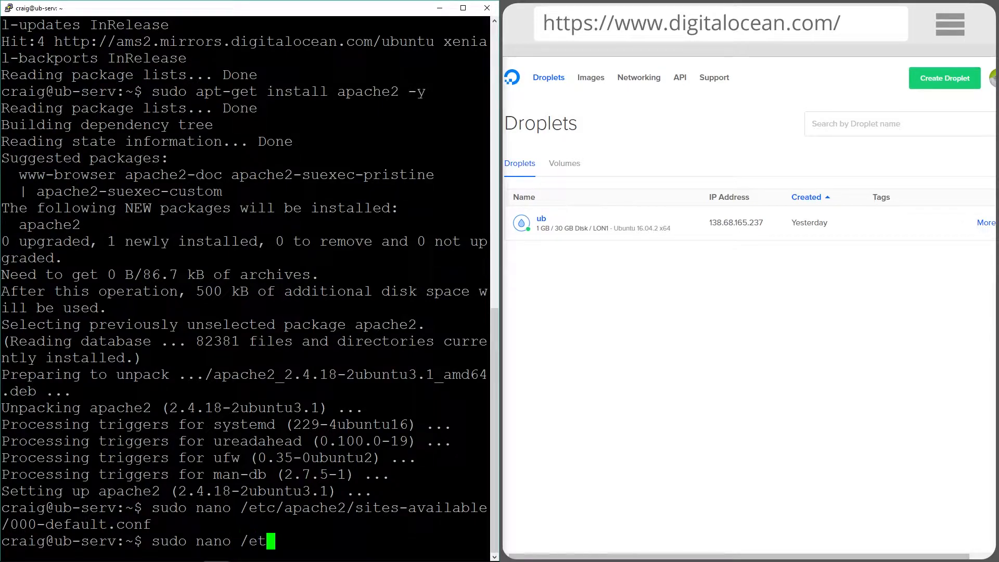
type("c/apa")
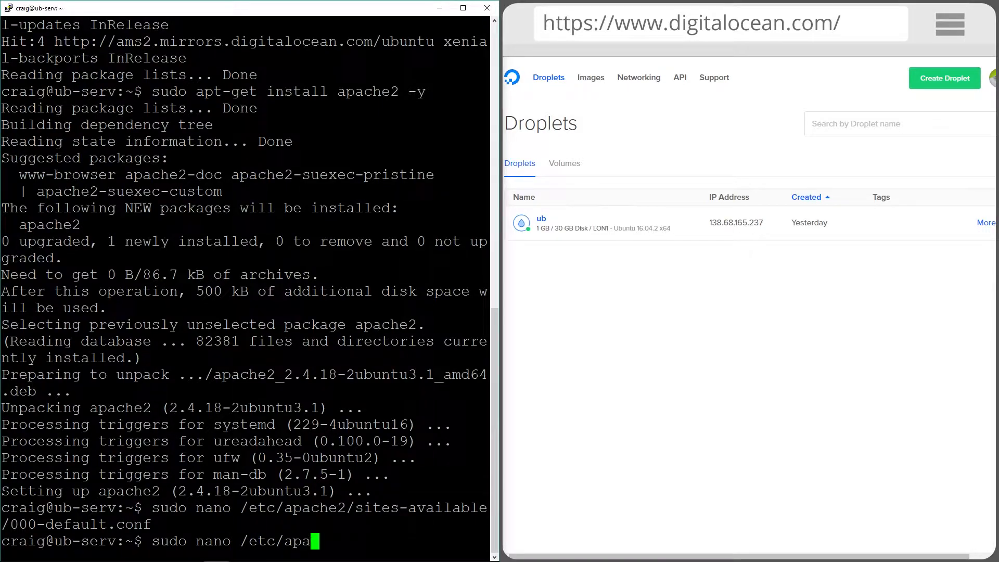
type("che2/a")
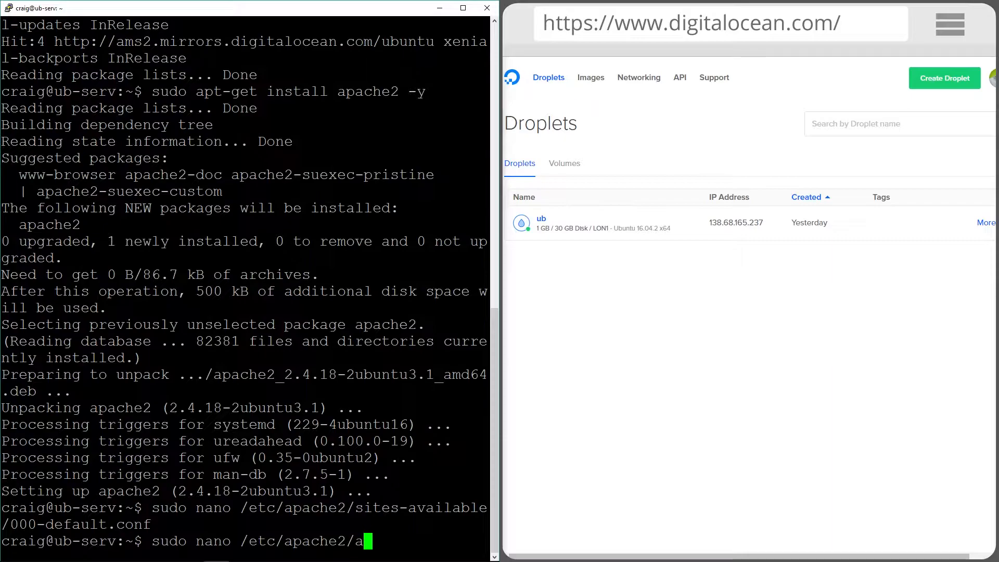
type("pache2.conf")
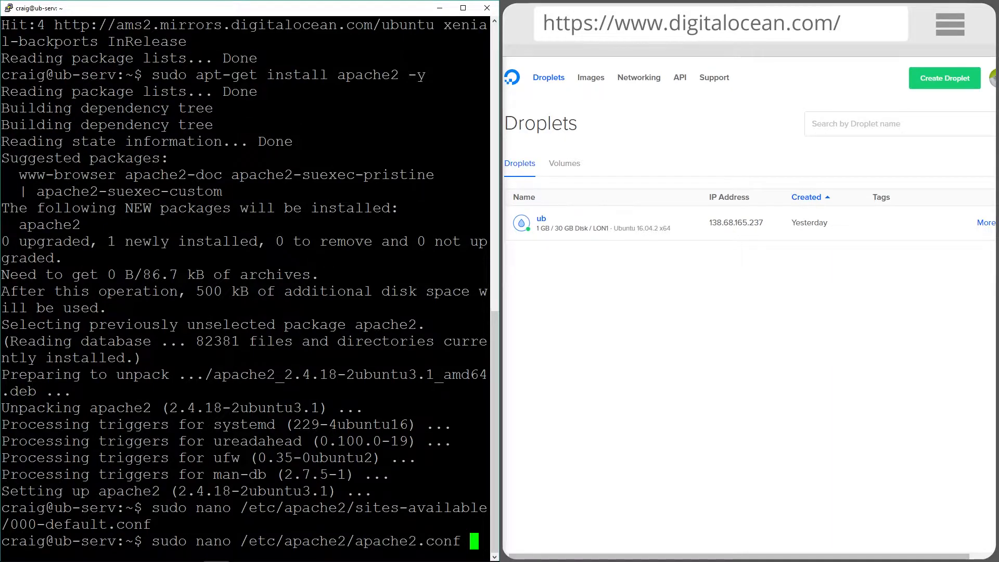
key("Return")
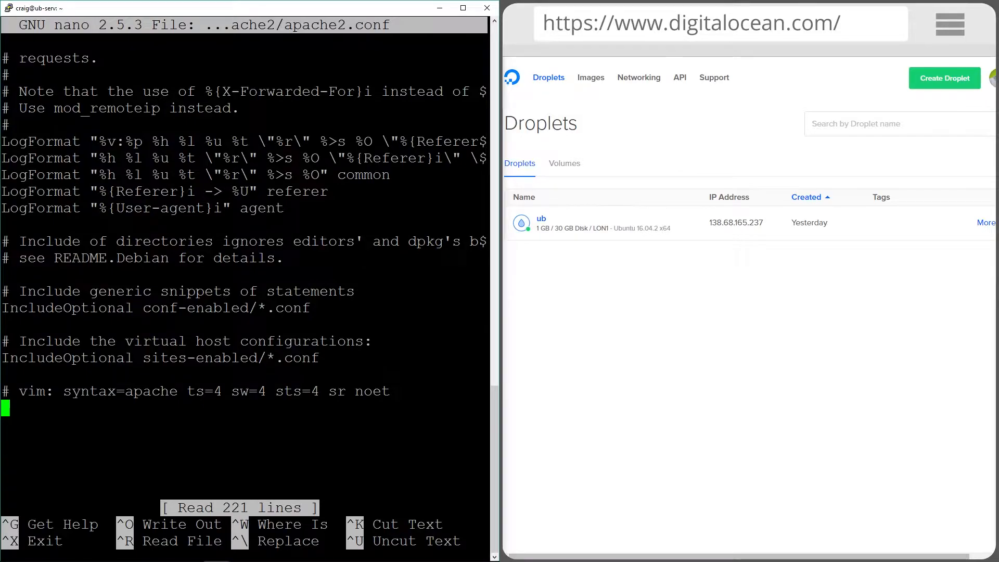
Append 'ServerName 138.68.165.237' to the file and save it
type("Server")
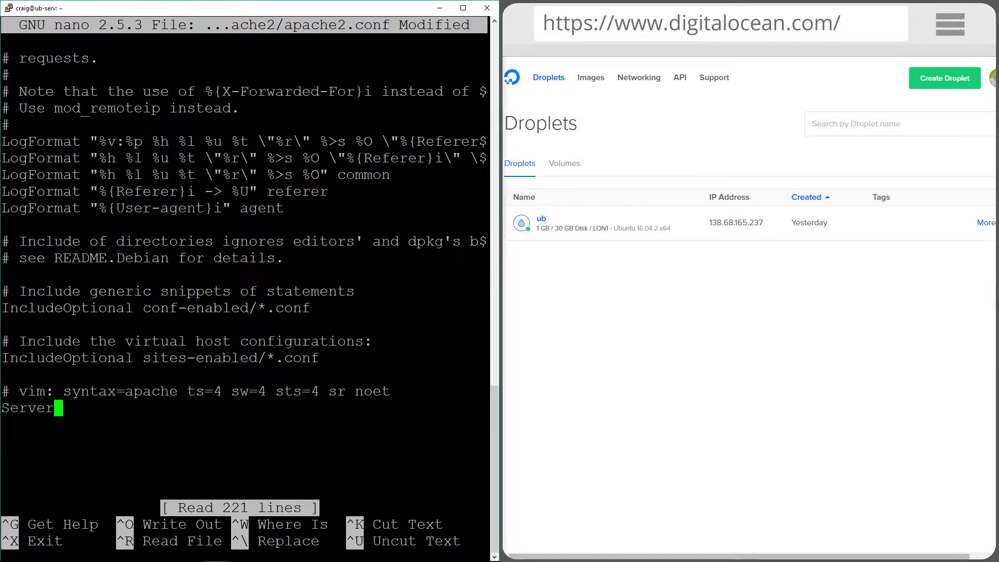
type("Name")
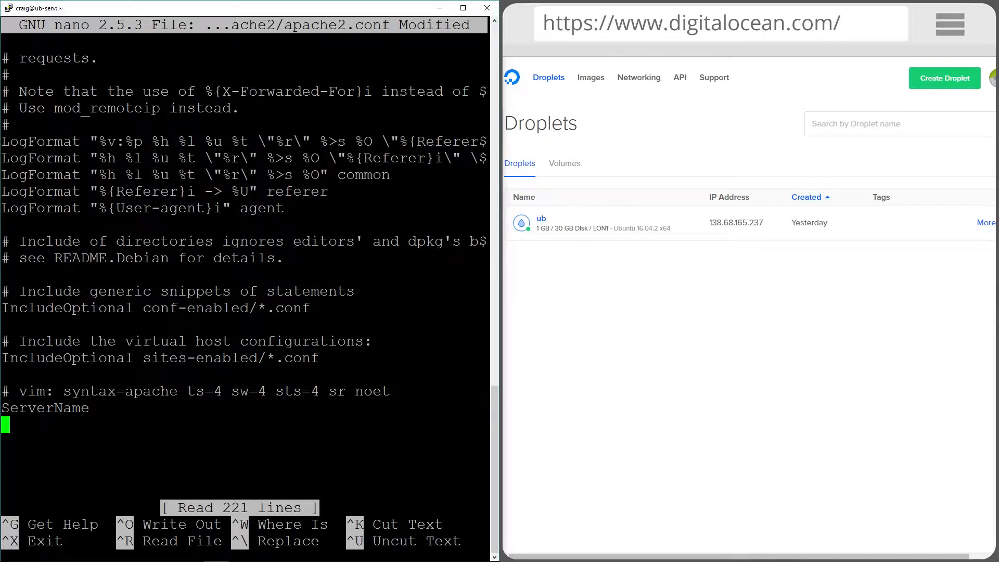
type("1")
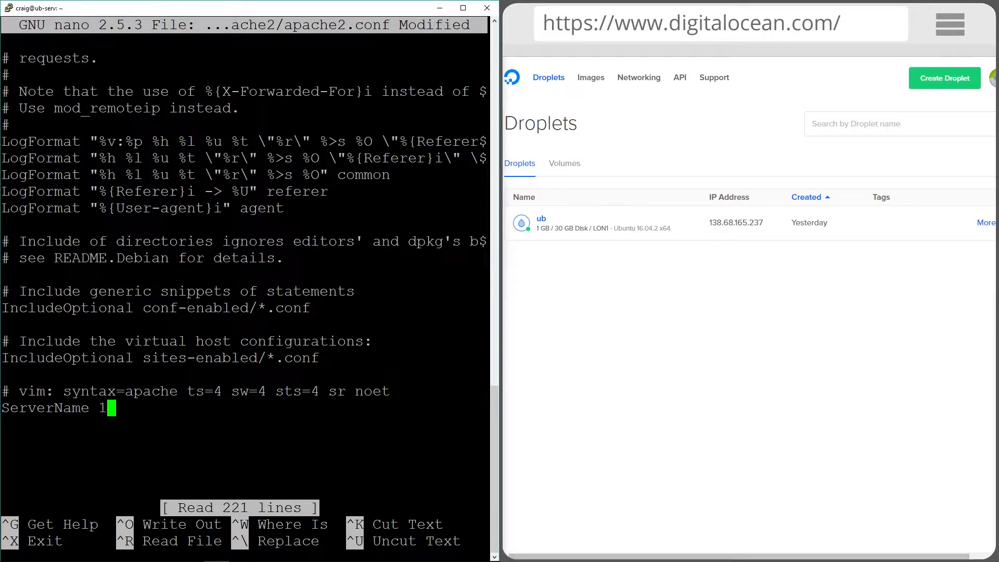
type("38.")
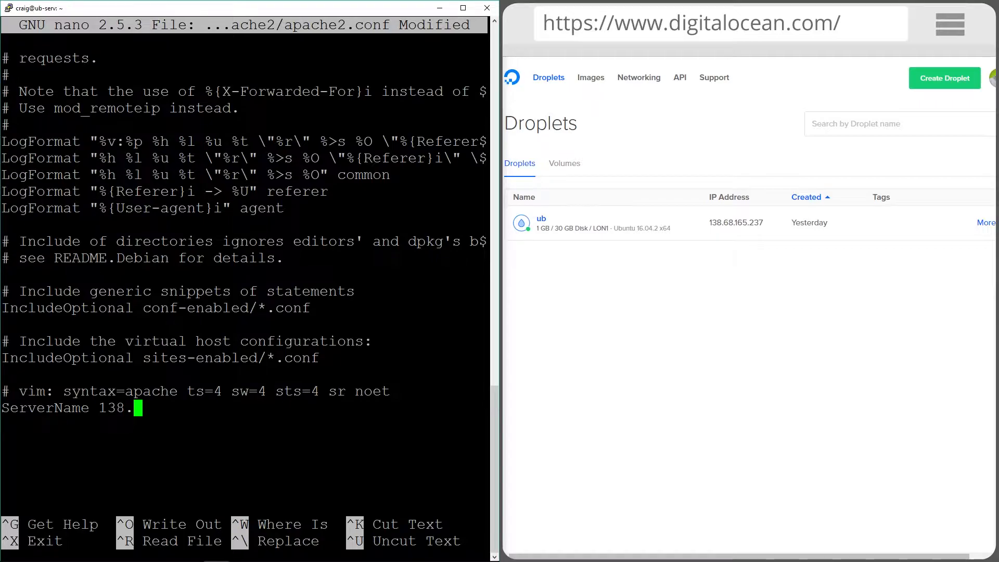
type("68")
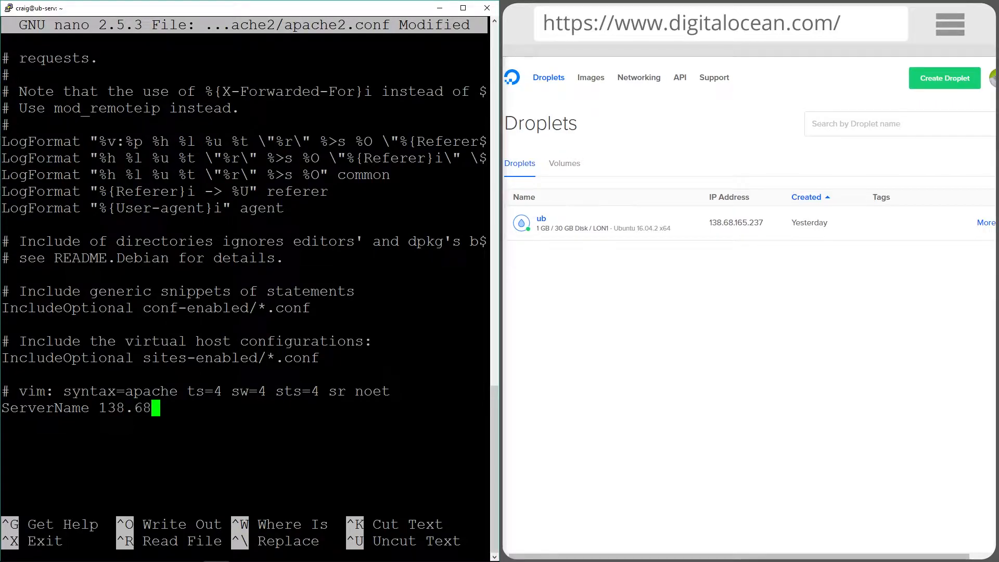
type(".165.")
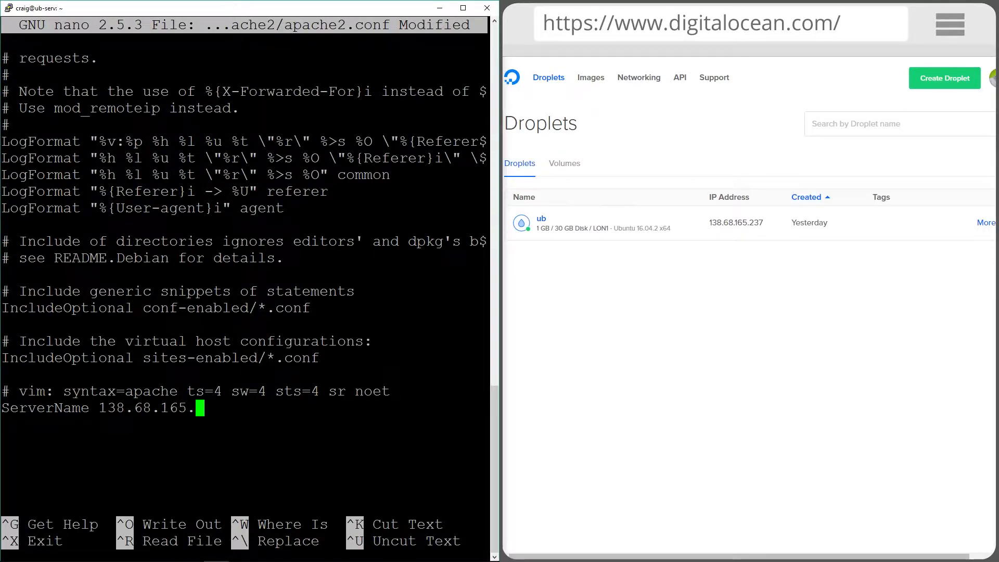
type("237")
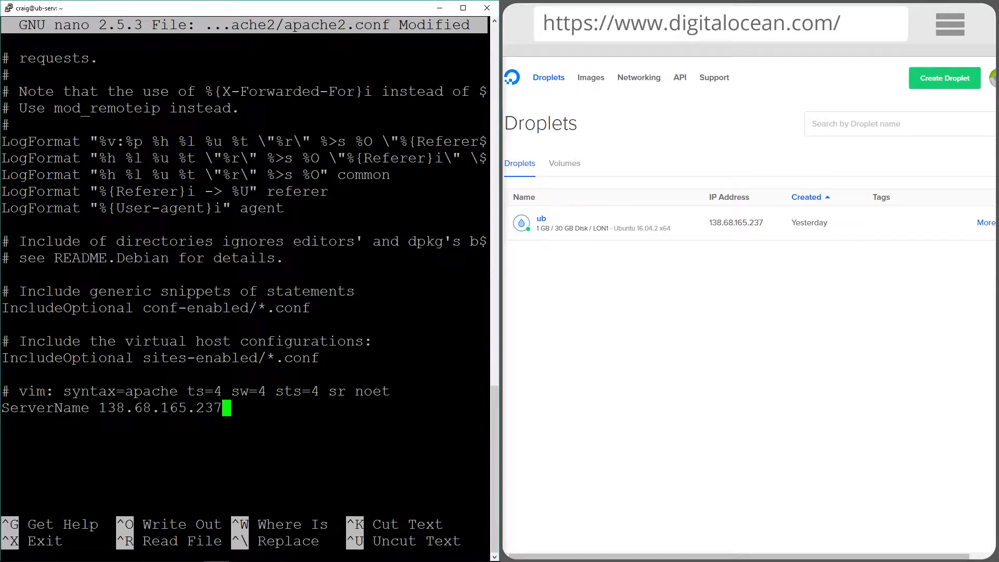
key("ctrl+x")
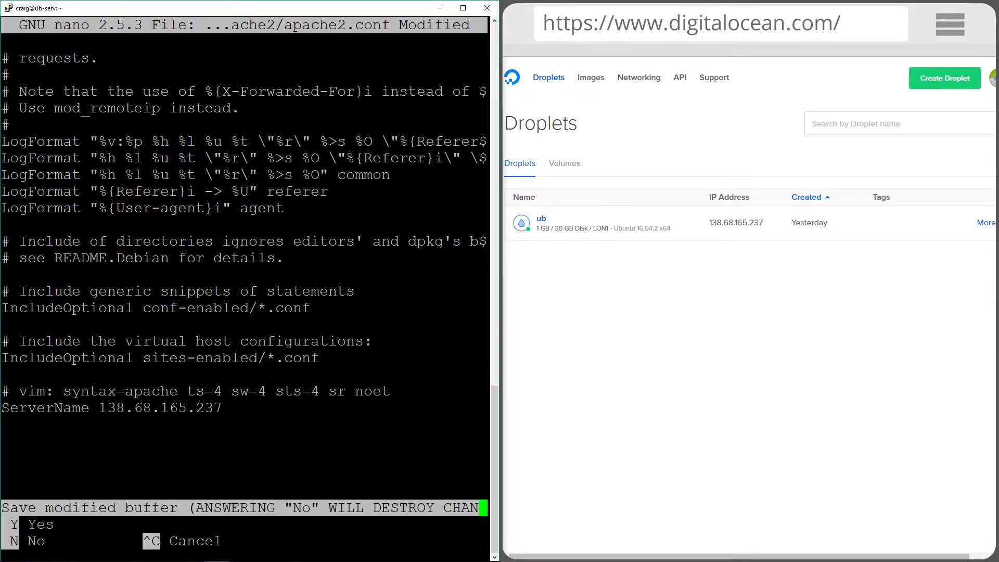
key("y")
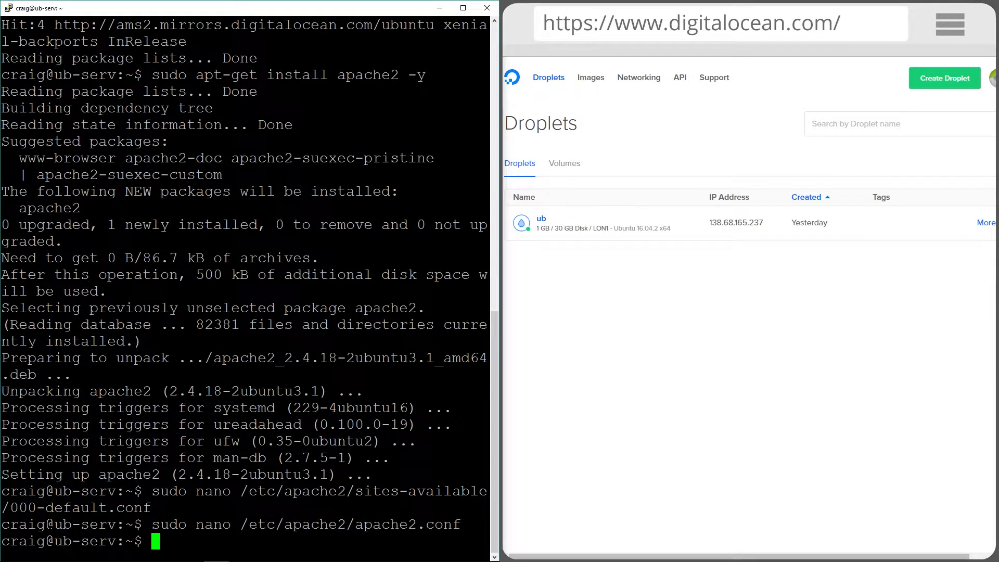
Run 'sudo apachectl configtest' and confirm it reports Syntax OK
type("sudo")
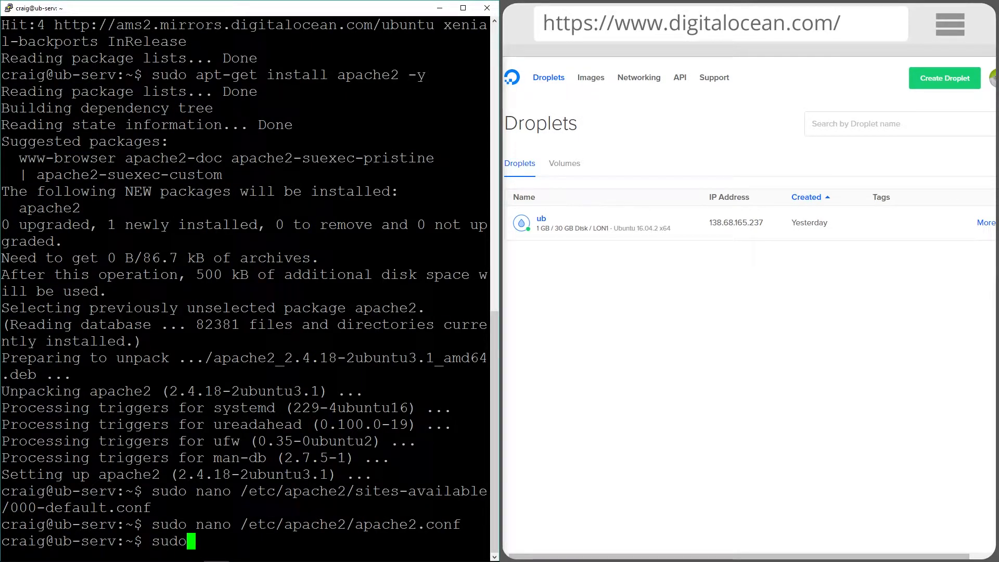
type("apac")
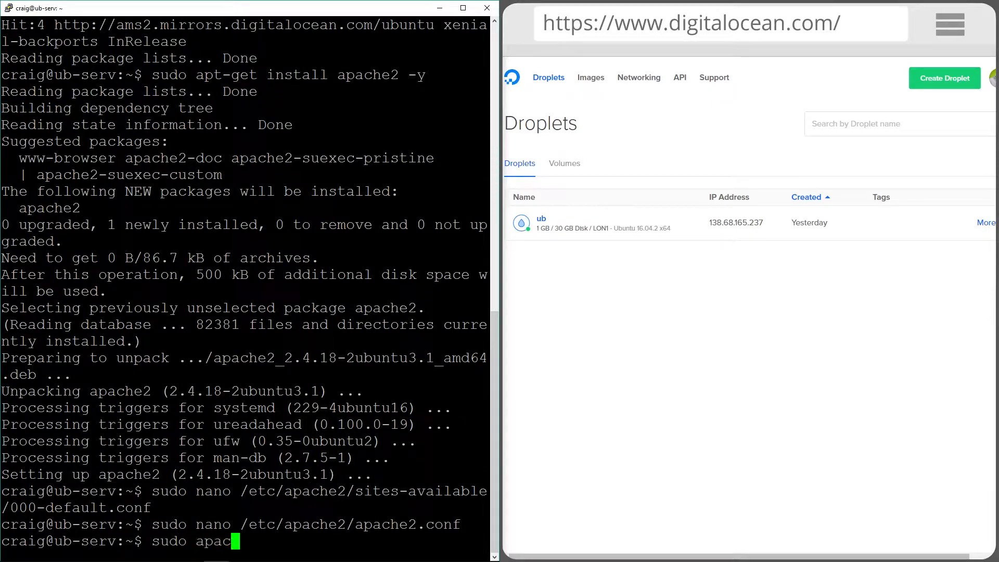
type("he")
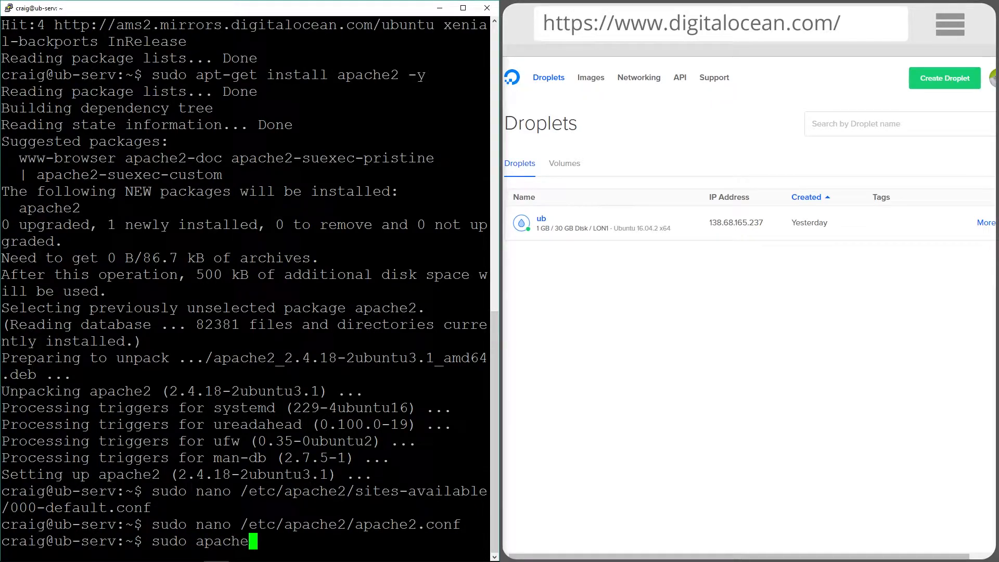
type("c")
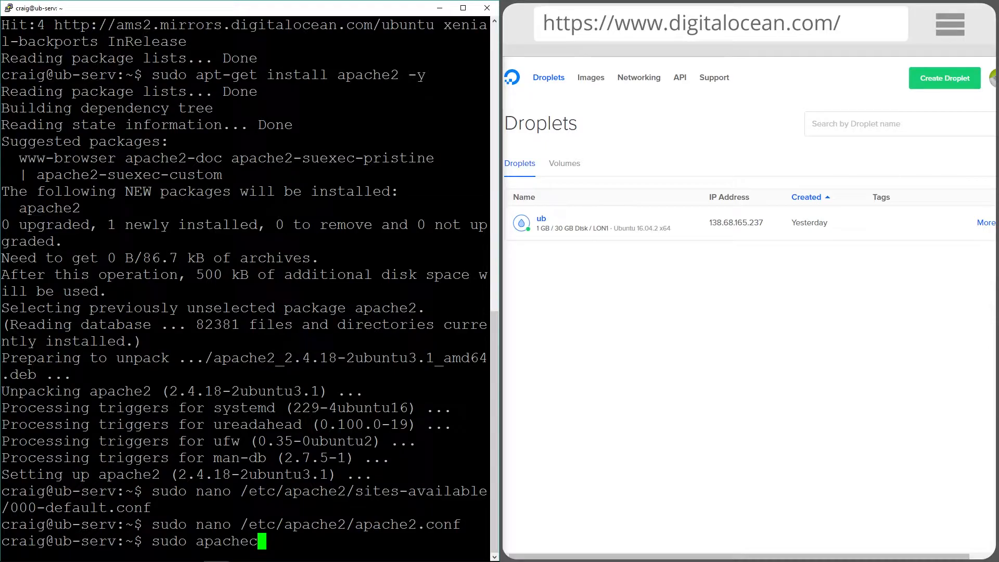
type("tl config")
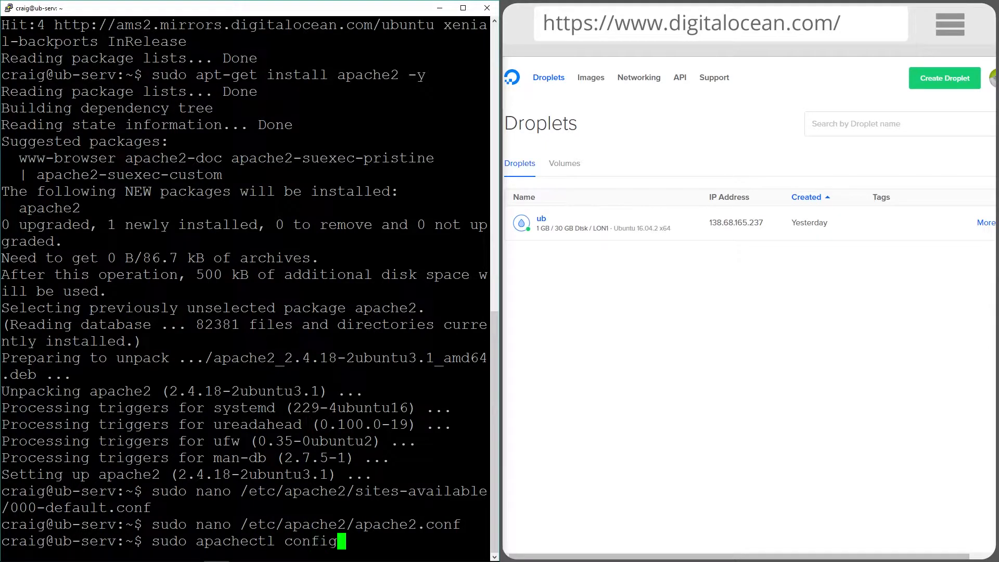
key("Return")
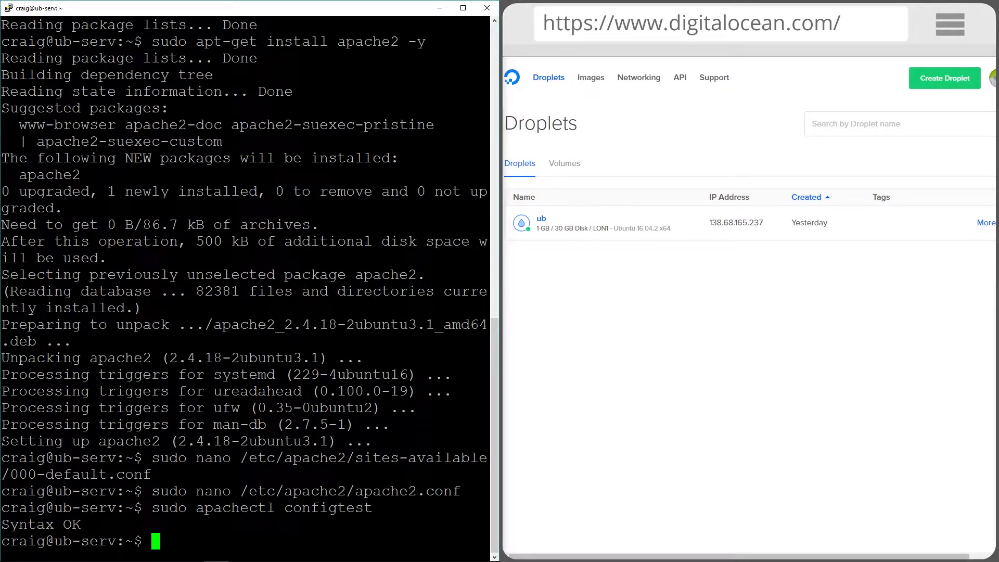
type("sudo")
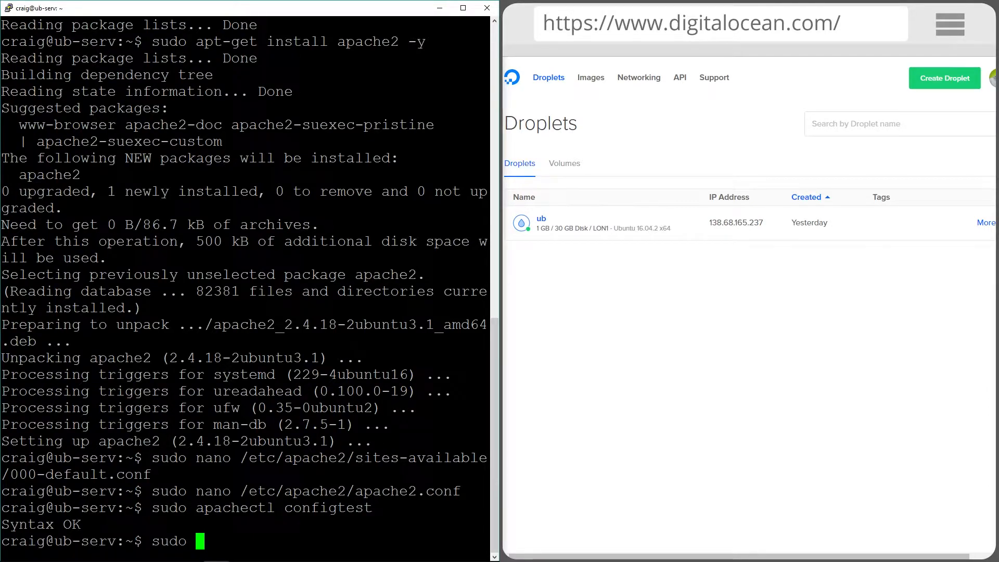
Enable the rewrite module with 'sudo a2enmod rewrite'
type("a2")
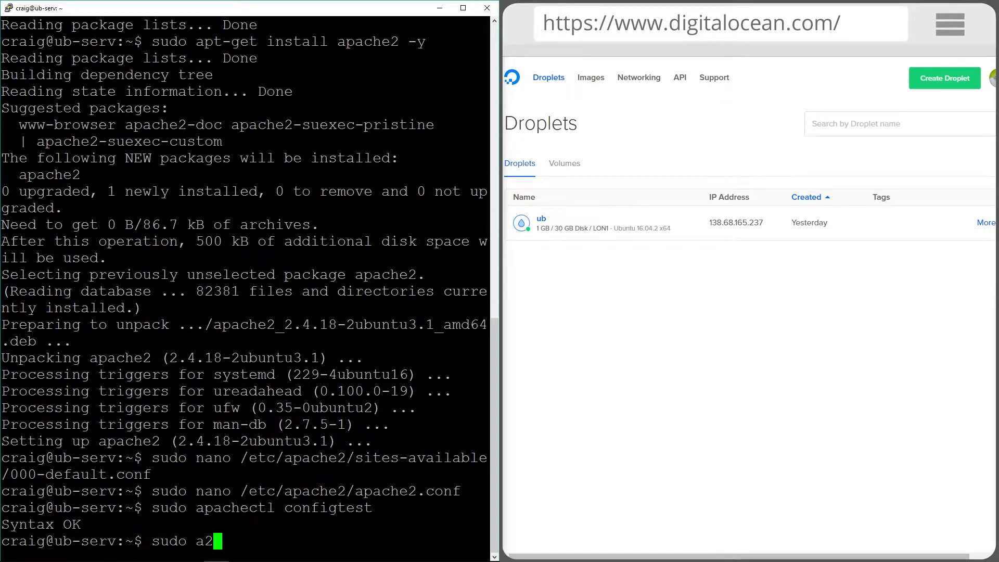
type("enmod rewr")
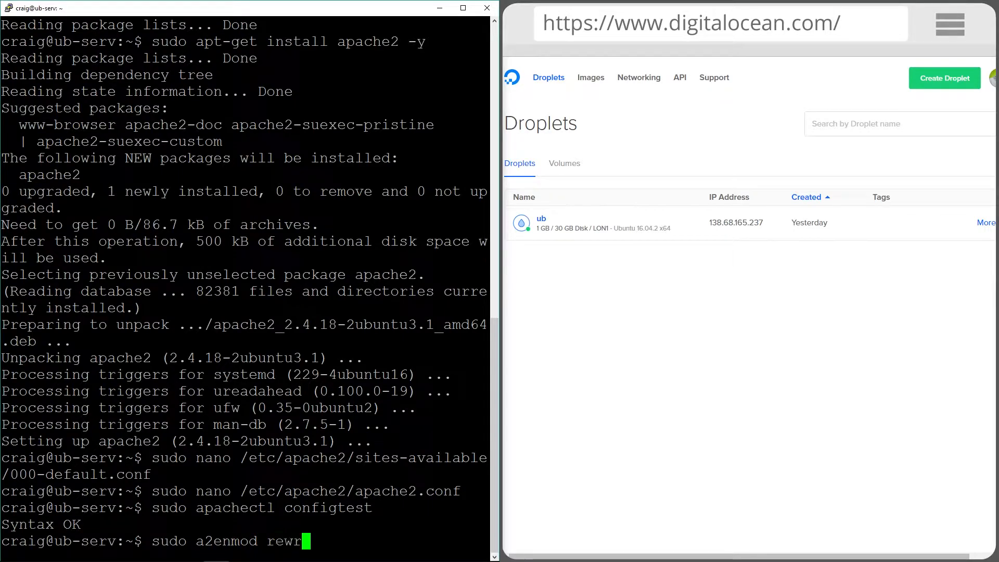
type("ite")
type("serv")
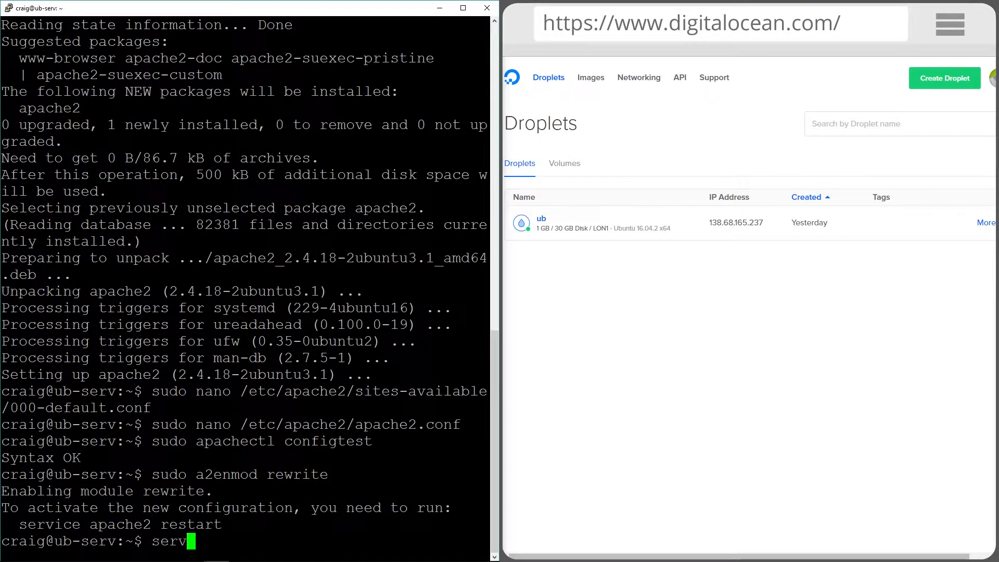
type("ice")
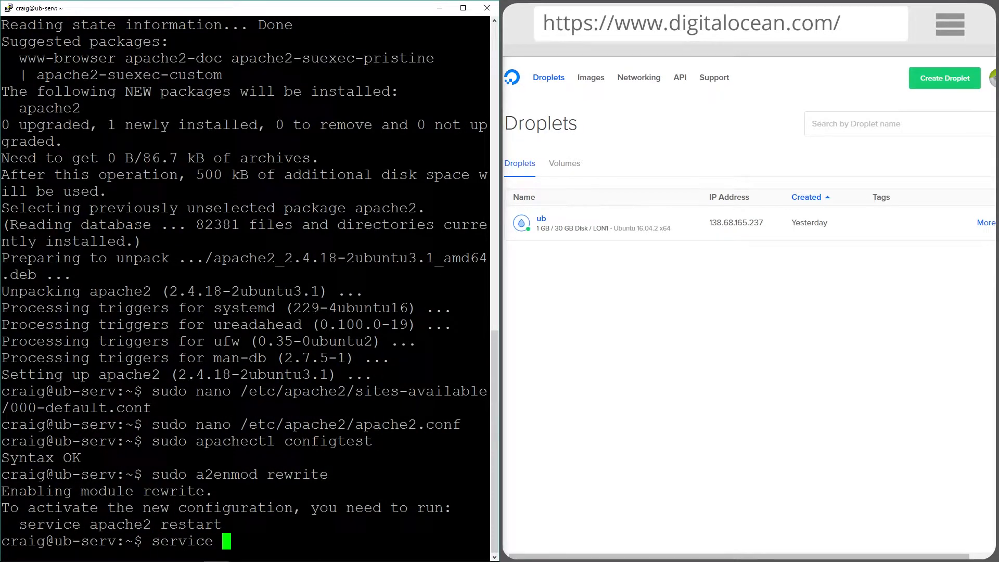
type("sudo service")
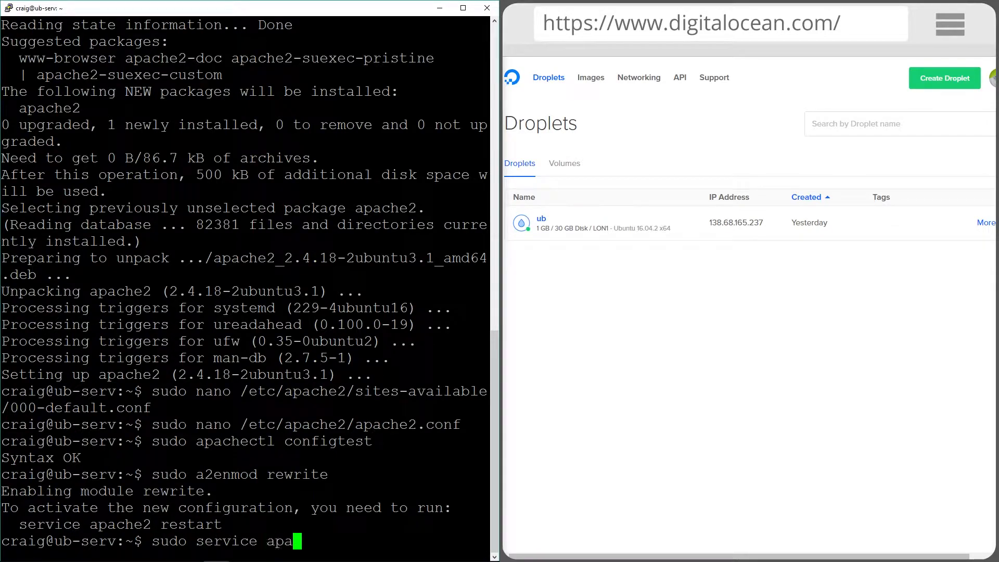
type("che2 re")
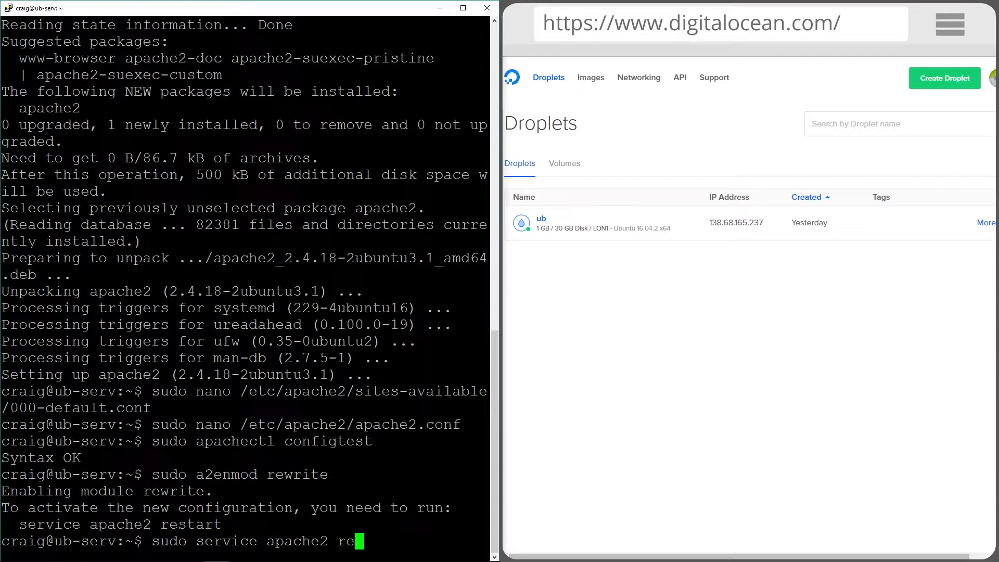
Run 'sudo service apache2 restart' to apply the changes
type("start")
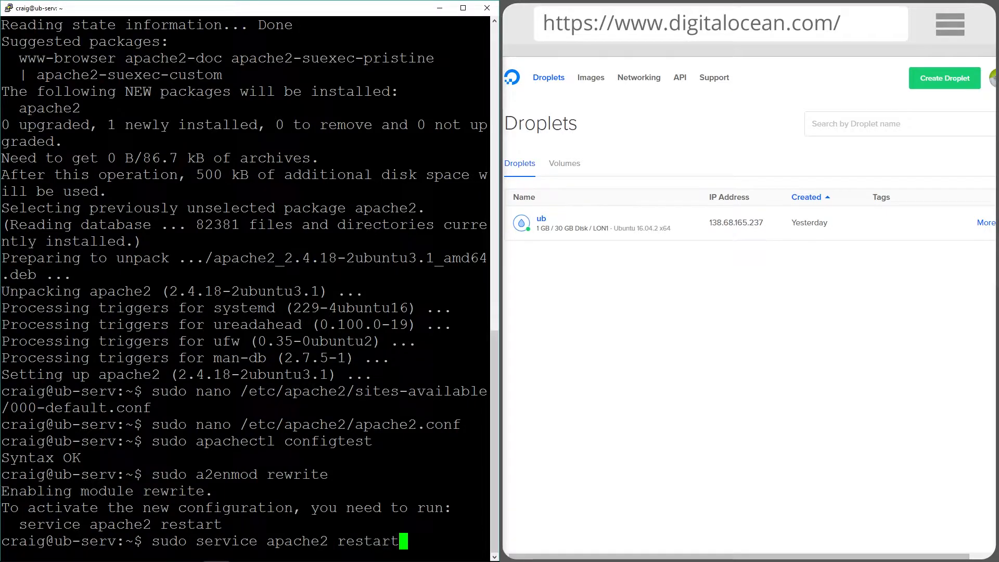
key("Return")
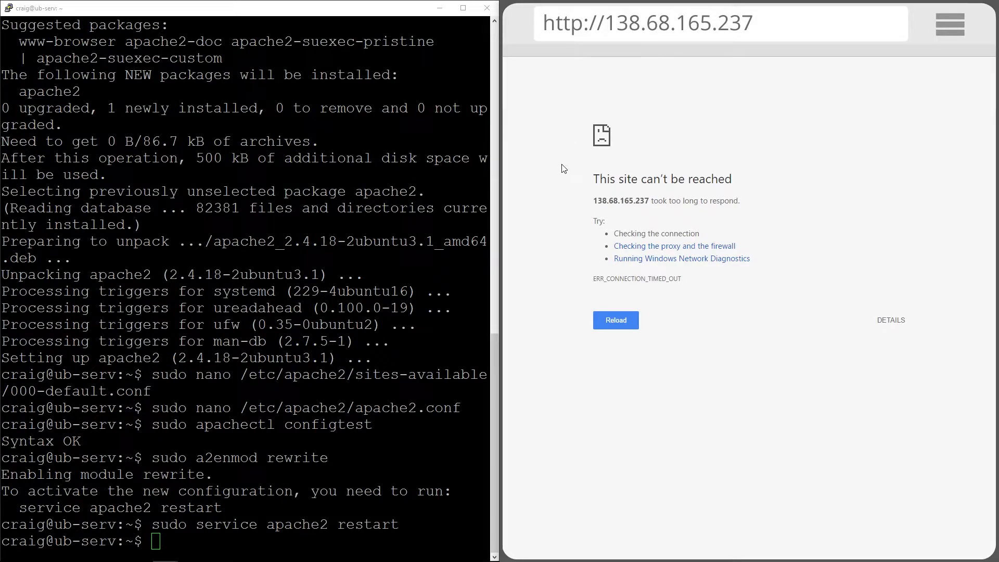
mouse_move(647, 344)
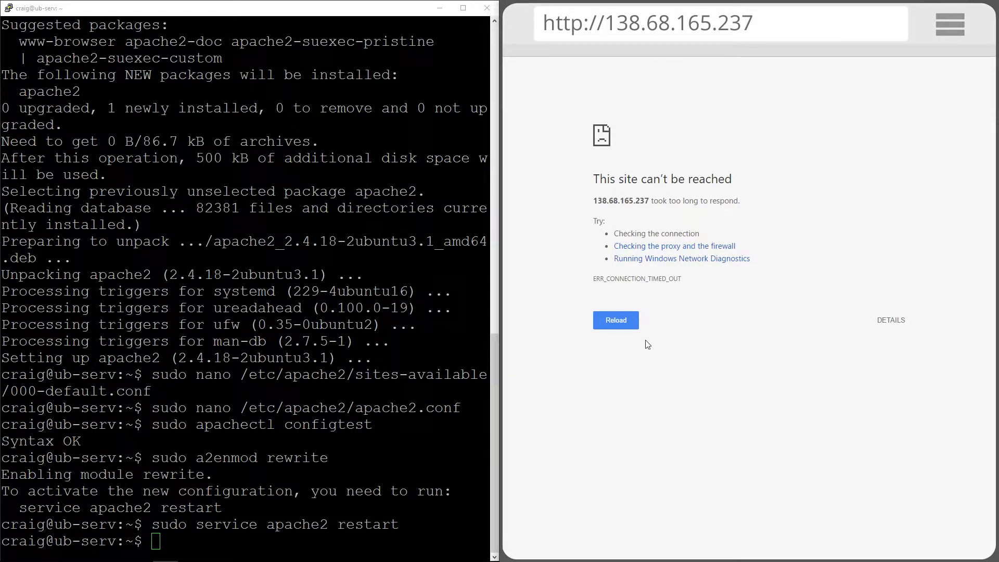
mouse_move(837, 116)
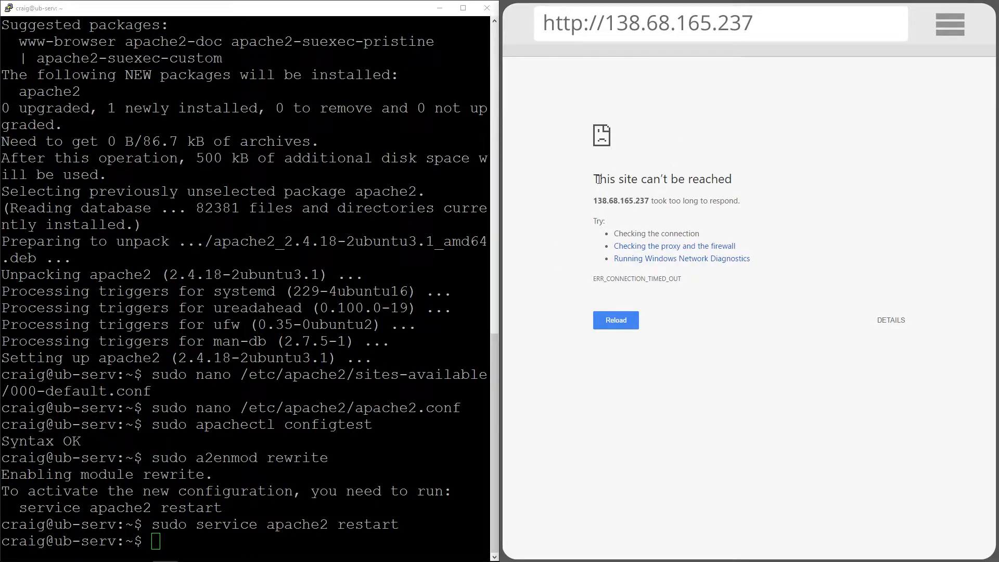
mouse_move(599, 388)
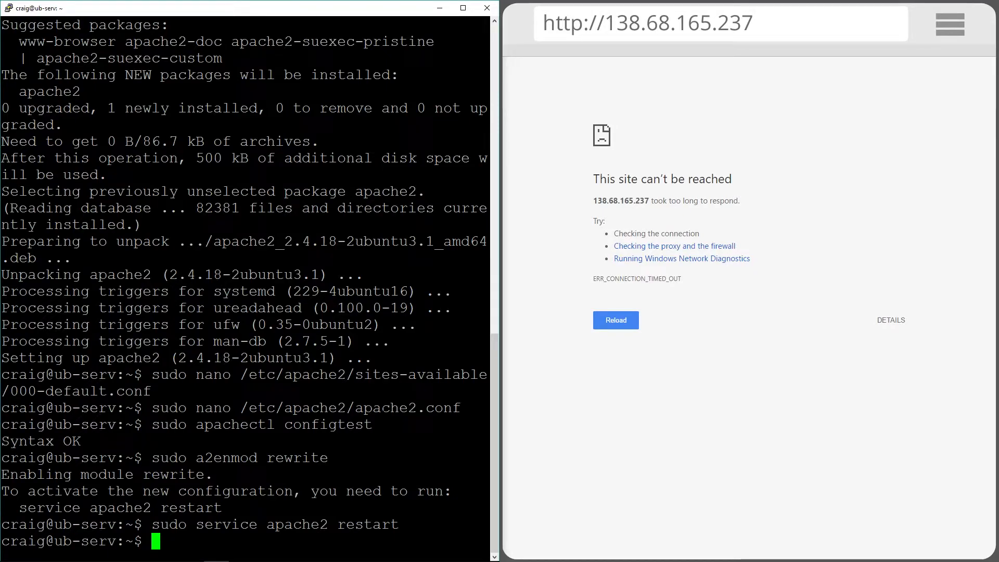
Add a firewall rule with 'sudo ufw allow in "Apache Full"'
type("sudo ufw a")
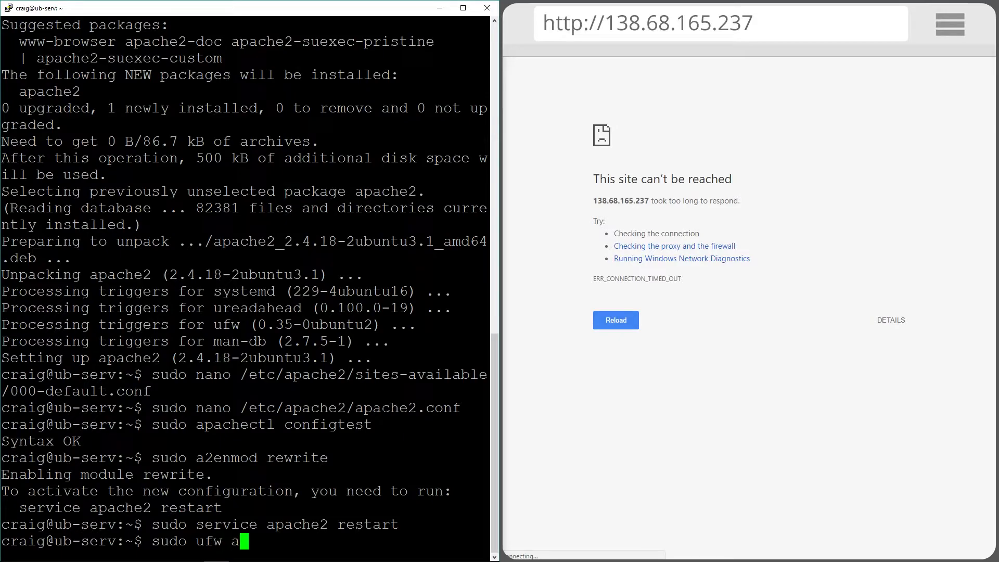
type("ll in")
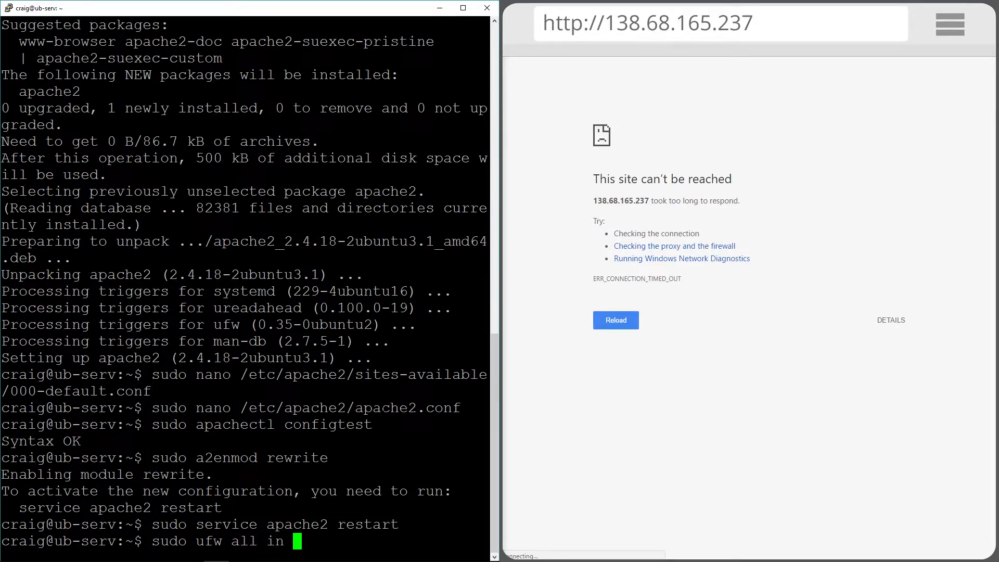
type("\"Apache")
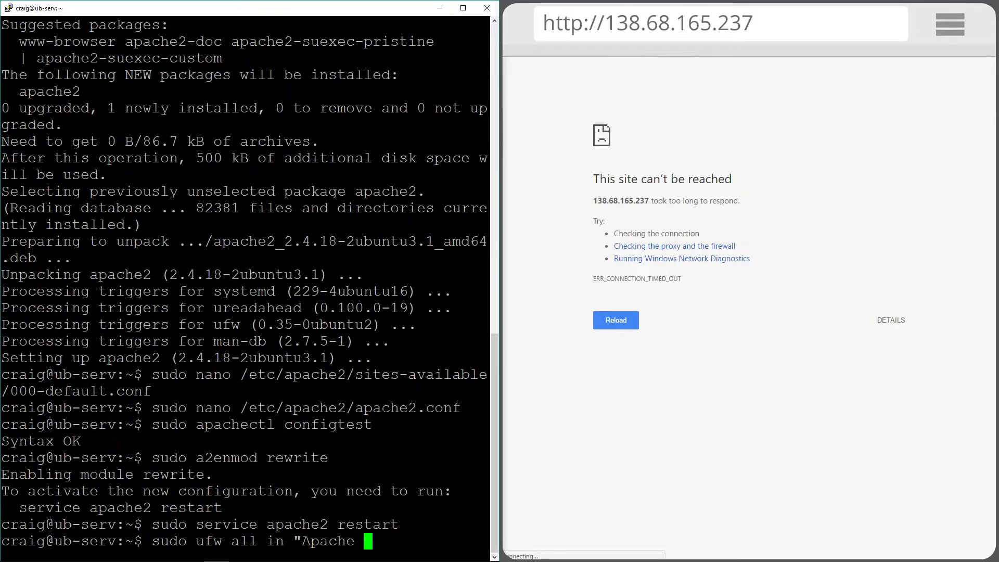
type("Full\"")
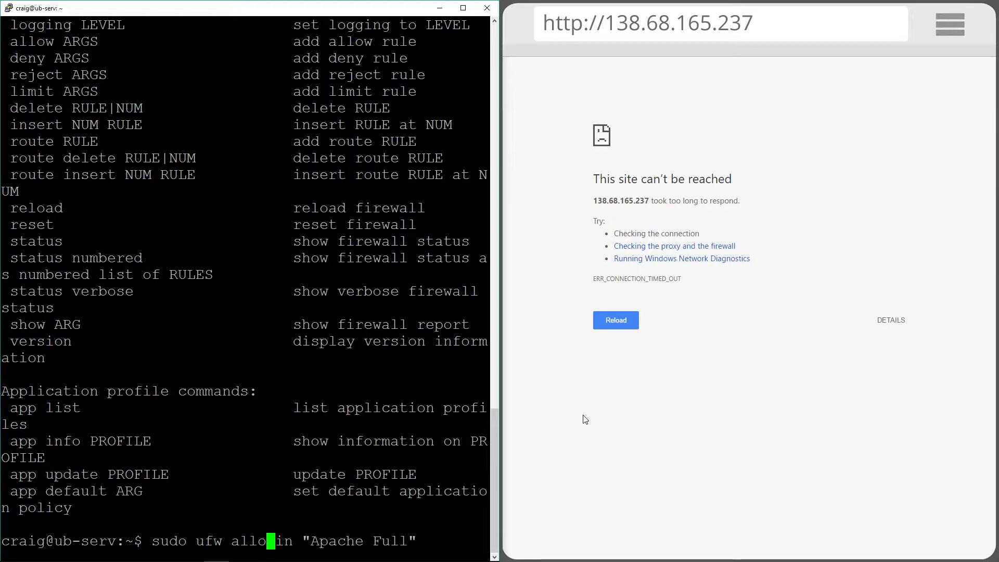
type("w")
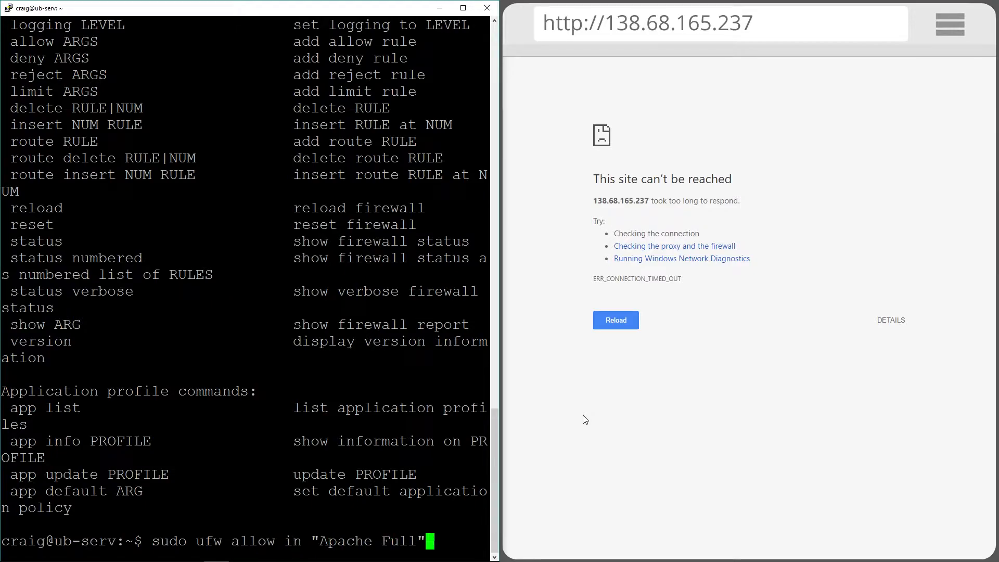
key("Return")
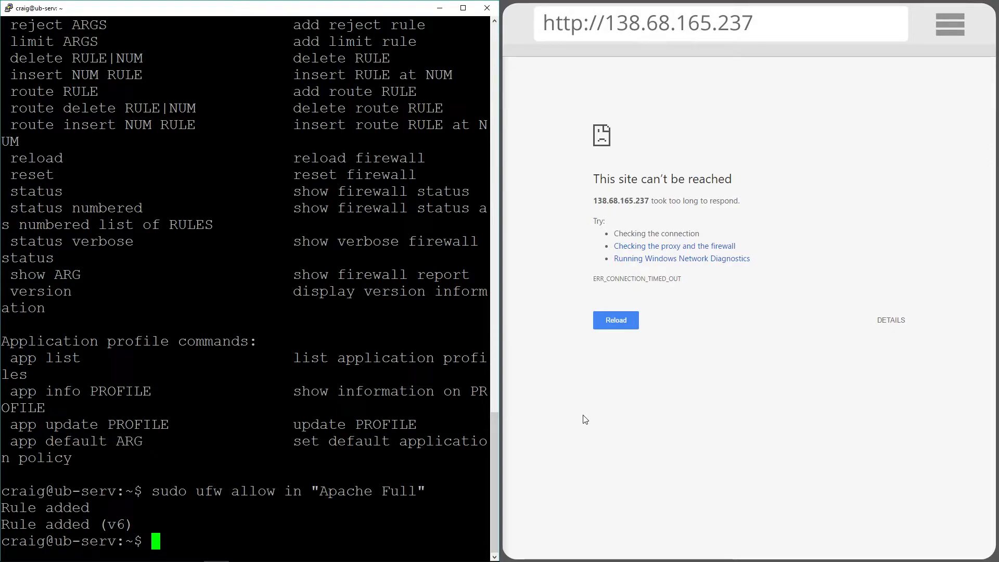
mouse_move(595, 73)
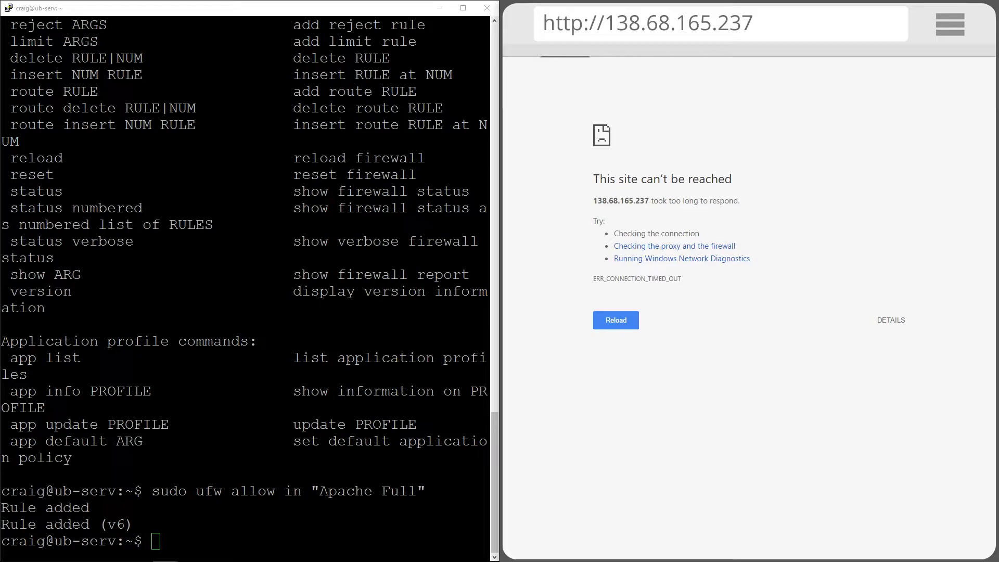
mouse_move(542, 57)
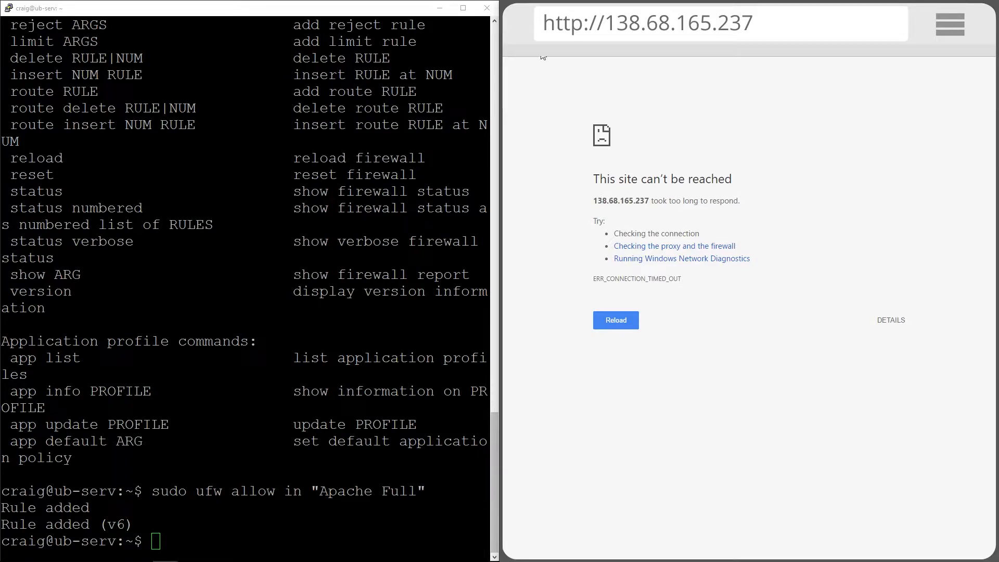
left_click(614, 320)
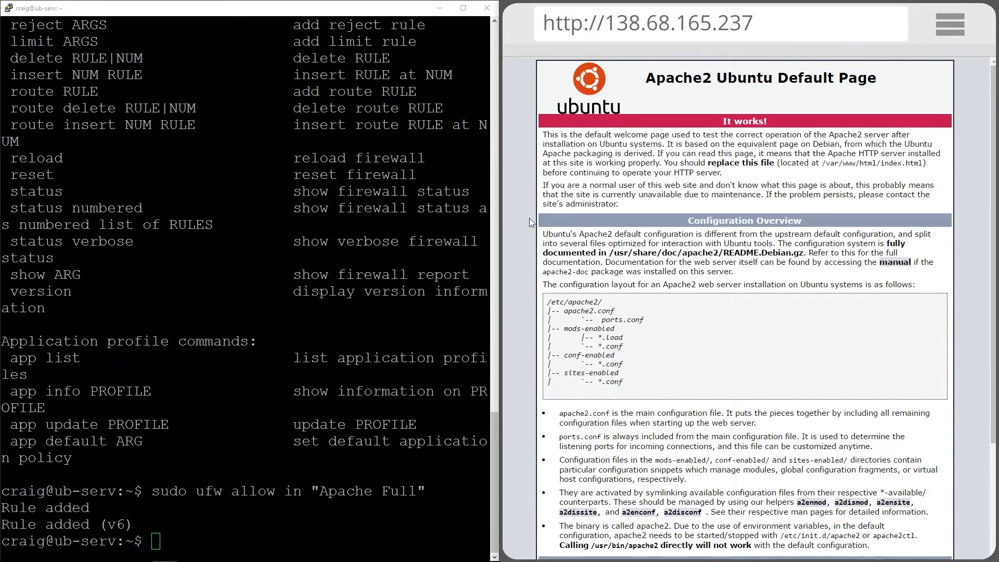
mouse_move(794, 117)
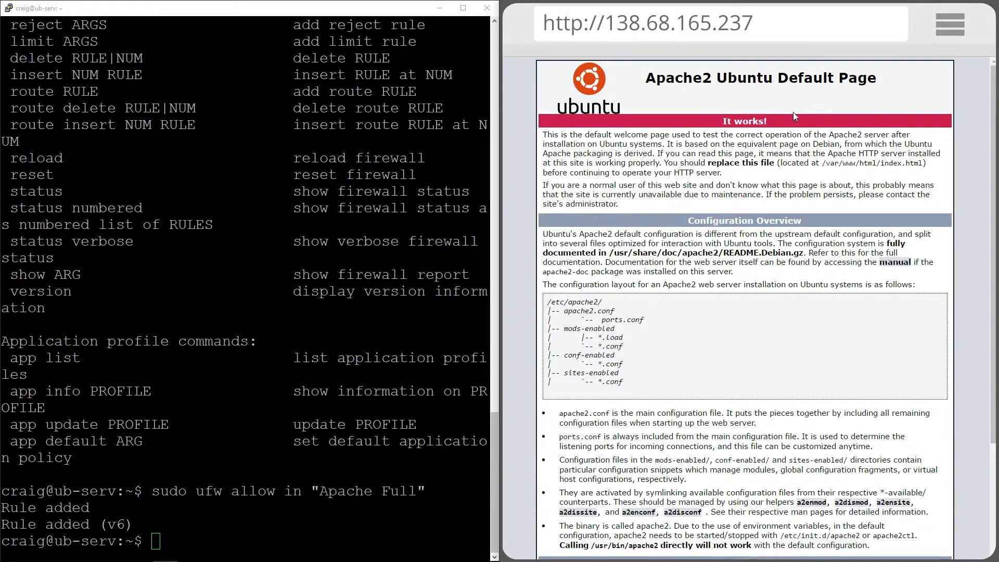
mouse_move(710, 339)
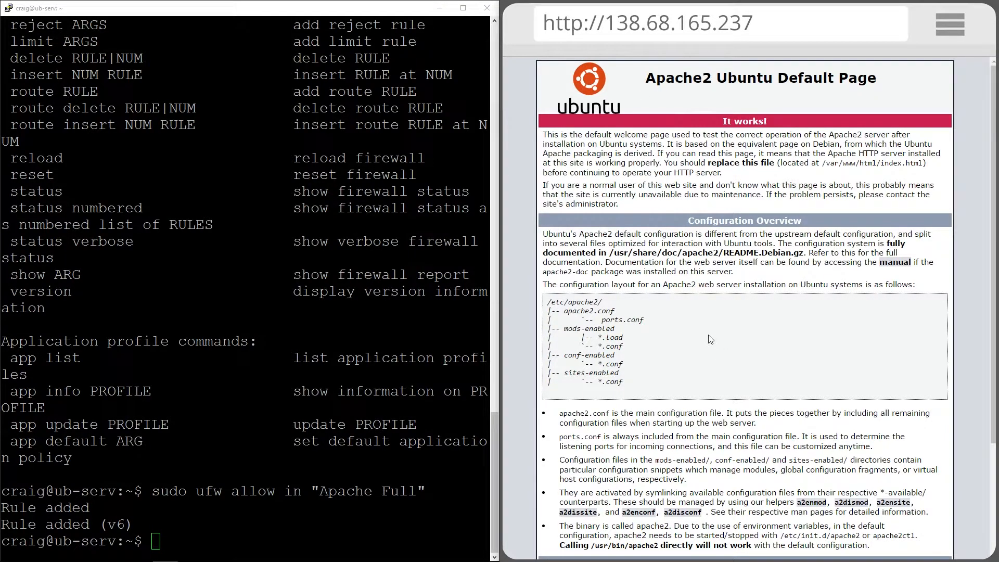
mouse_move(680, 416)
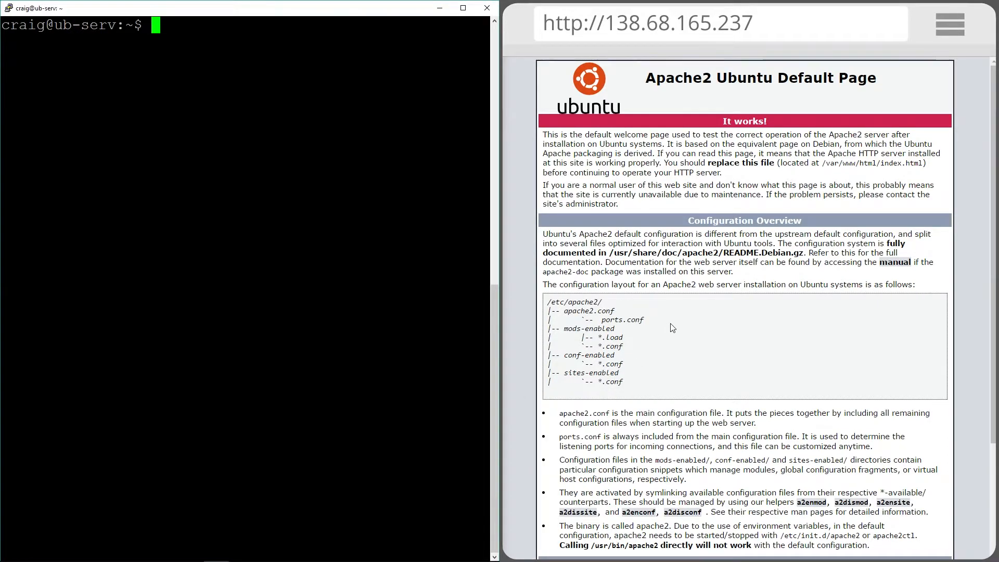
Install mysql-server with apt-get and set the MySQL root password
type("sudo apt-get")
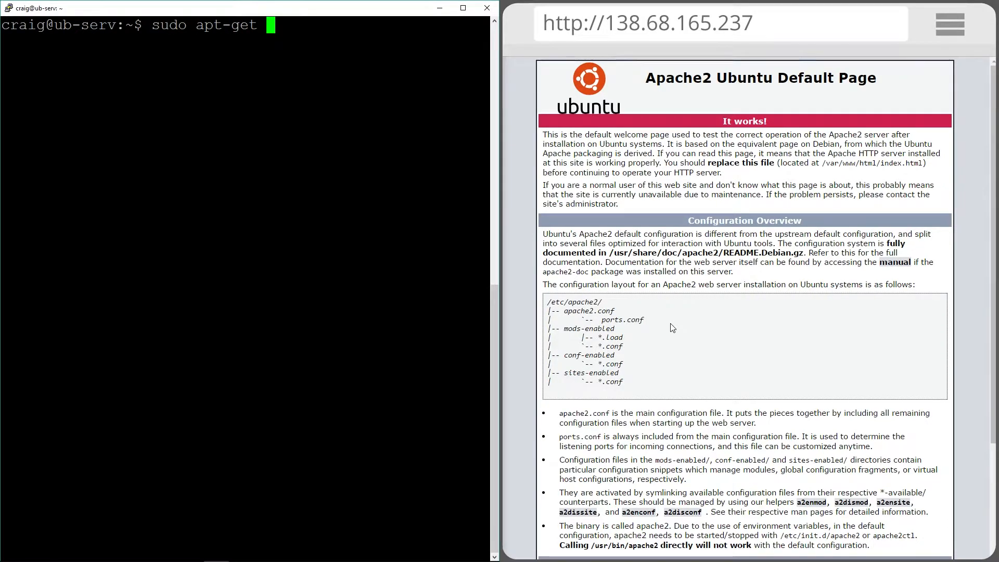
type("i")
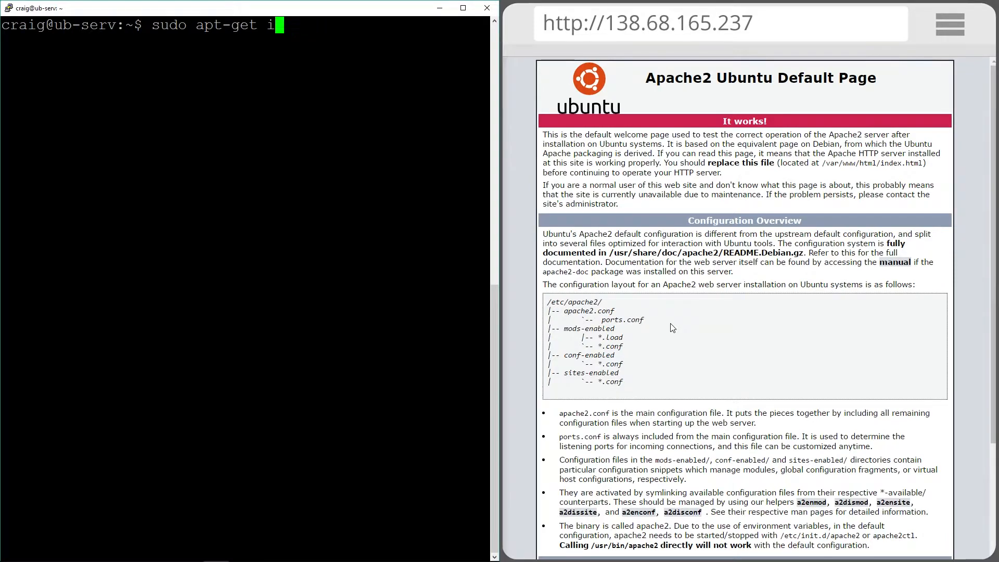
type("nstall")
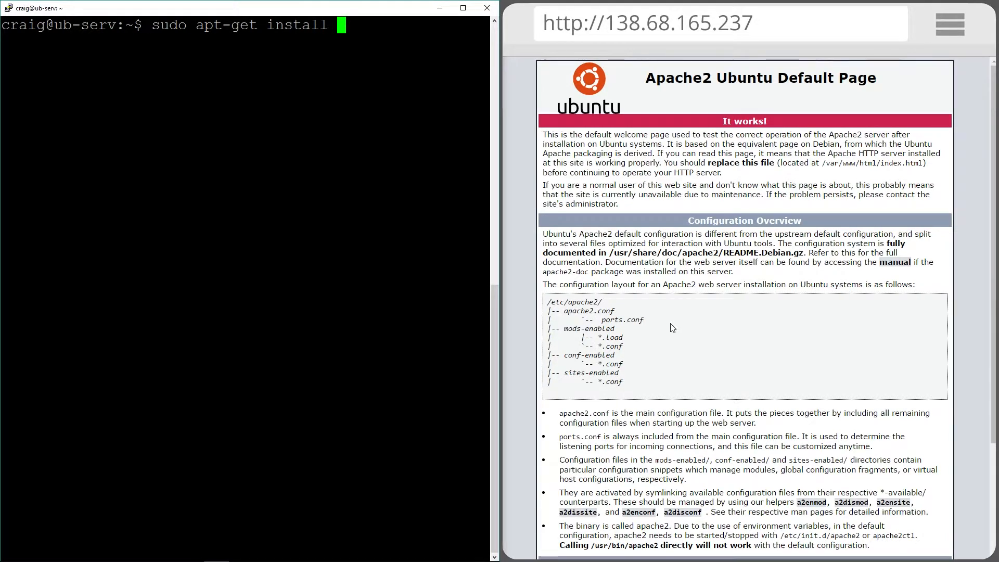
type("my")
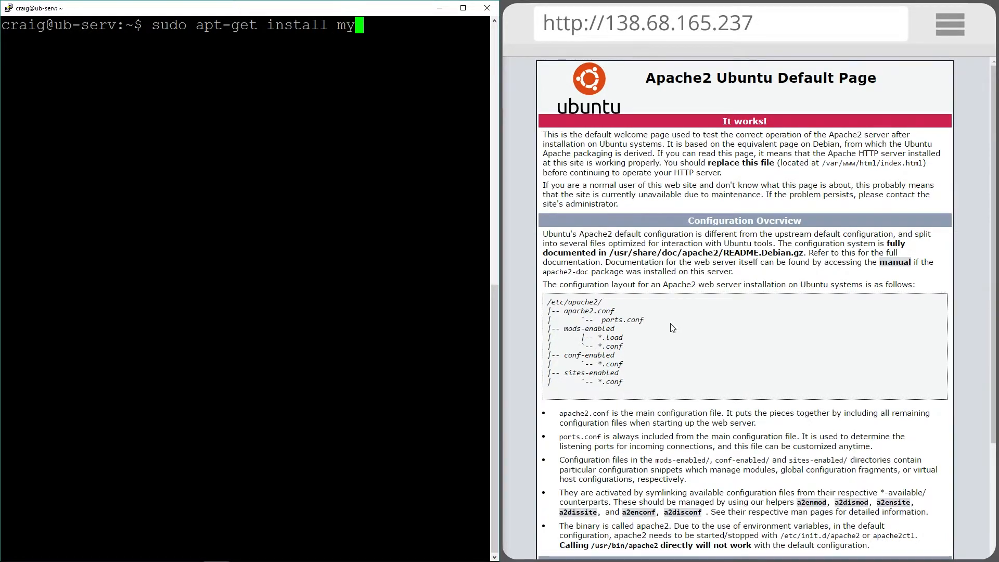
type("sql")
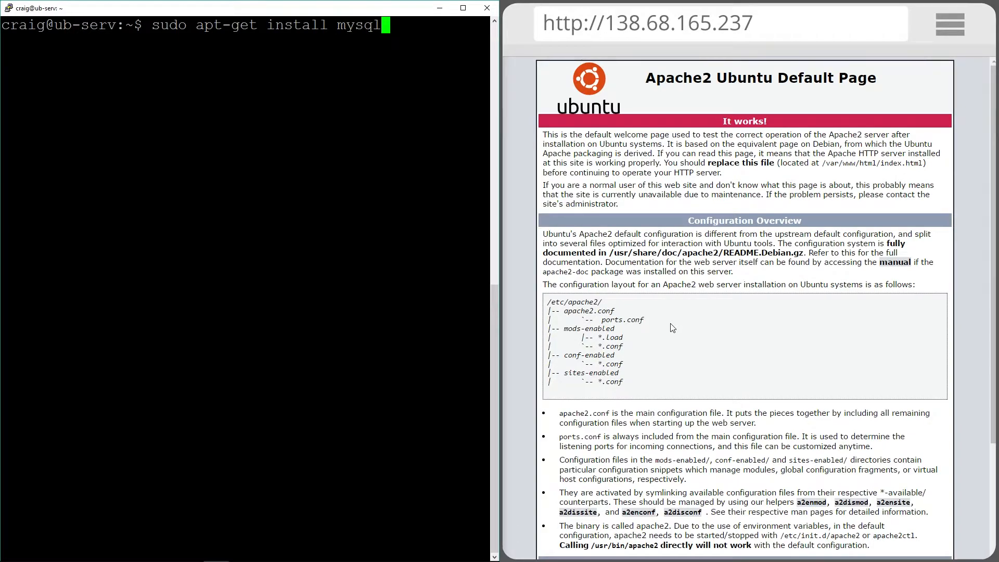
type("-server")
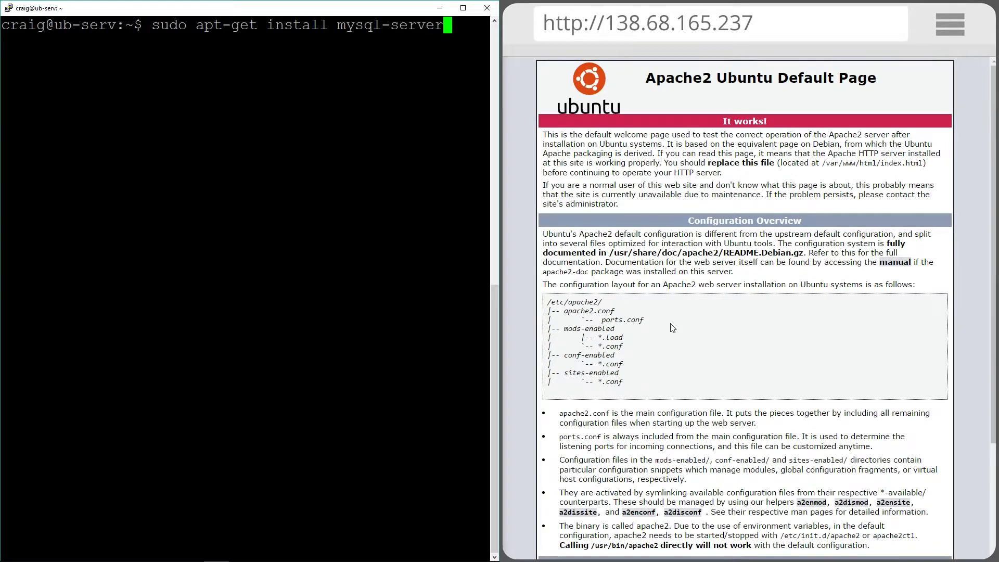
type("-y")
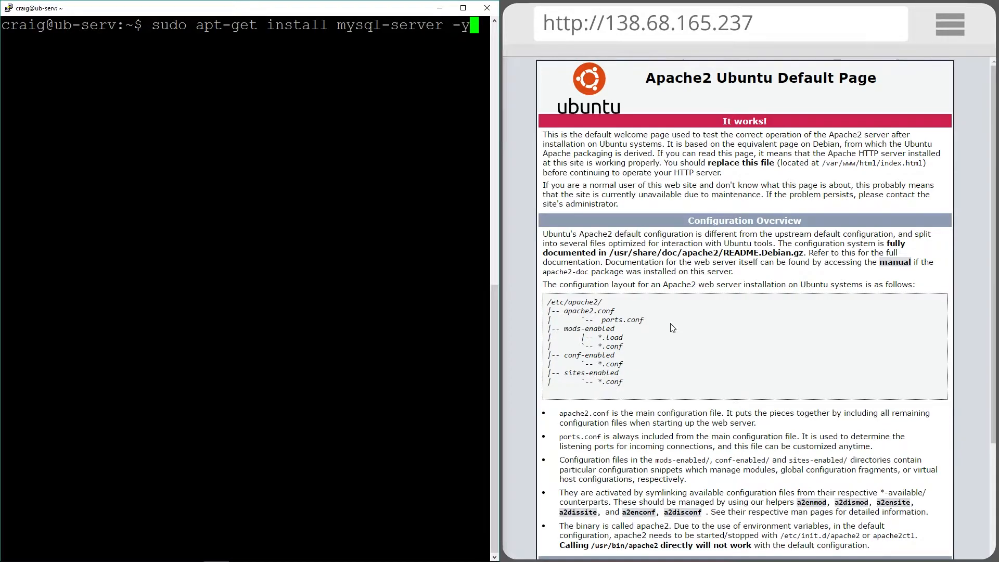
key("Return")
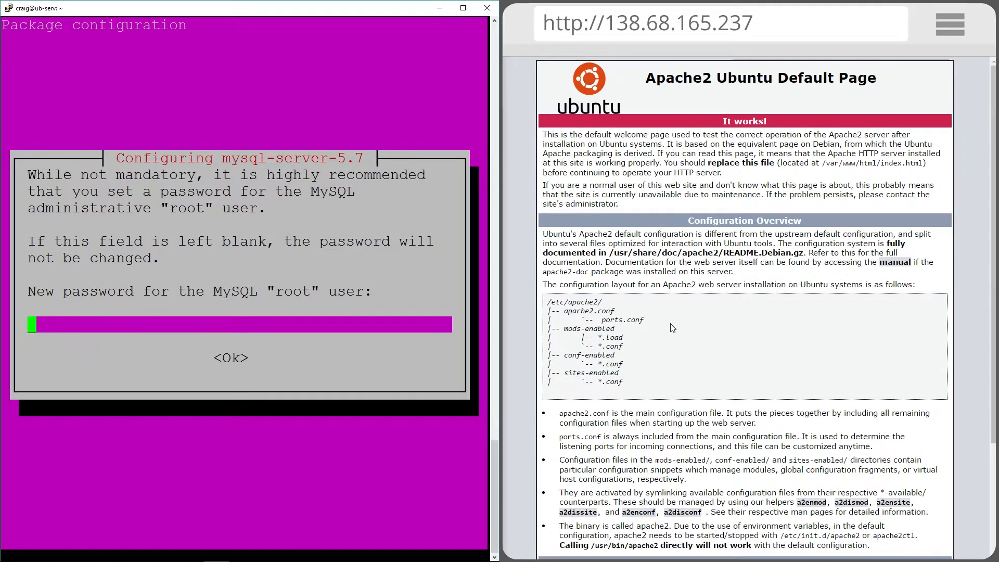
type("****")
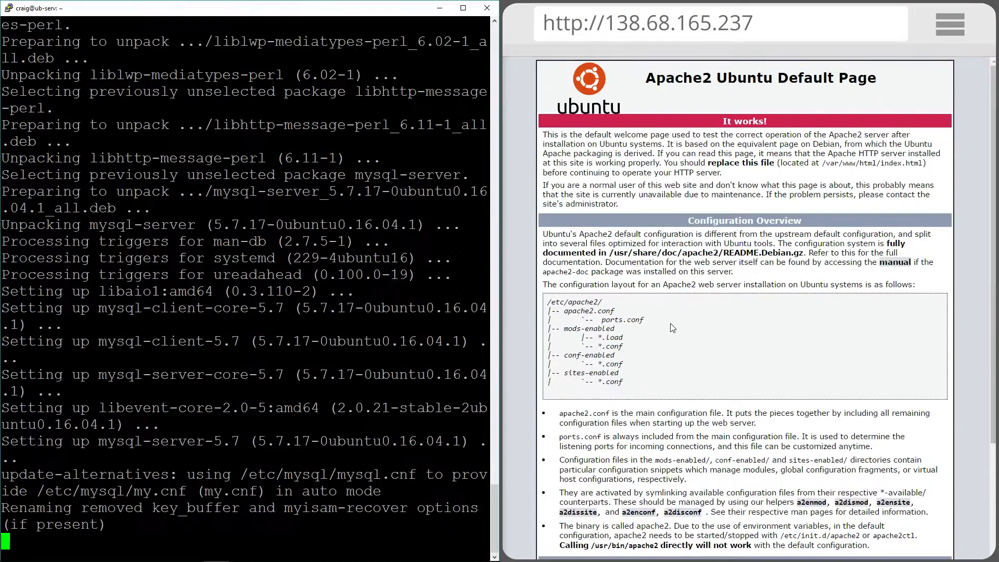
scroll("down", 3)
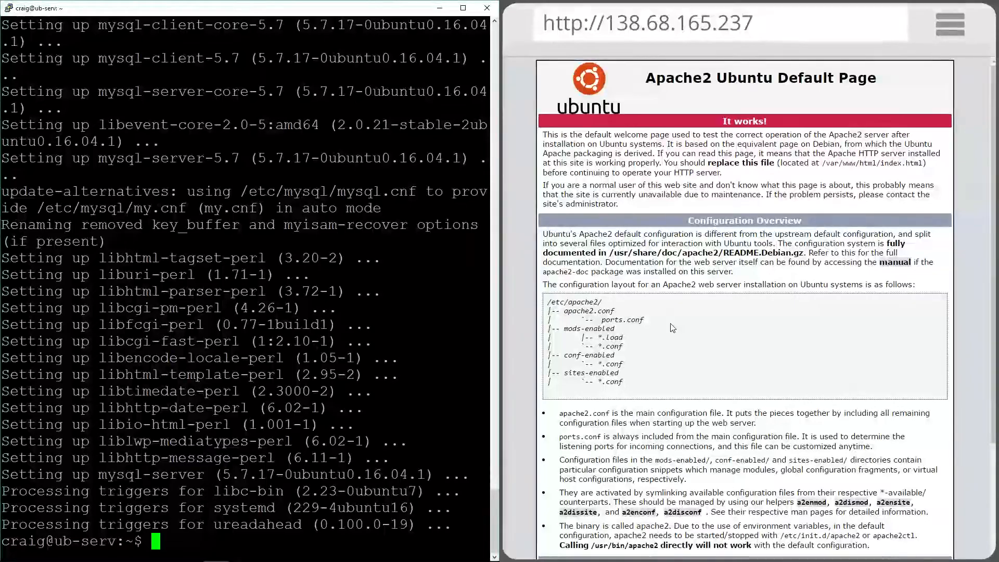
Launch the MySQL hardening script with 'sudo mysql_secure_installation'
type("sudo")
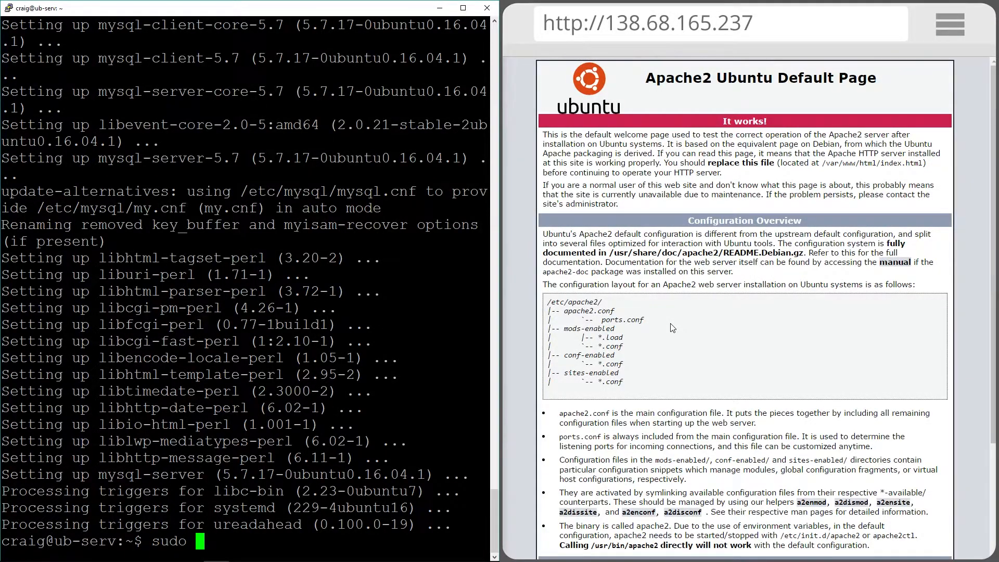
type("mysql")
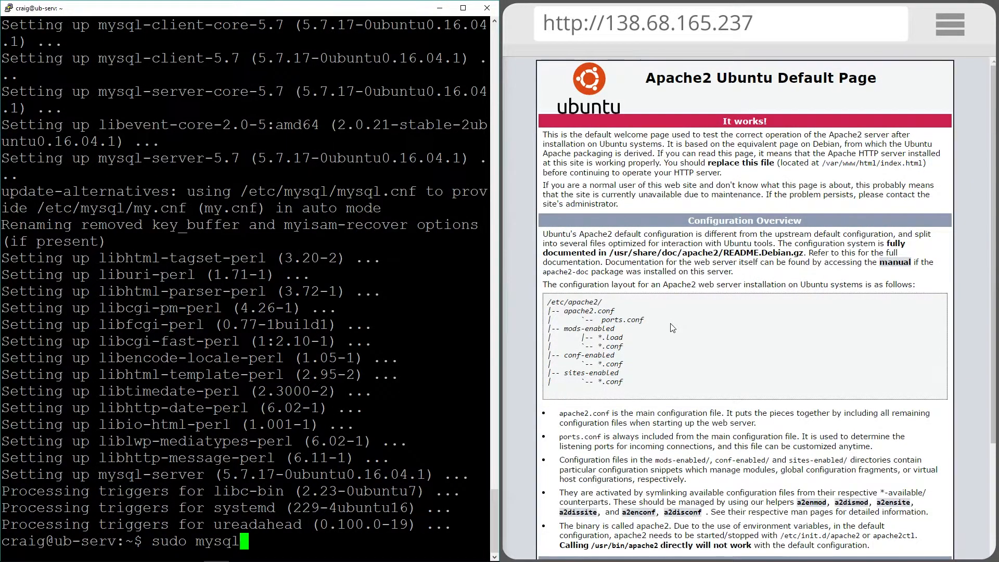
type("_secure")
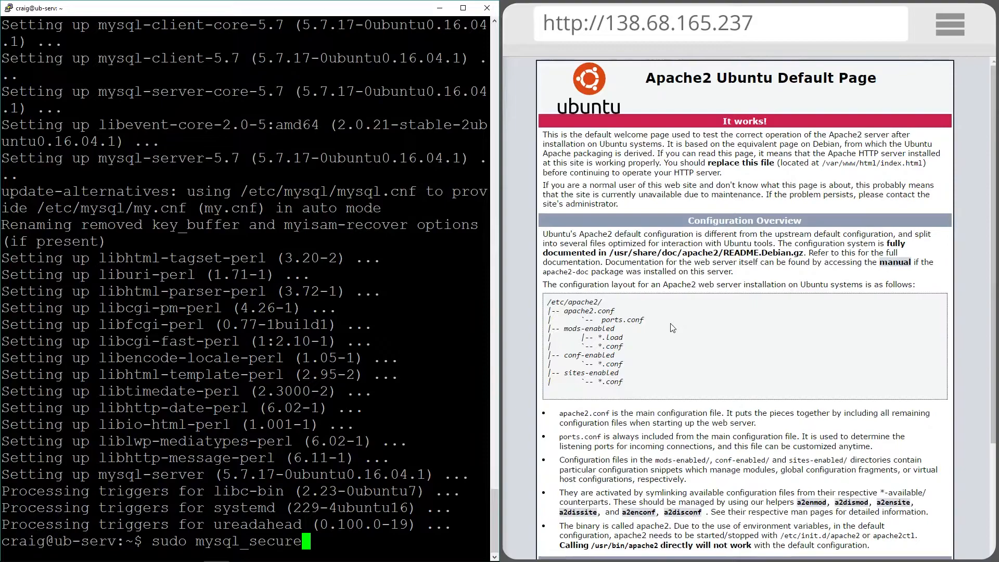
type("_inst")
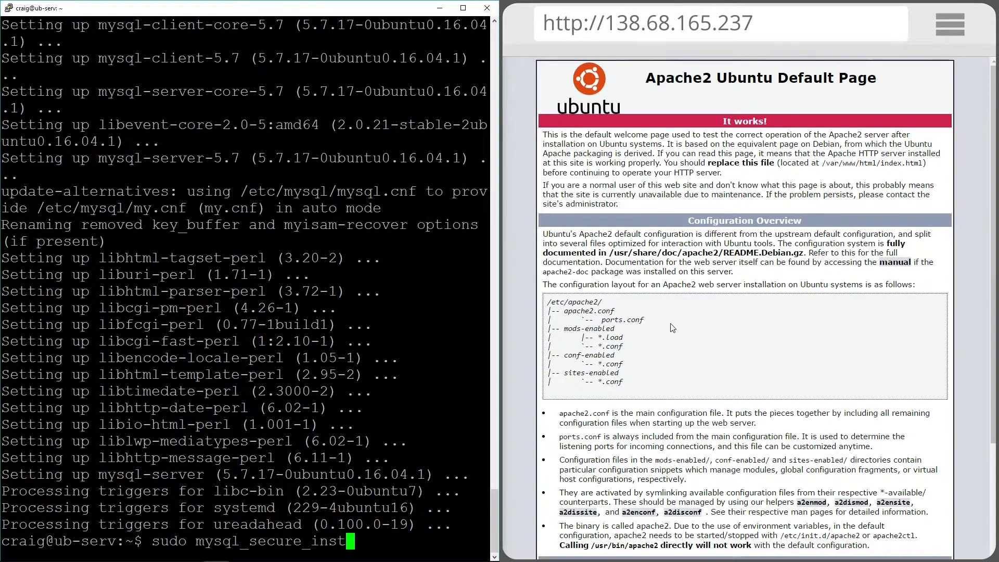
key("Return")
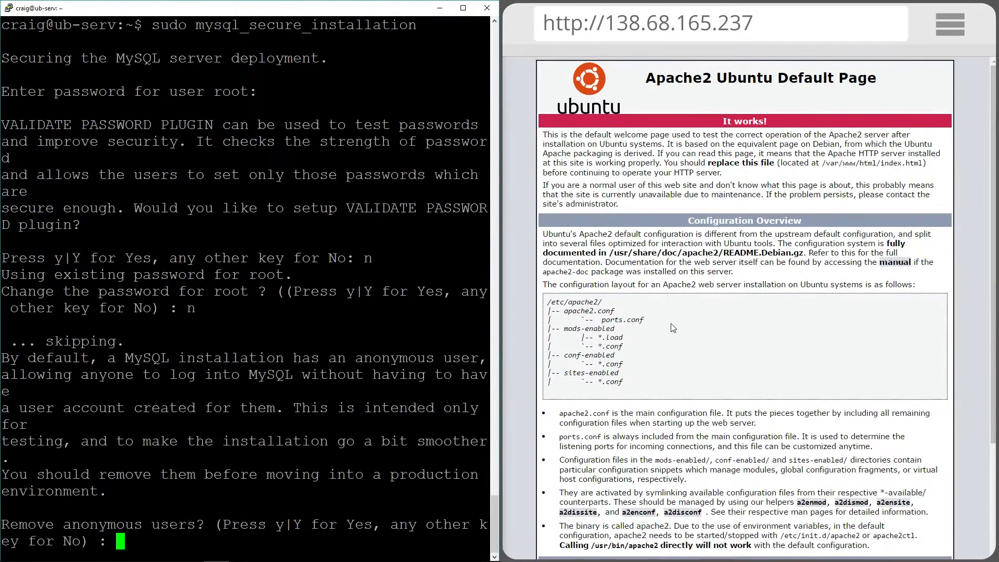
Answer y to drop the test database and reload privilege tables
type("y")
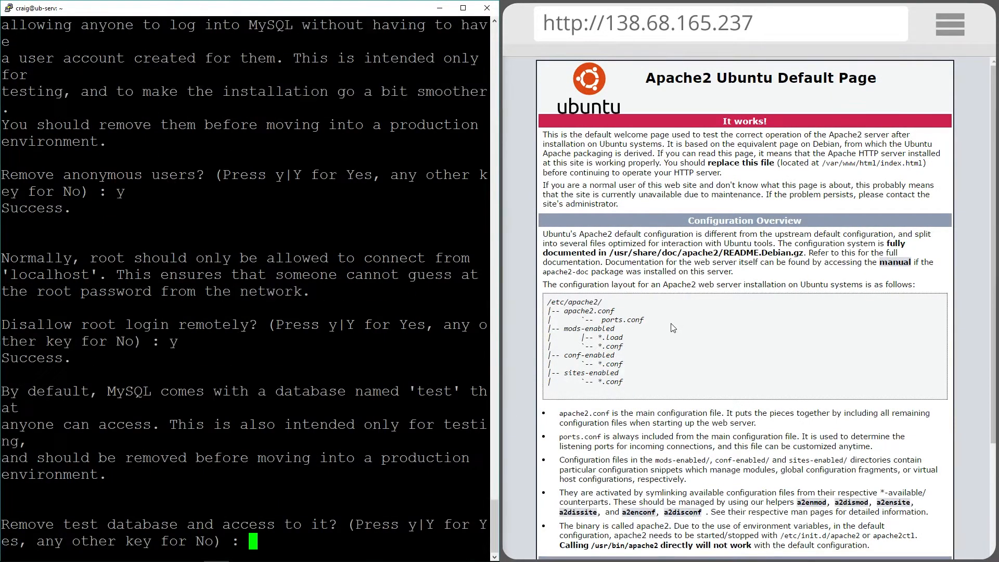
type("y")
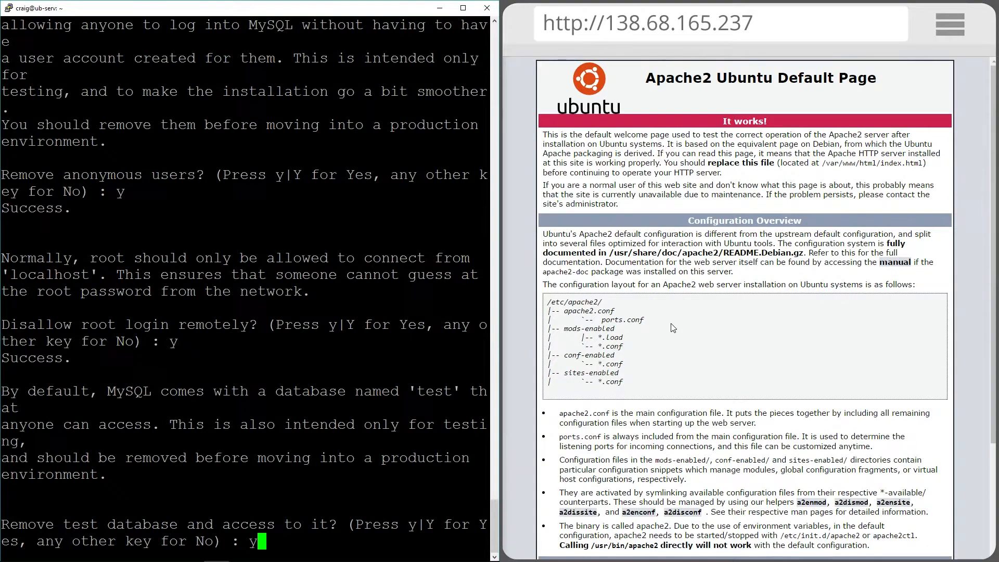
key("Return")
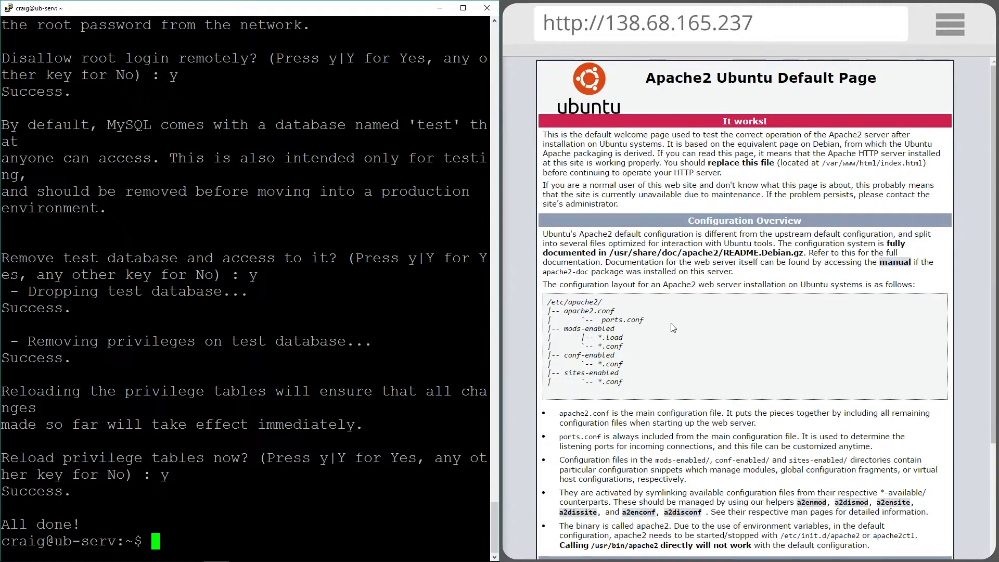
type("sudo")
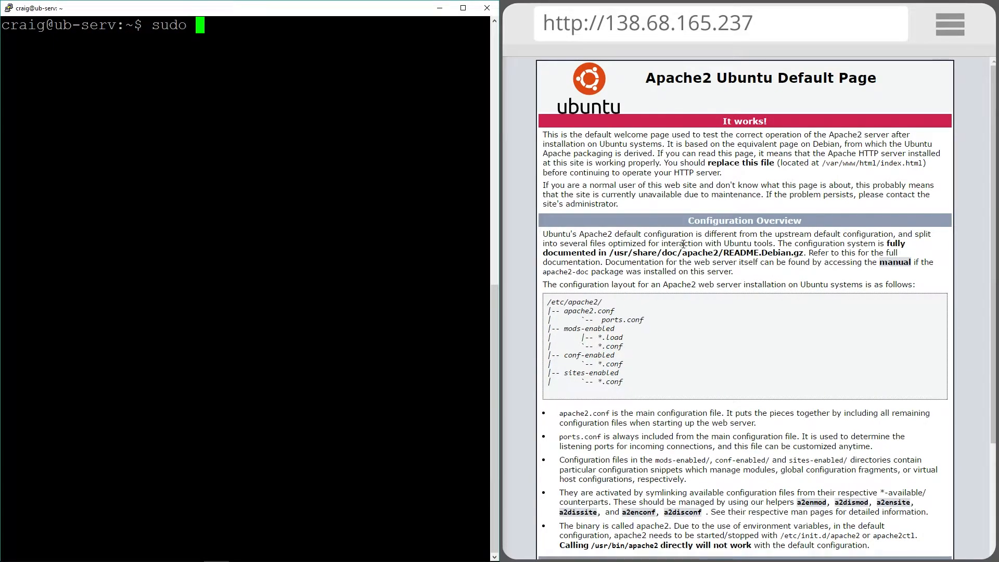
Install php, libapache2-mod-php, php-mcrypt and php-mysql with apt-get, retrying after fixing the 'mycrypt' typo
type("apt-g")
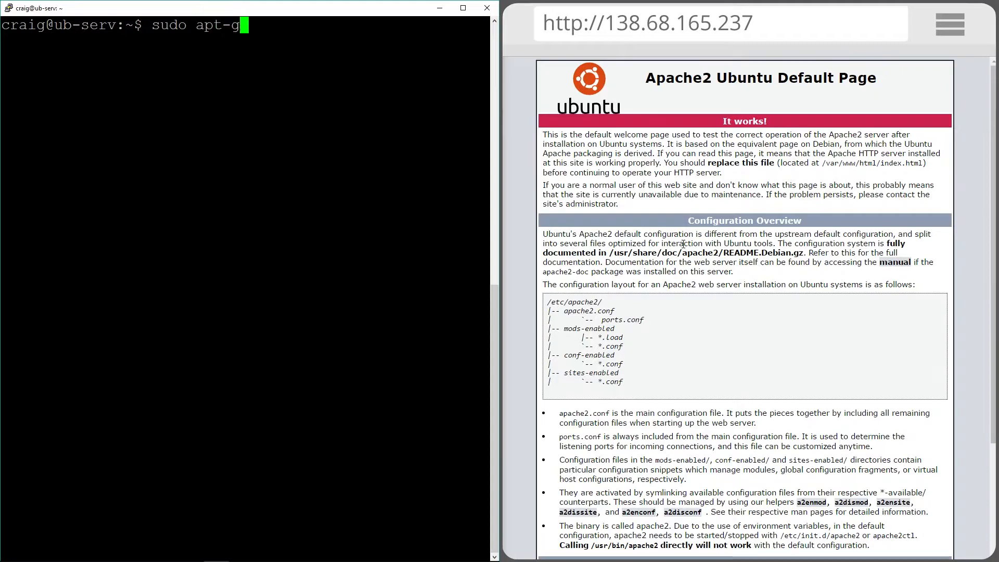
type("et install")
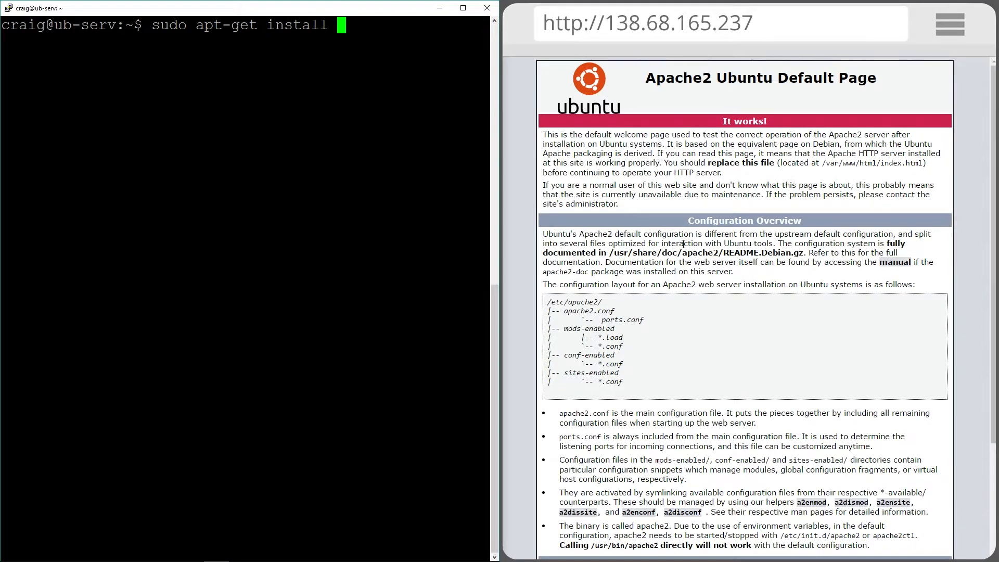
type("p")
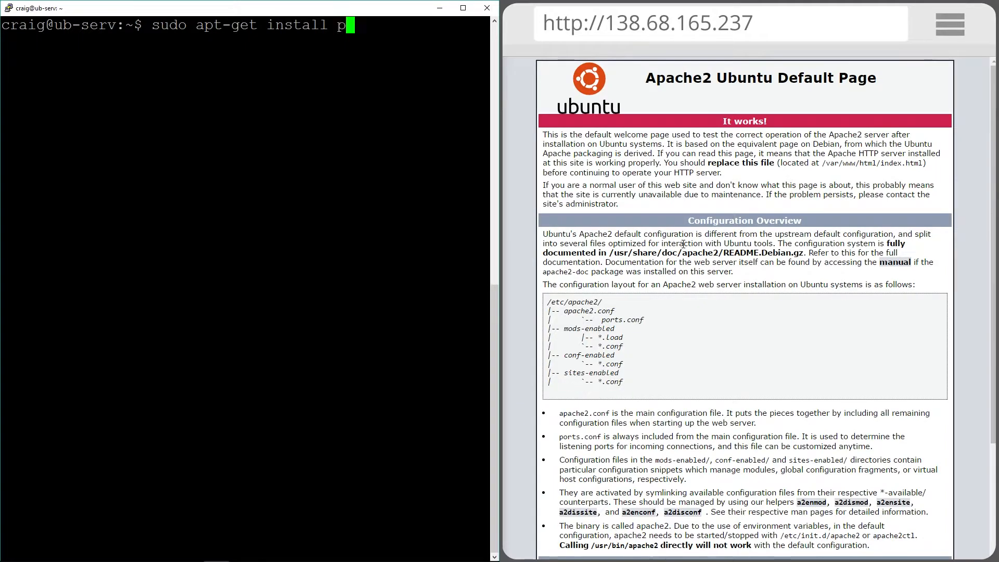
type("hp libapache2-mod-php php-mycrypt php-mysql -y")
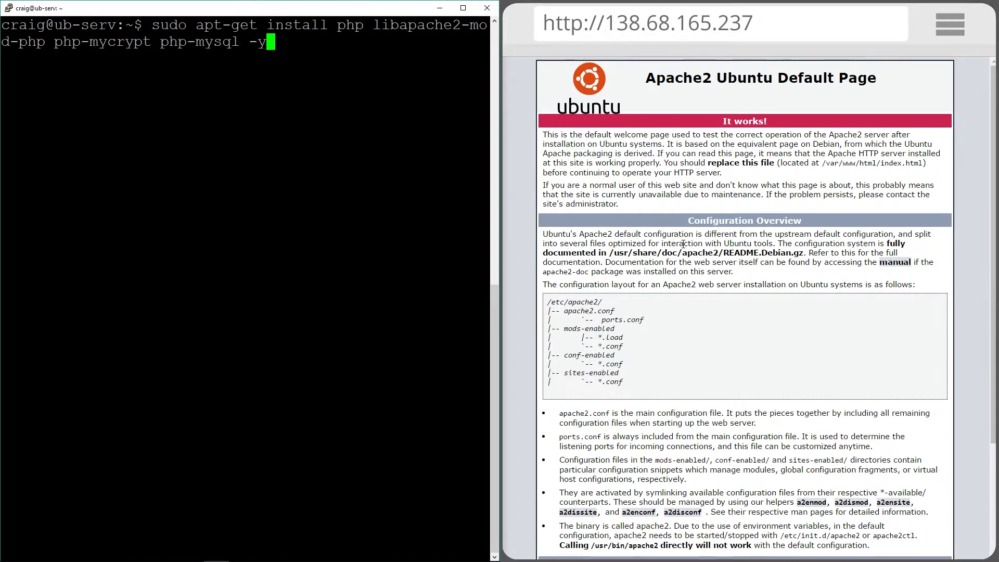
key("Return")
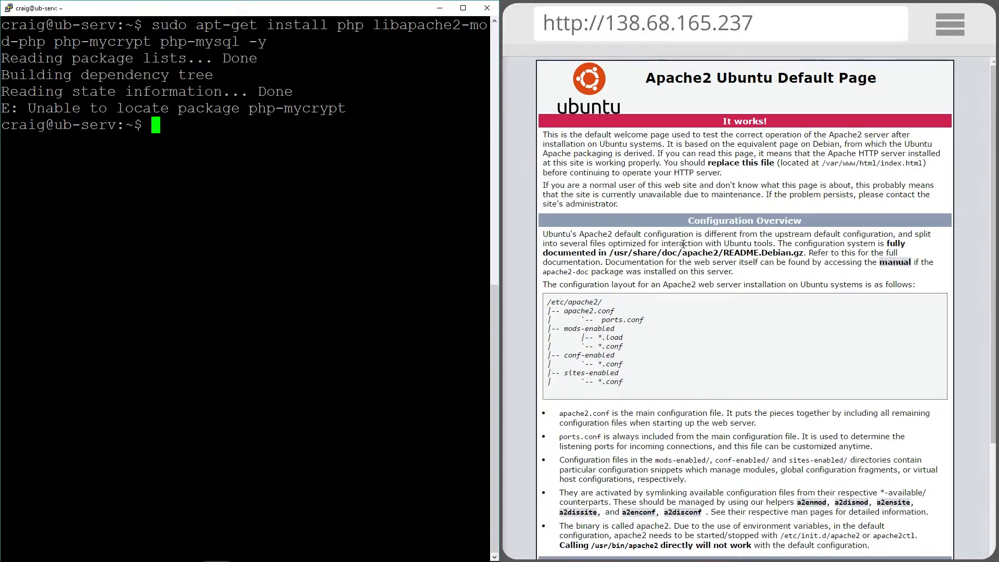
key("Up")
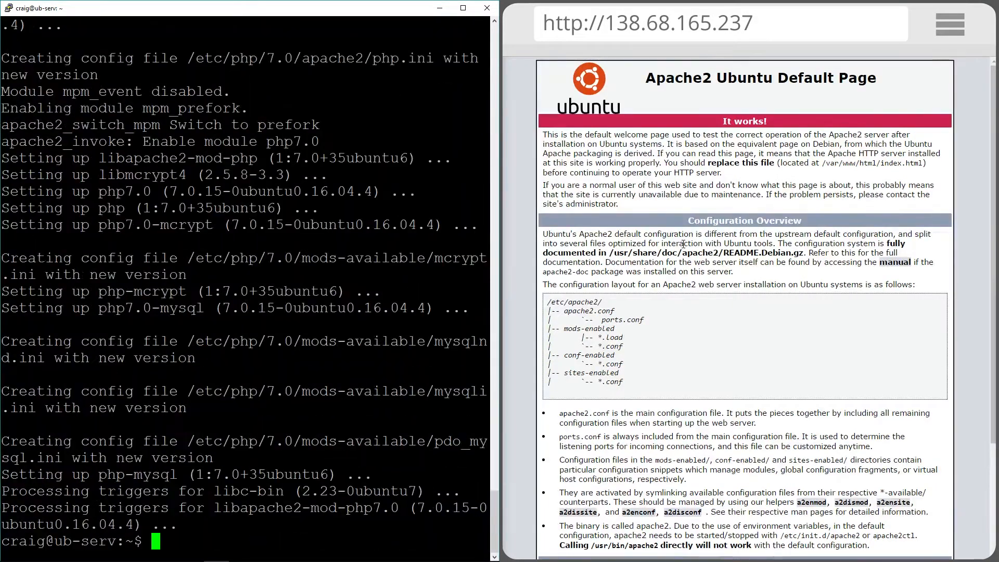
Edit /etc/apache2/mods-enabled/dir.conf in nano so DirectoryIndex starts with index.php, and save
type("a")
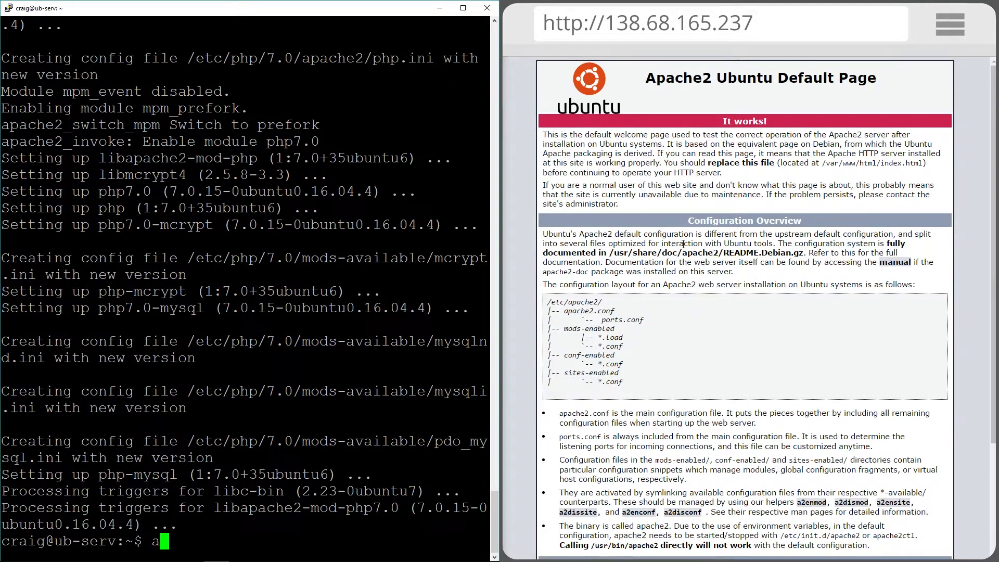
type("udo")
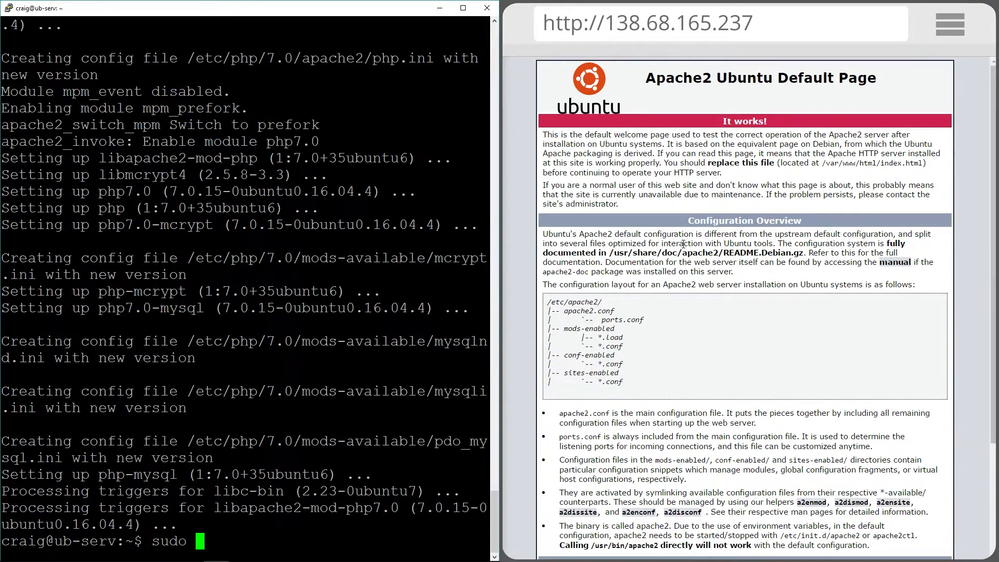
type("nano")
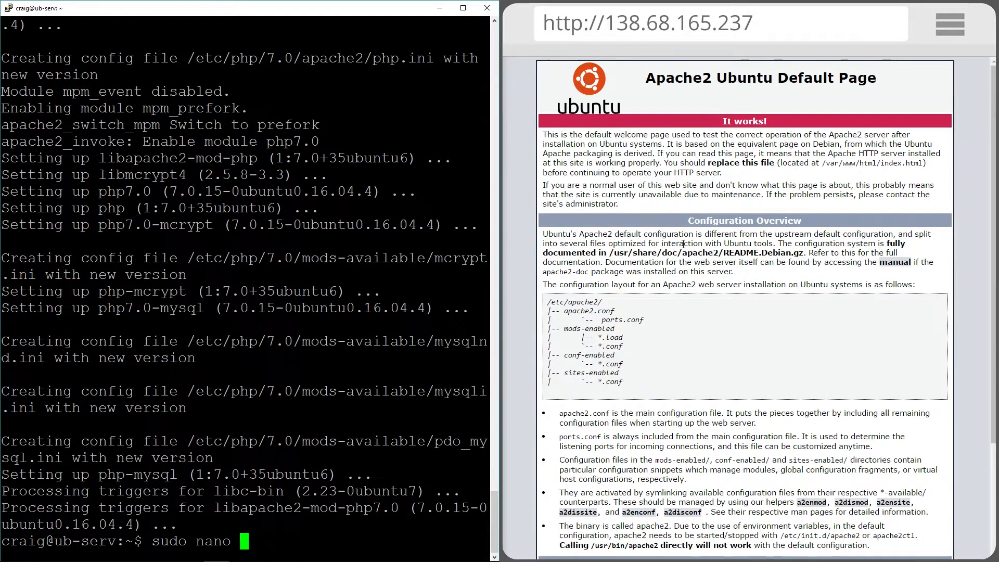
type("/e")
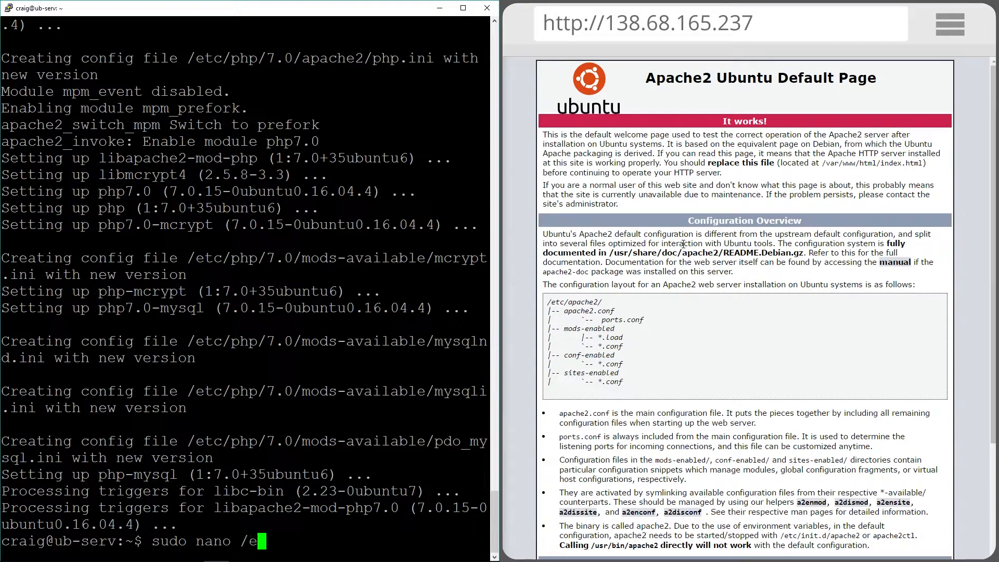
type("tc/")
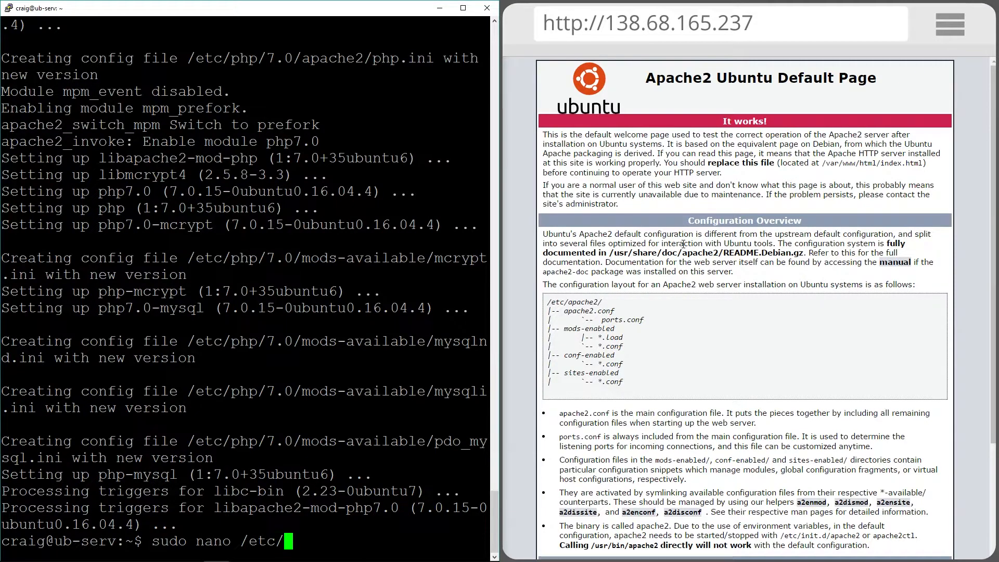
key("Return")
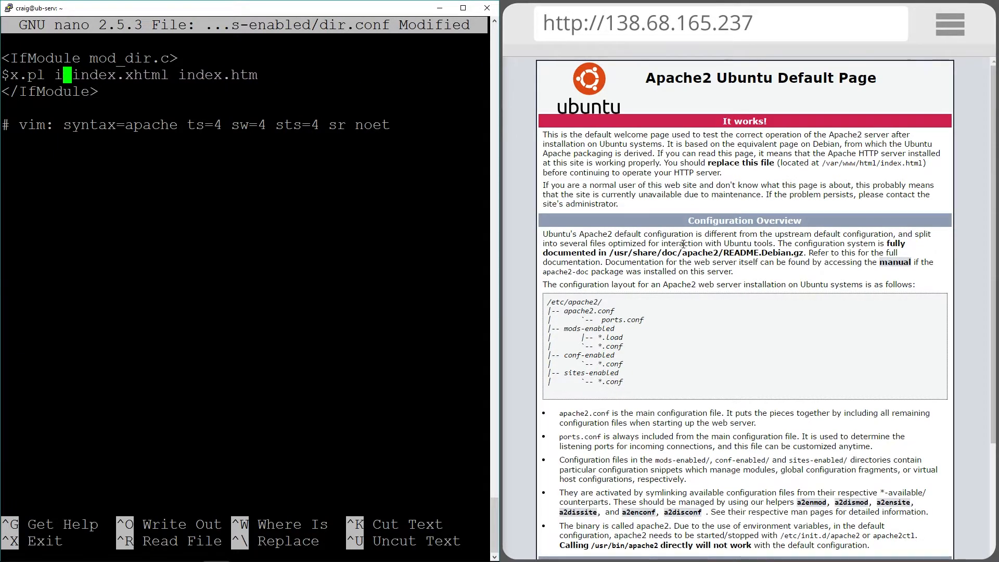
type("DirectoryIndex index.html index.cgi index.pl i$")
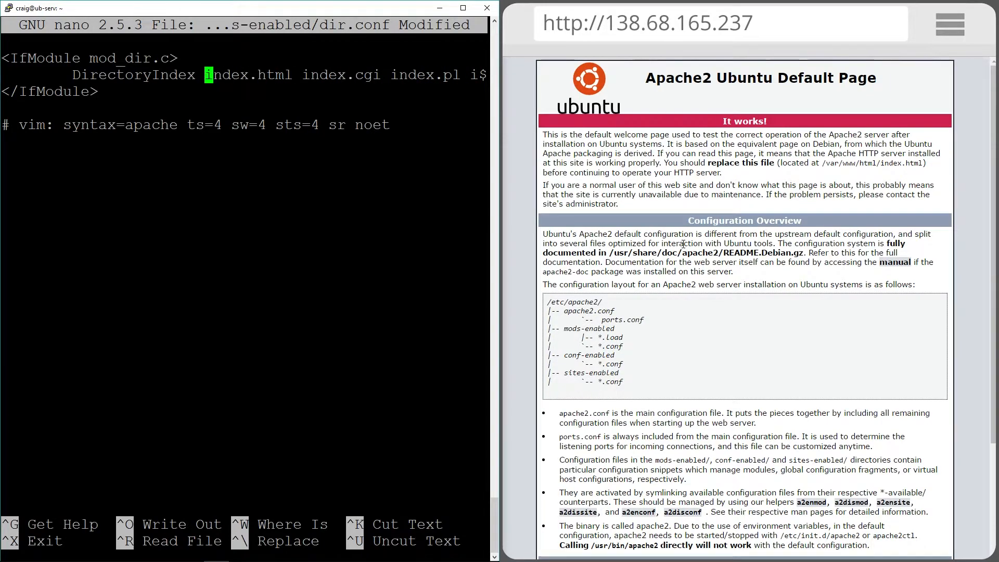
type("index.php")
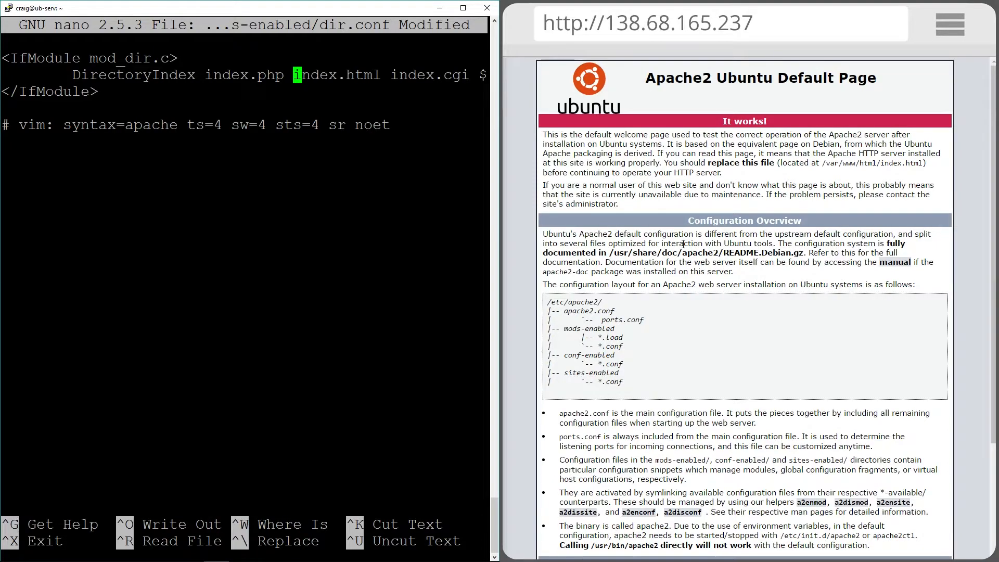
key("ctrl+x")
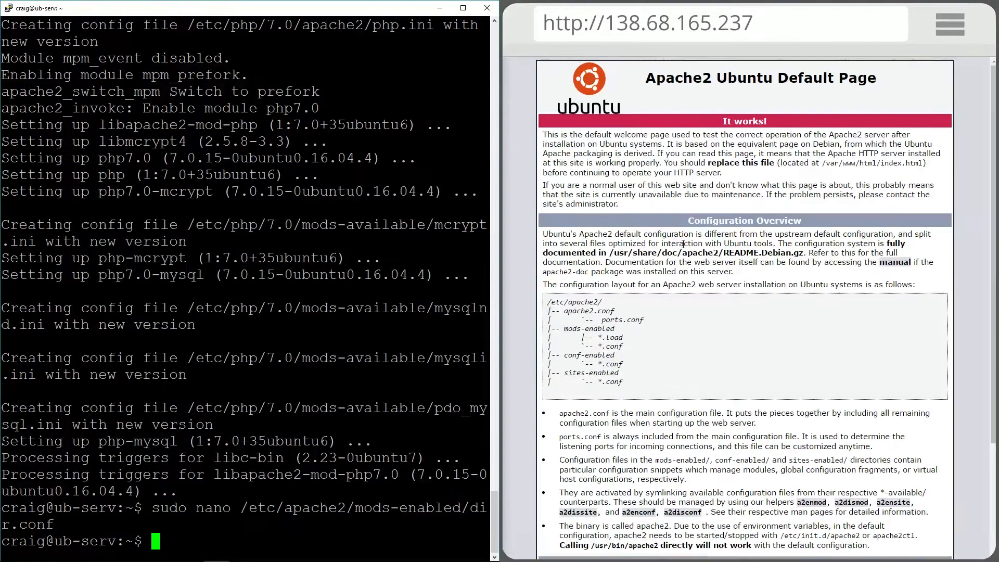
Install the extra PHP packages such as php-common, php-curl, php-intl and php-zip with apt-get
type("sudo")
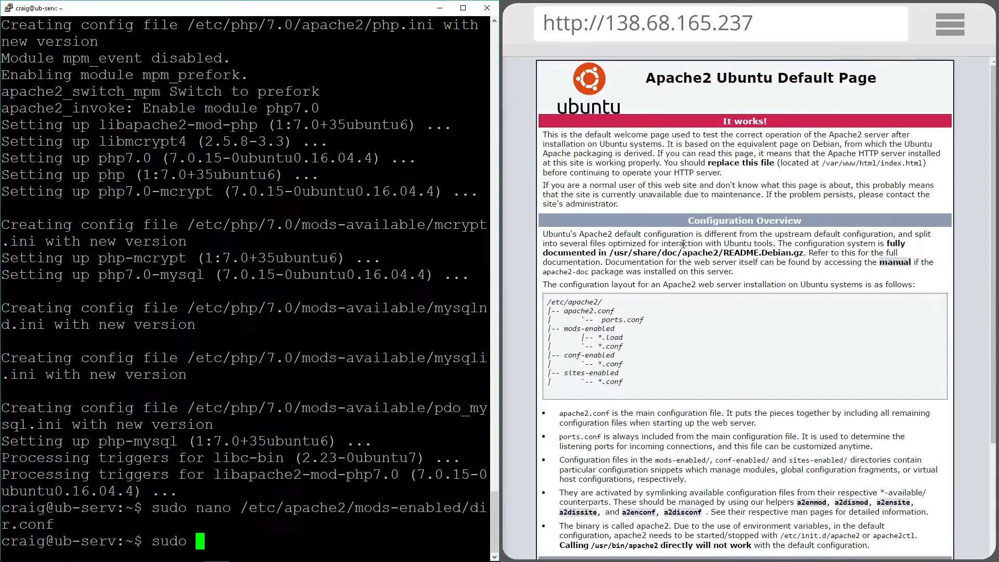
type("apt")
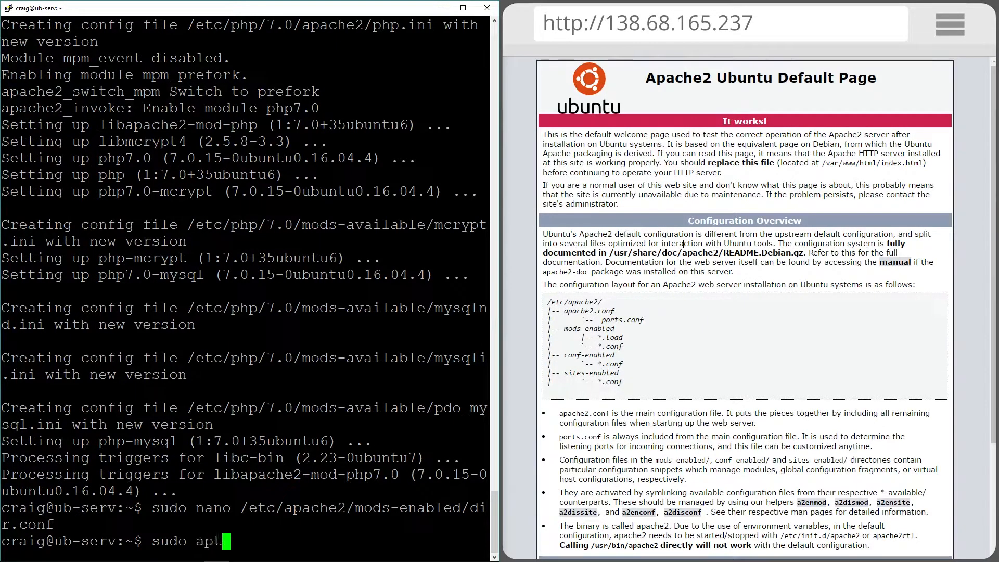
type("-get install")
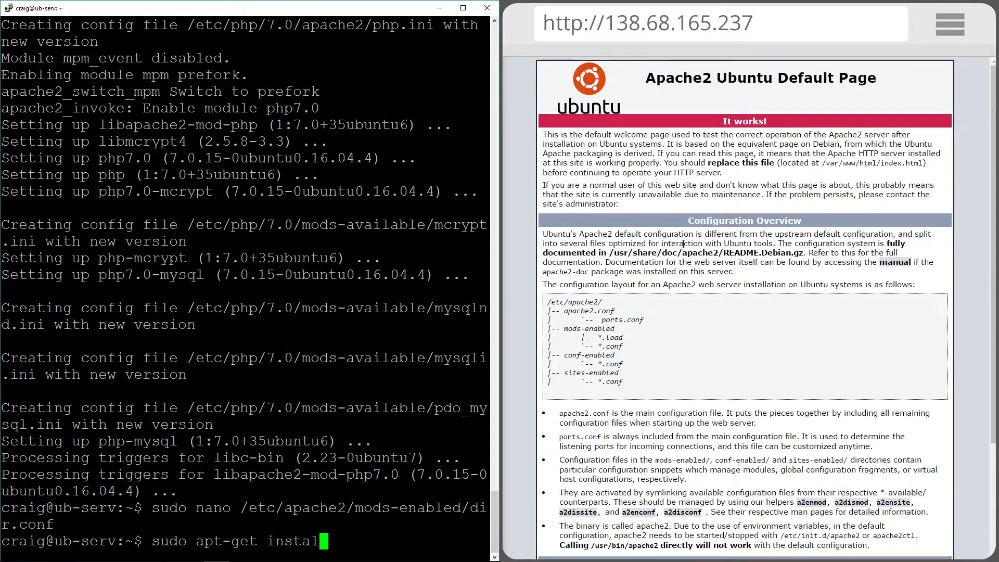
type("php-comm")
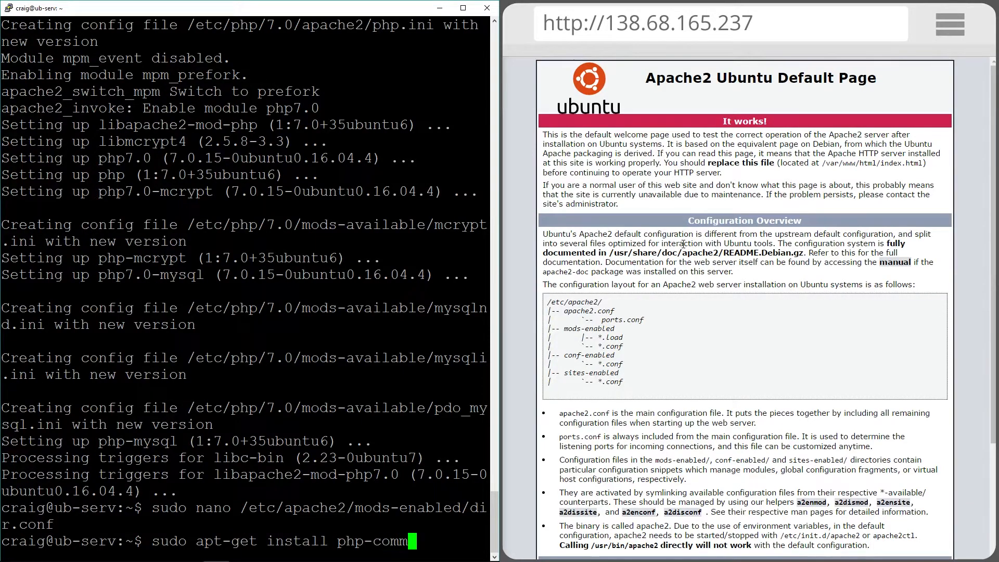
key("Return")
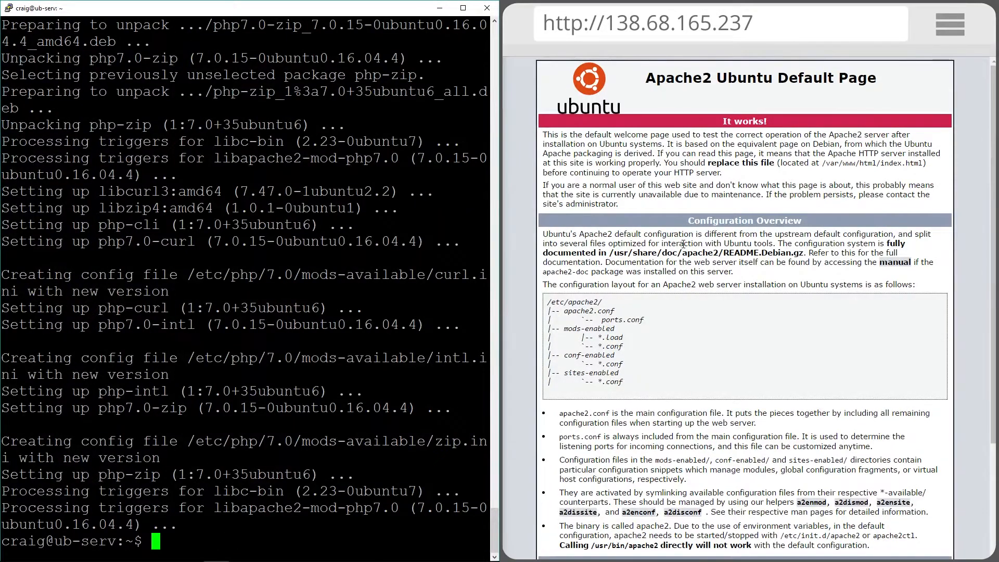
Restart apache2 with systemctl
type("s")
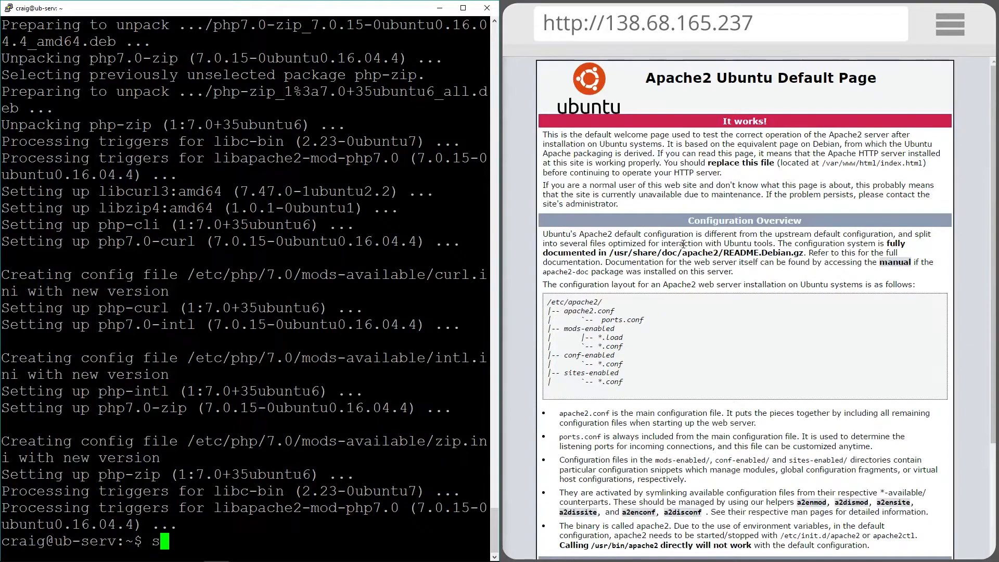
type("udo sys")
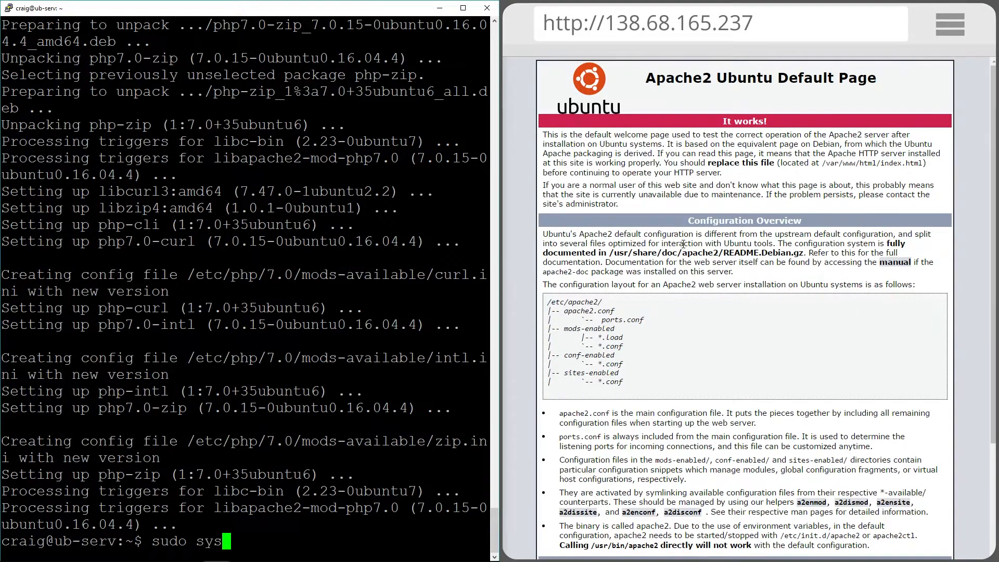
type("temctl restart")
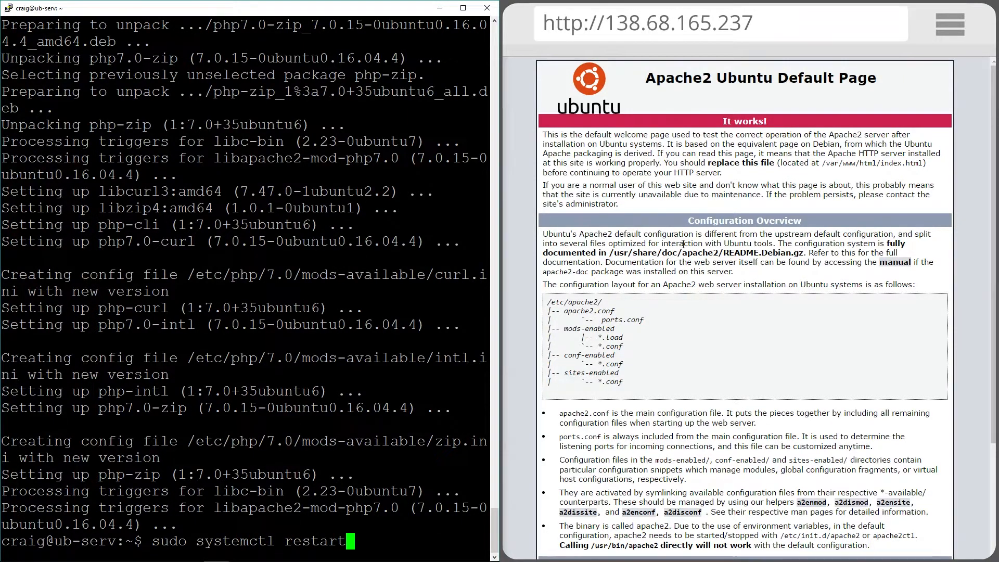
type("apache2")
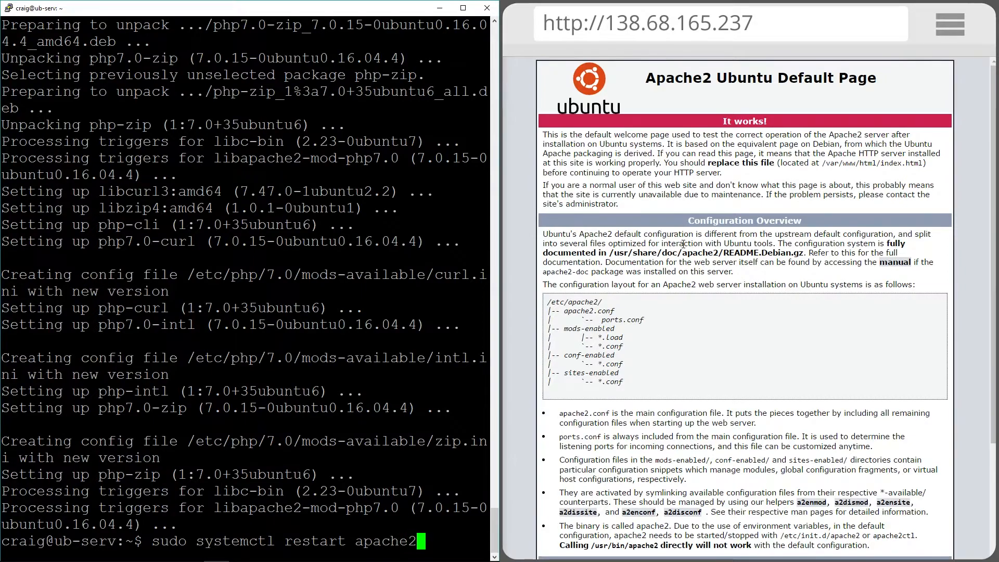
key("Return")
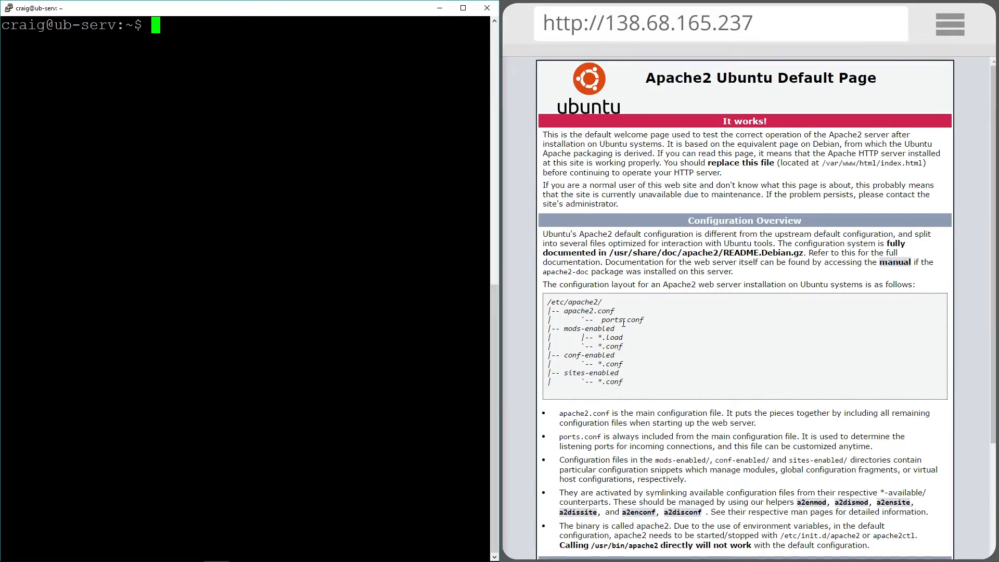
Install phpmyadmin, php-mbstring and php-gettext, accepting dbconfig-common and confirming the database password
type("sudo")
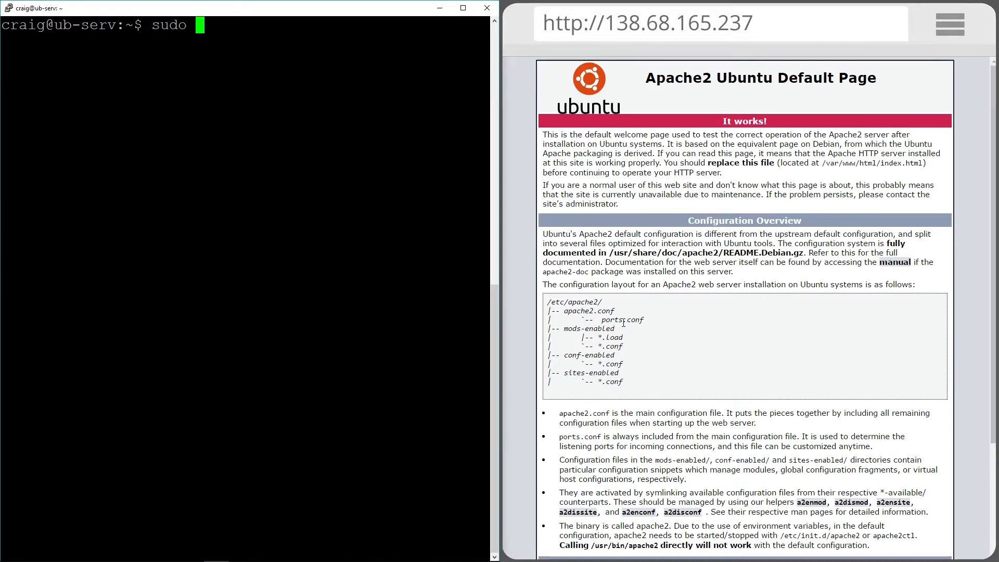
type("apt-")
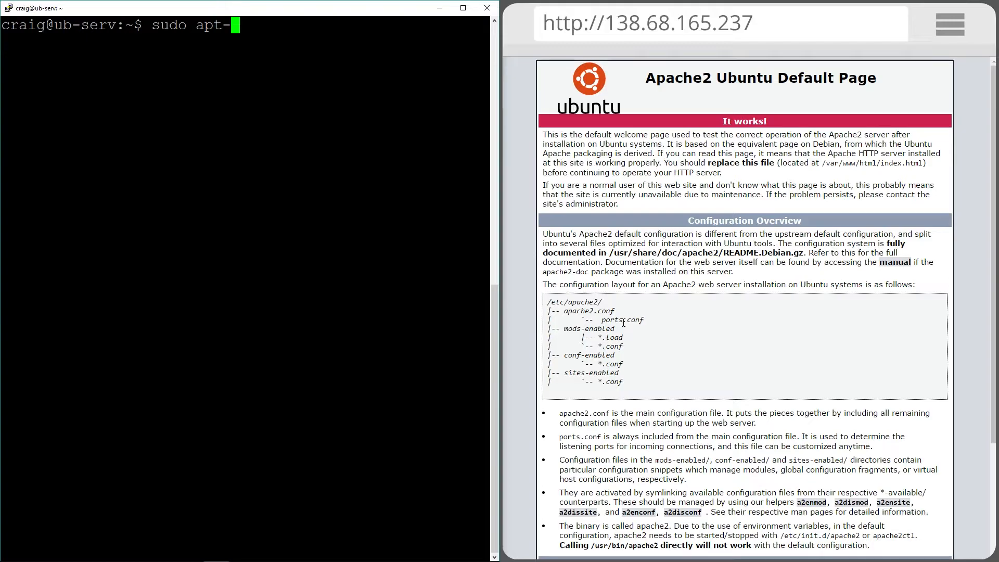
type("get install phpmyadmin php-mbstring php")
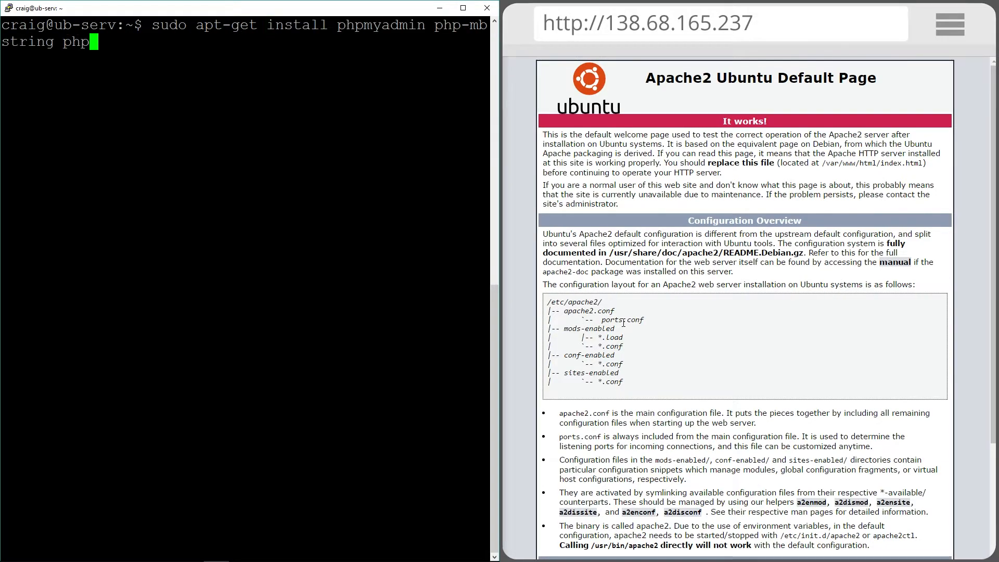
type("-gettez")
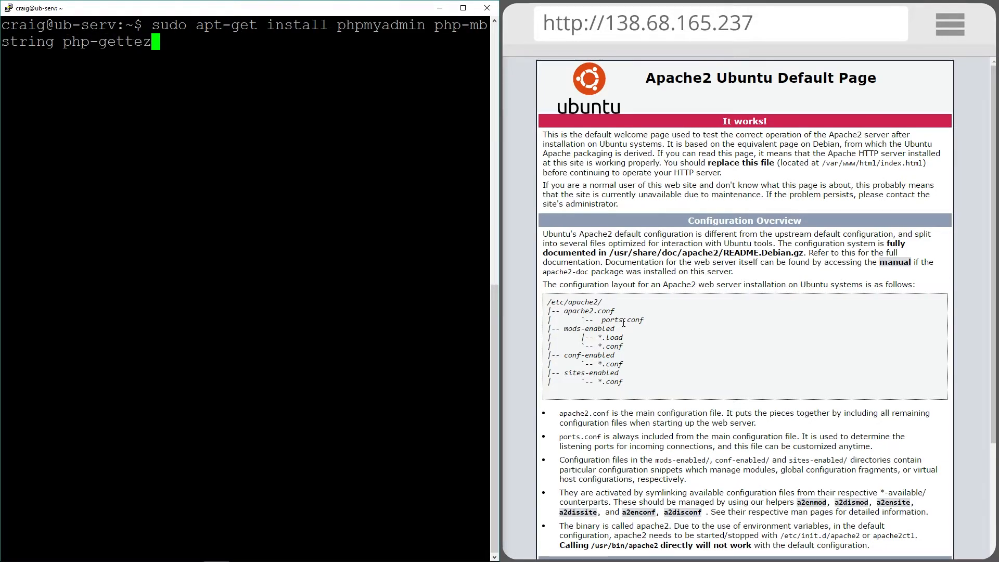
type("t")
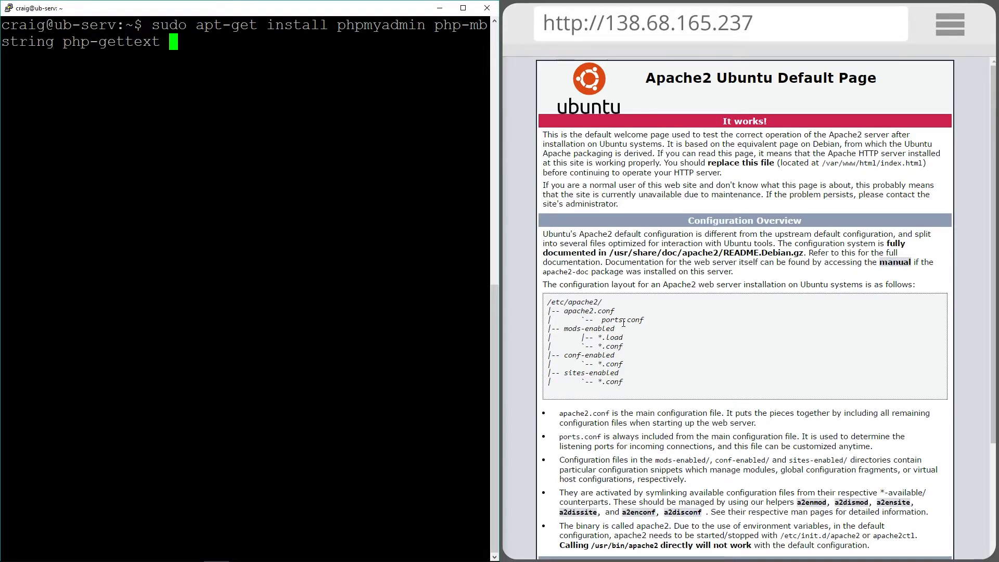
key("Return")
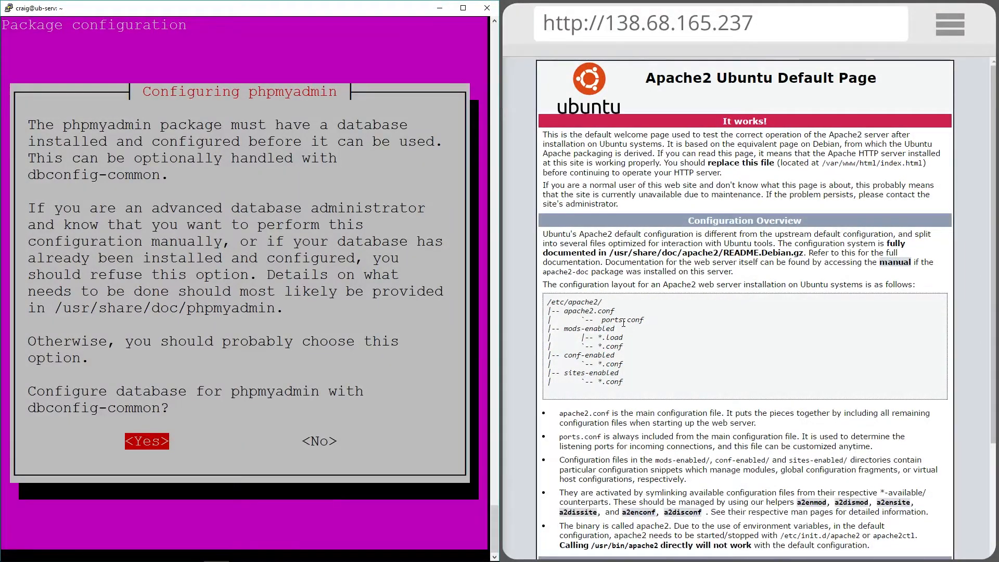
left_click(146, 440)
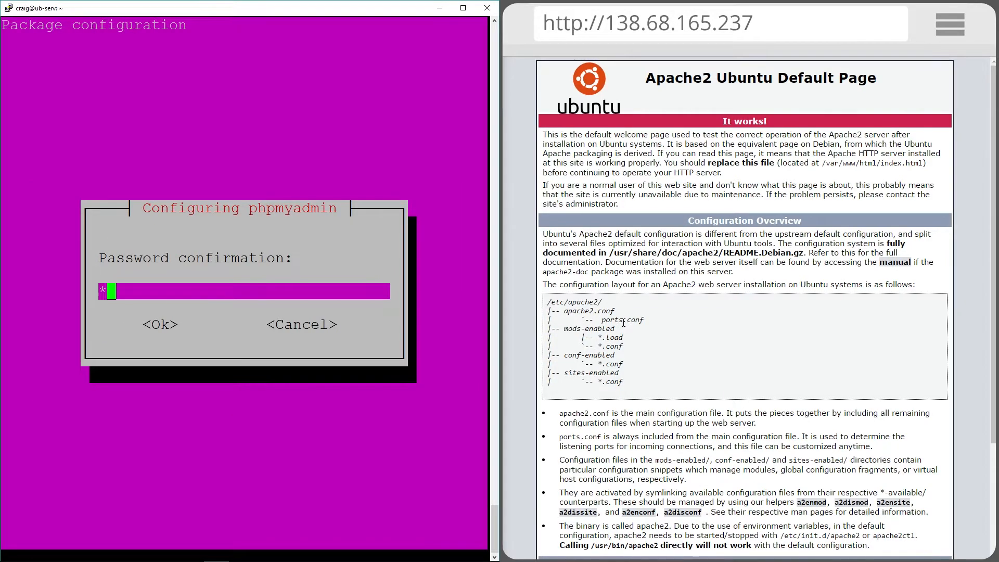
left_click(160, 324)
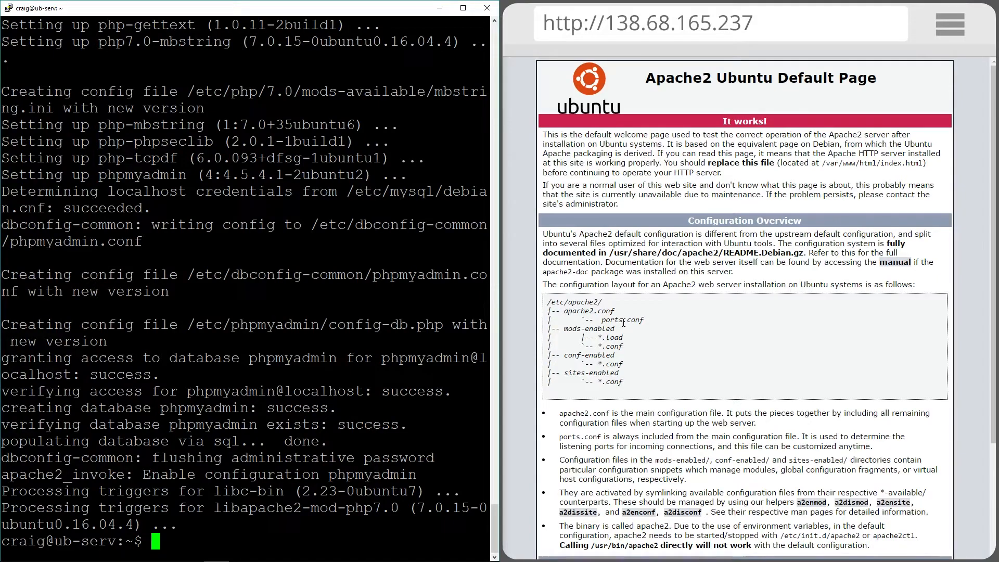
Enable the mcrypt and mbstring PHP modules with phpenmod
type("sudo")
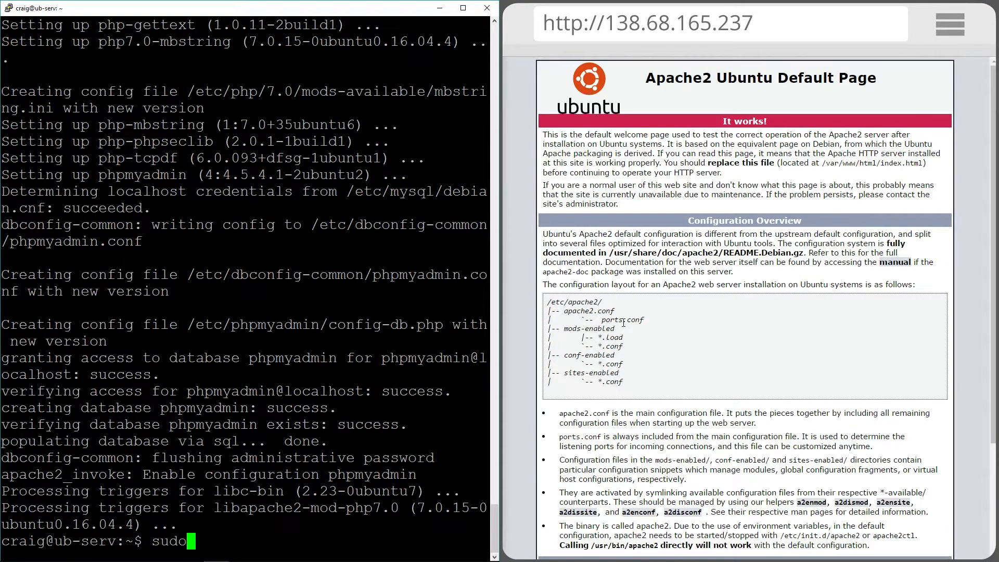
type("php")
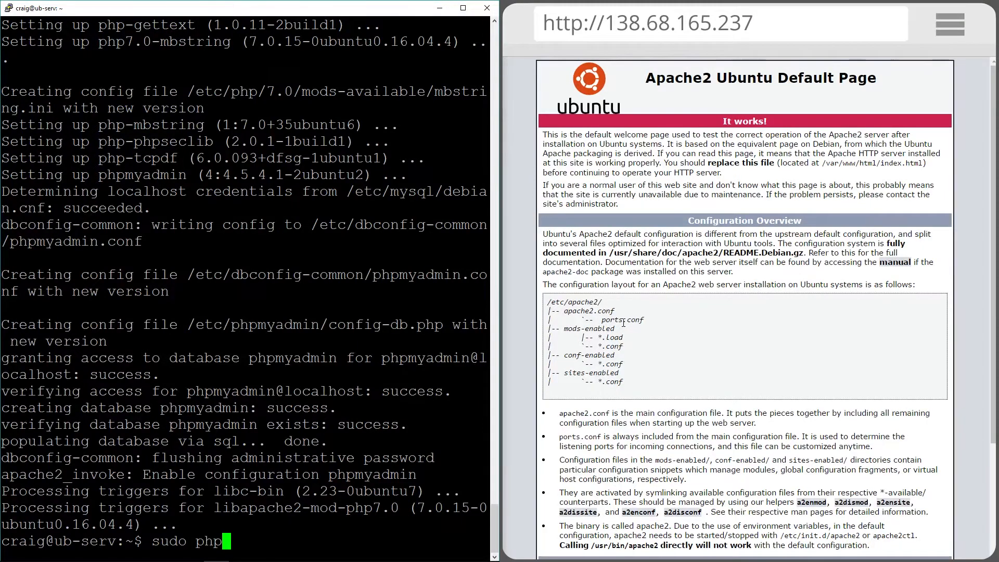
type("enmod")
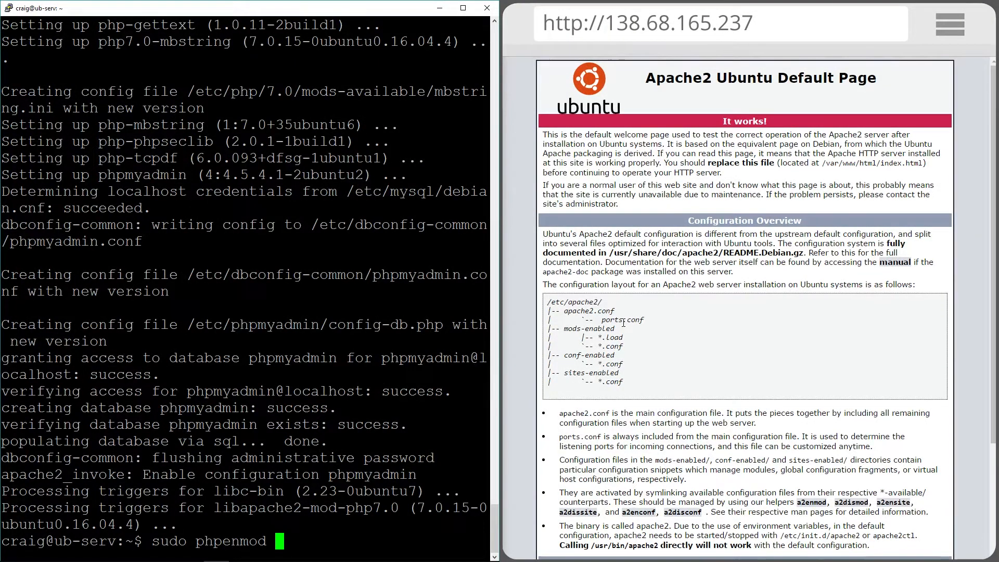
type("mcr")
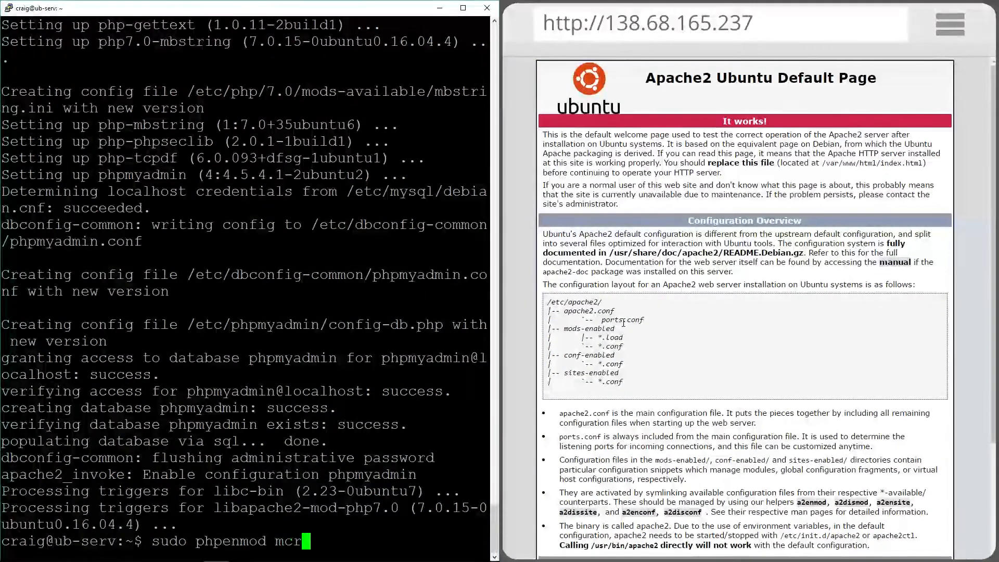
key("Return")
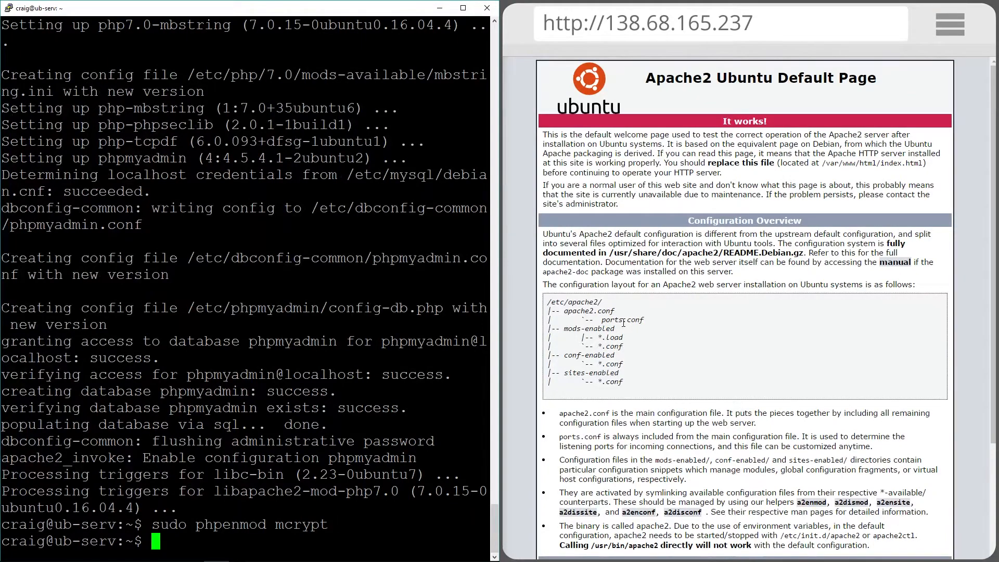
type("sudo")
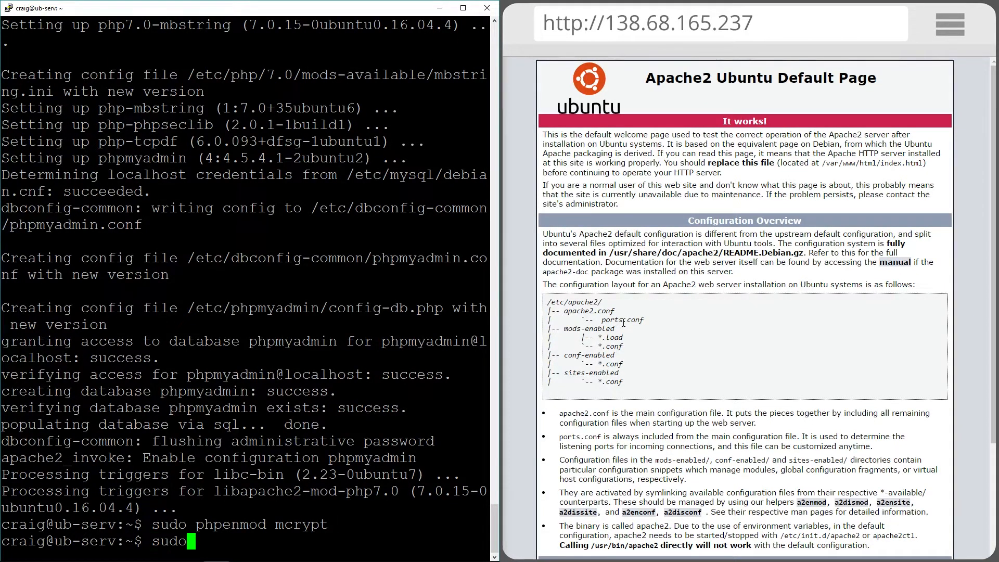
type("phpen")
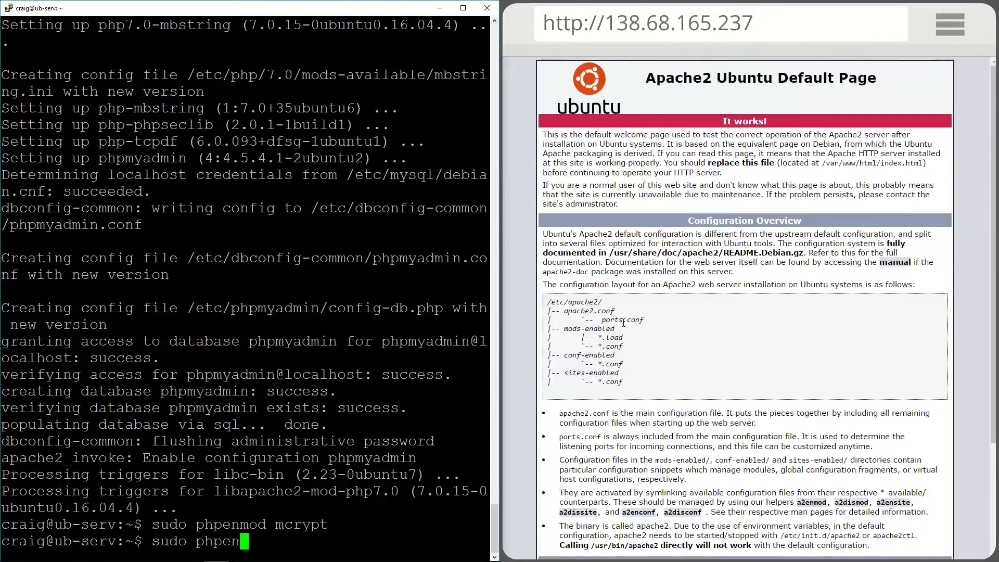
type("mod")
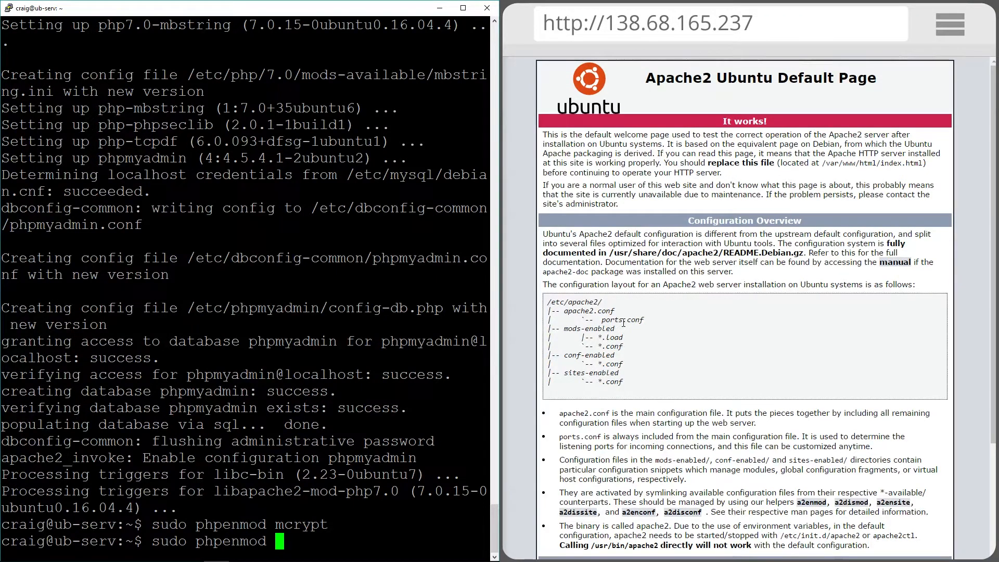
type("mbstr")
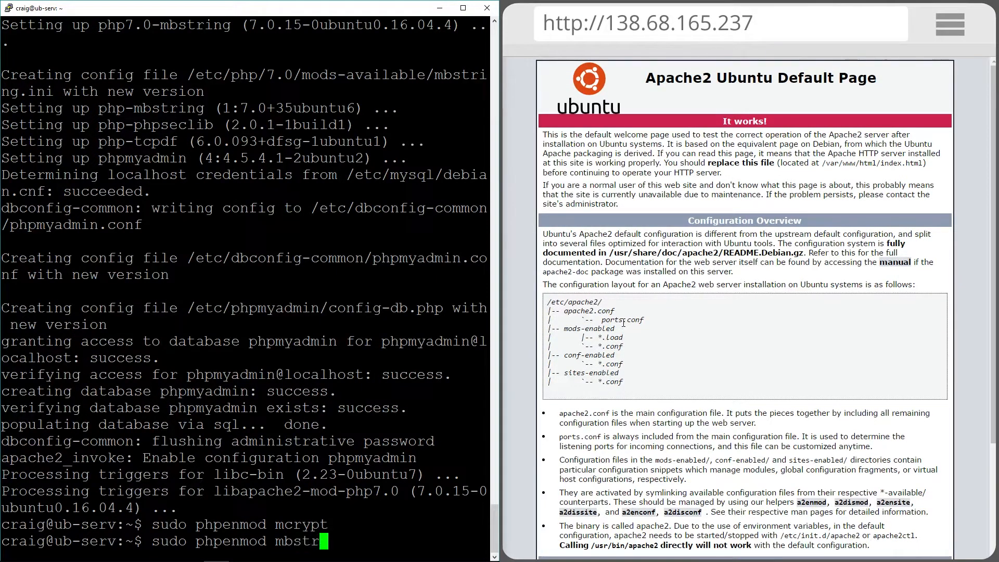
key("Return")
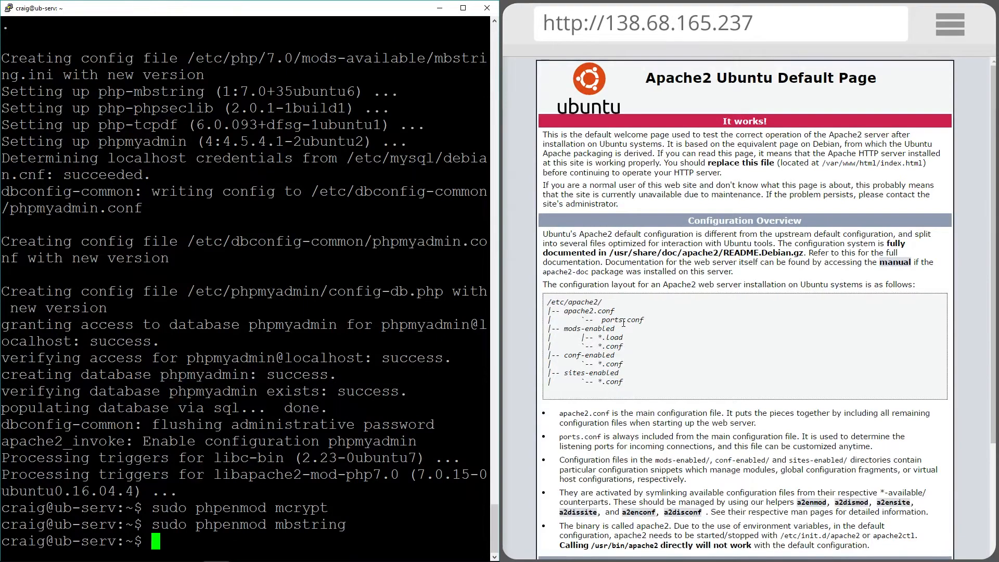
Restart apache2 with systemctl
type("sudo")
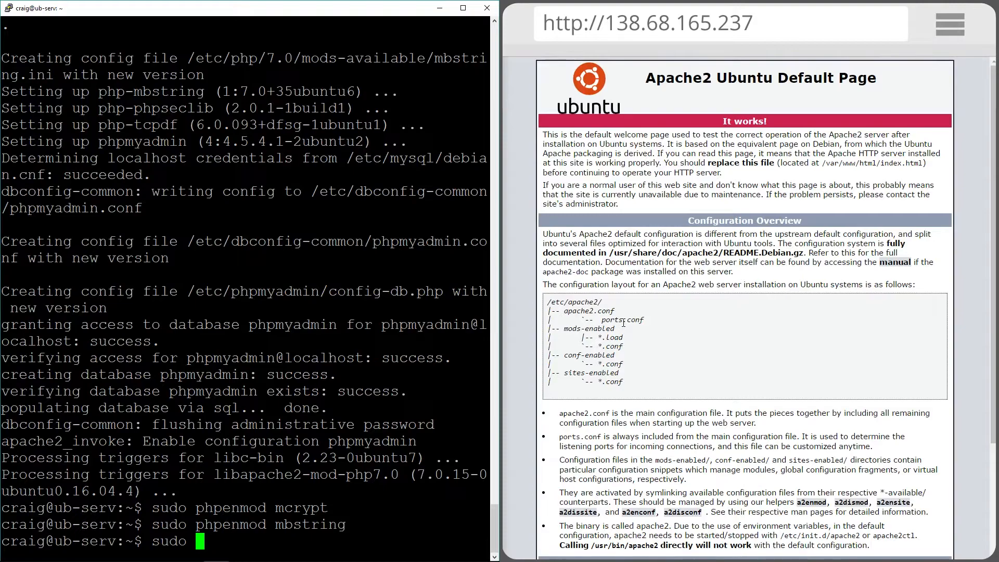
type("sys")
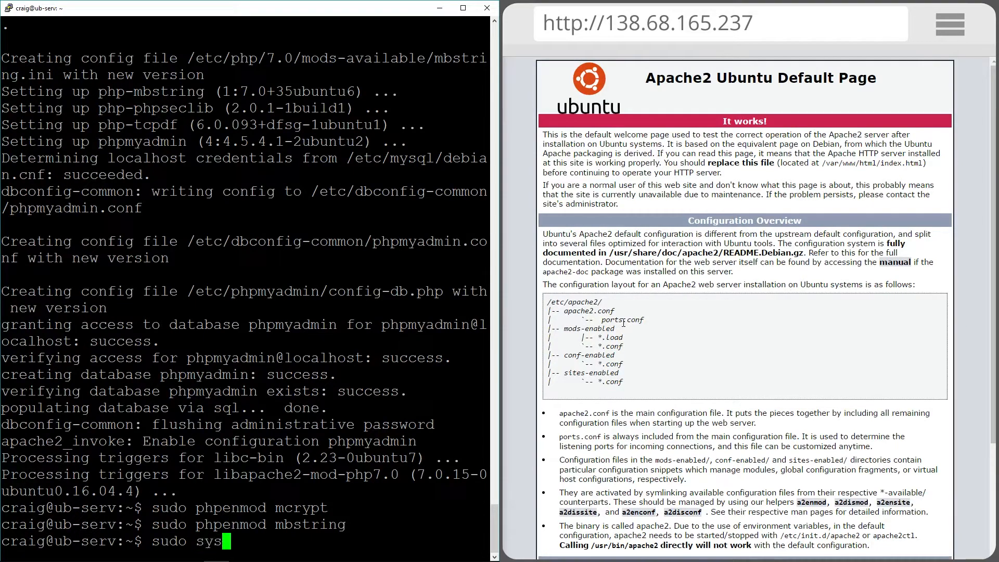
type("temc")
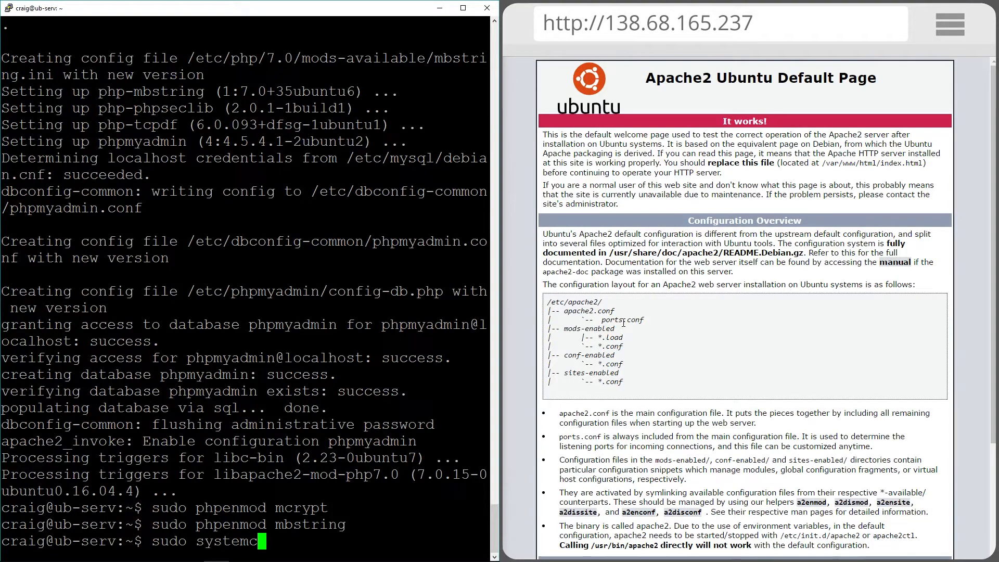
type("restart")
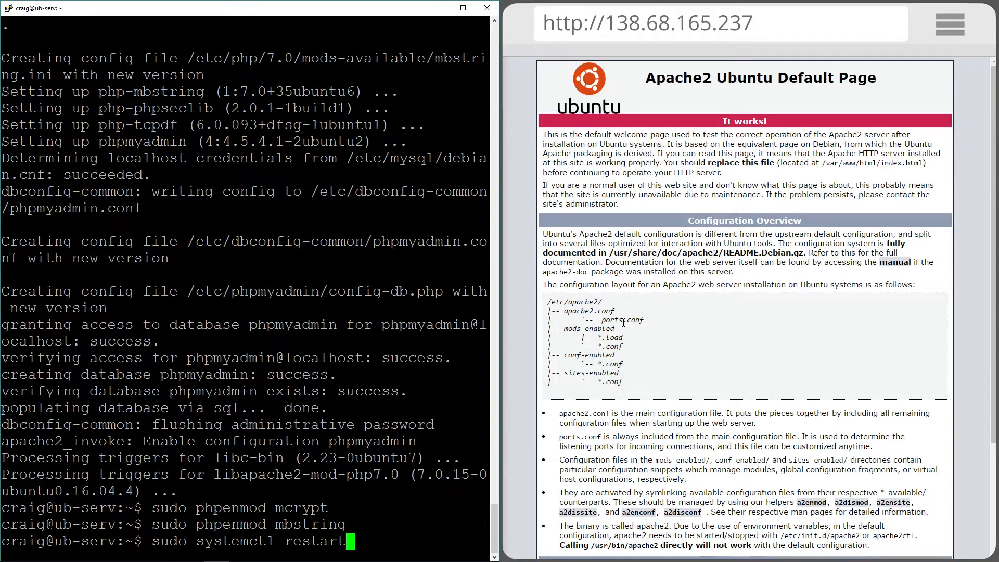
type("apache")
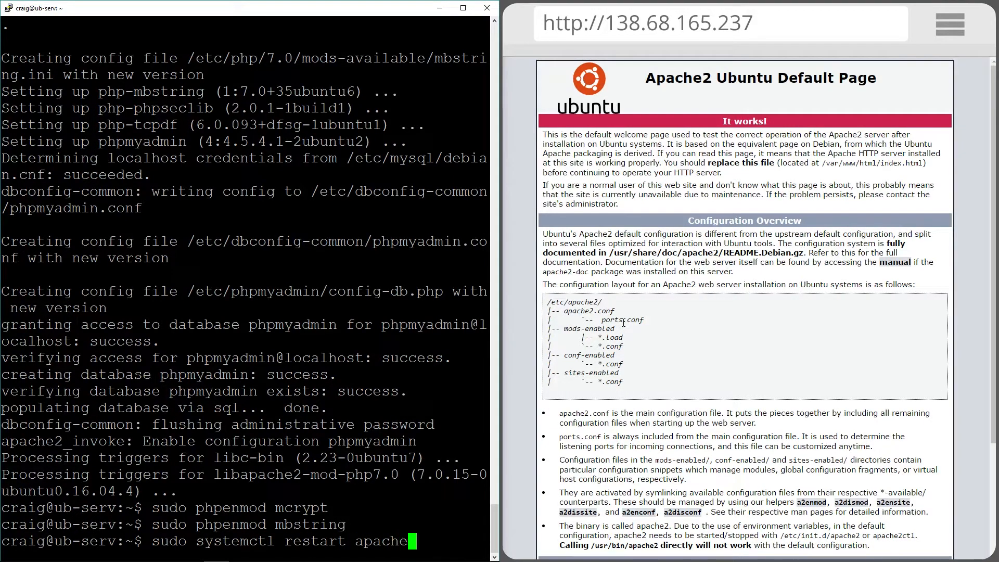
type("1")
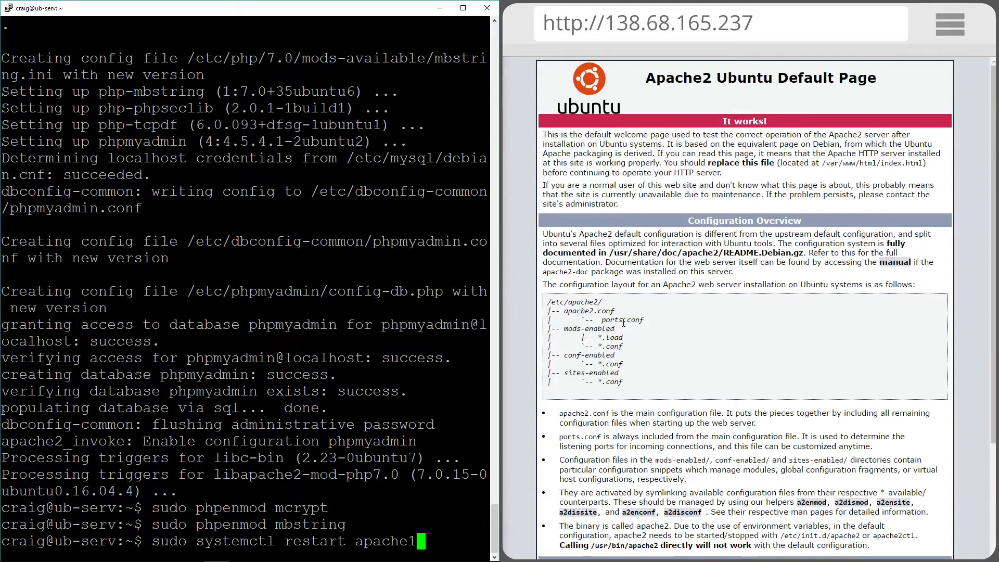
key("Return")
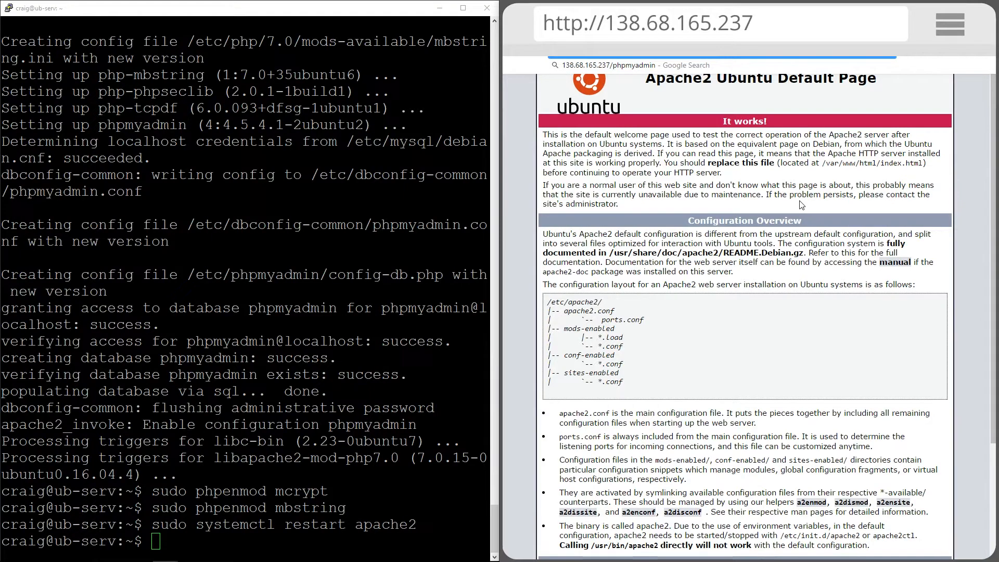
Open the server's /phpmyadmin page and sign in as root
left_click(606, 65)
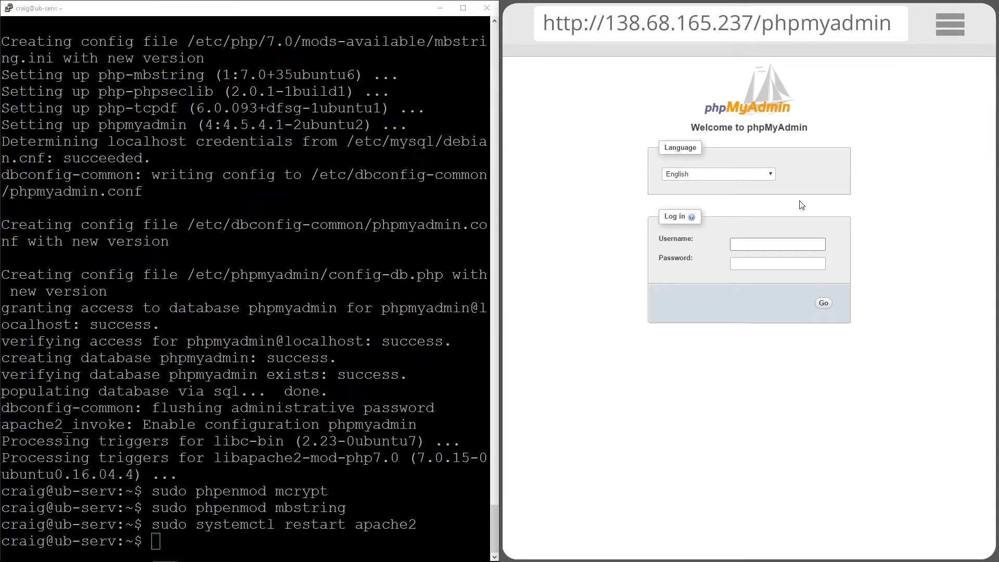
type("root")
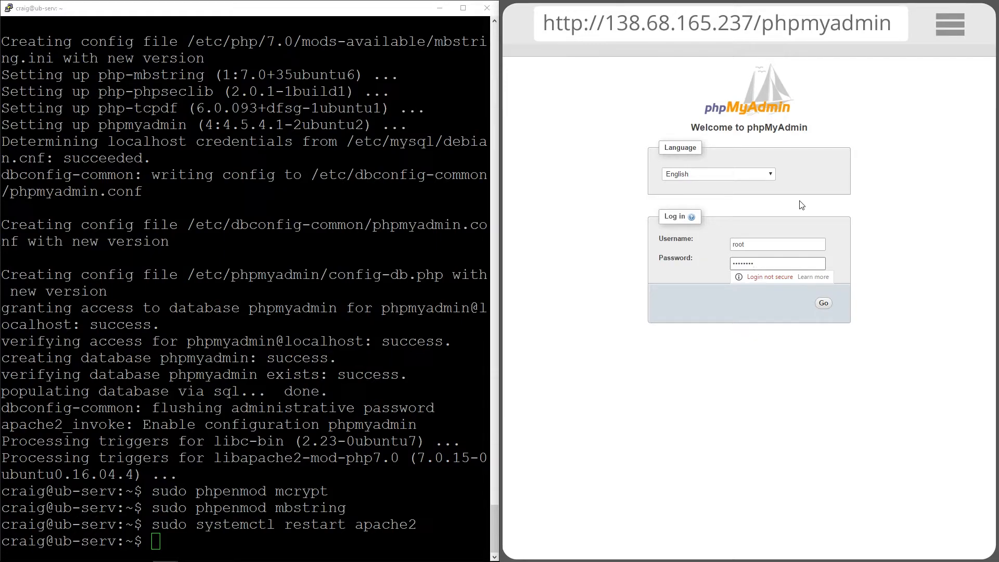
left_click(823, 303)
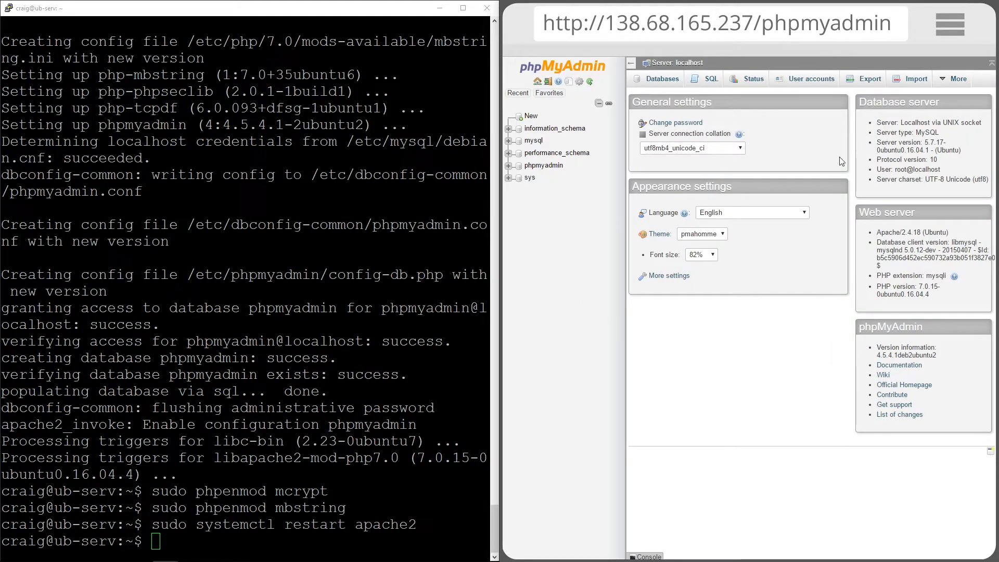
mouse_move(534, 140)
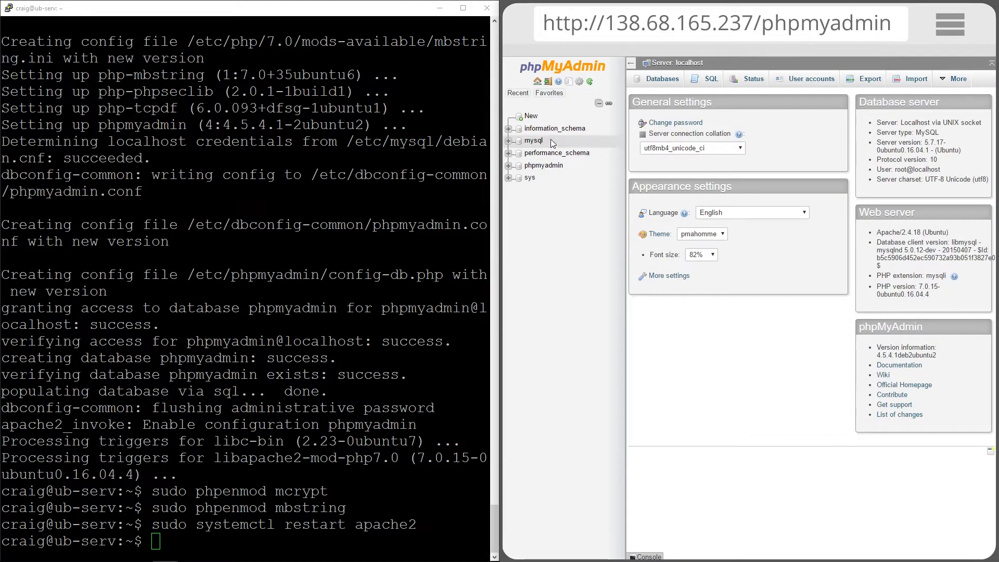
mouse_move(569, 242)
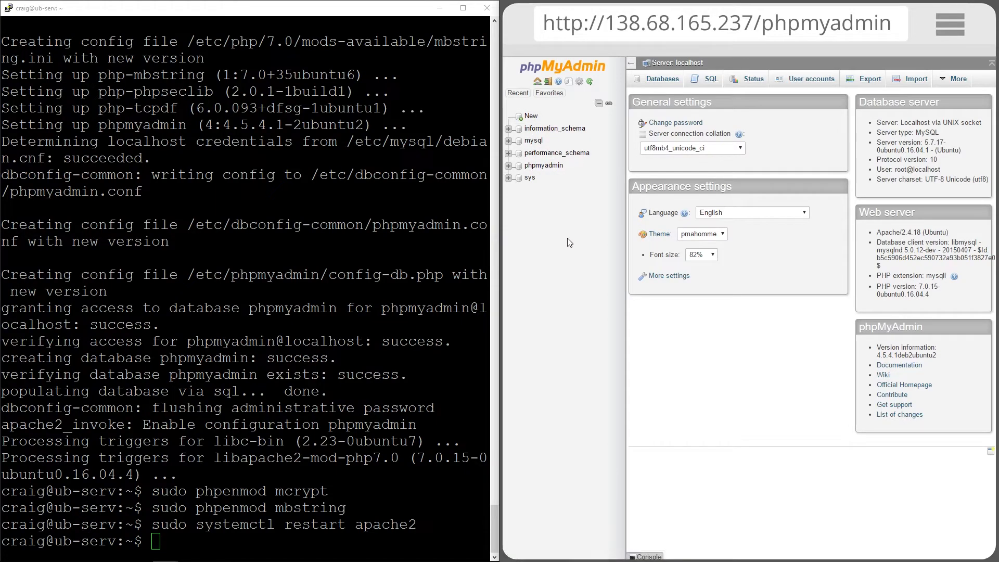
mouse_move(550, 284)
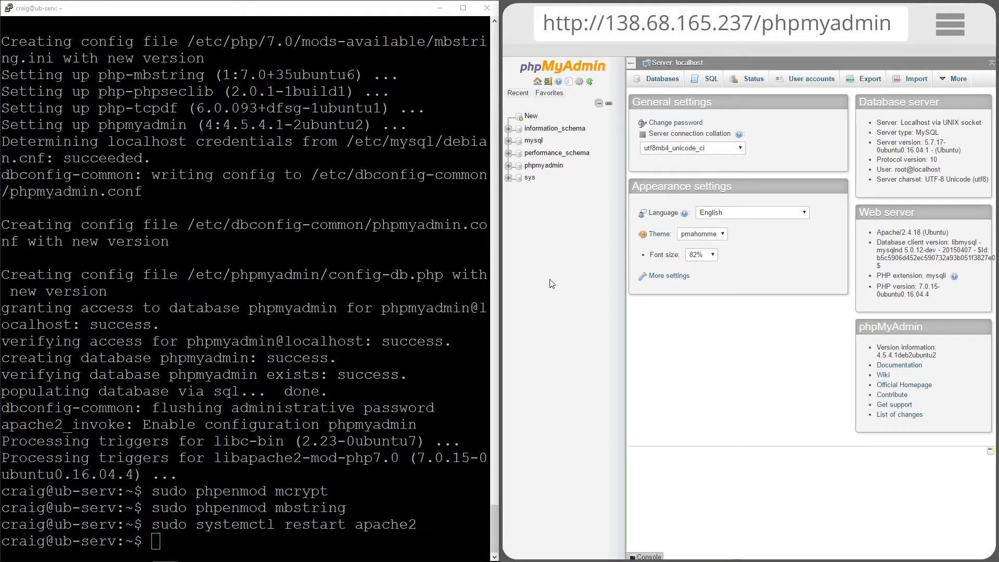